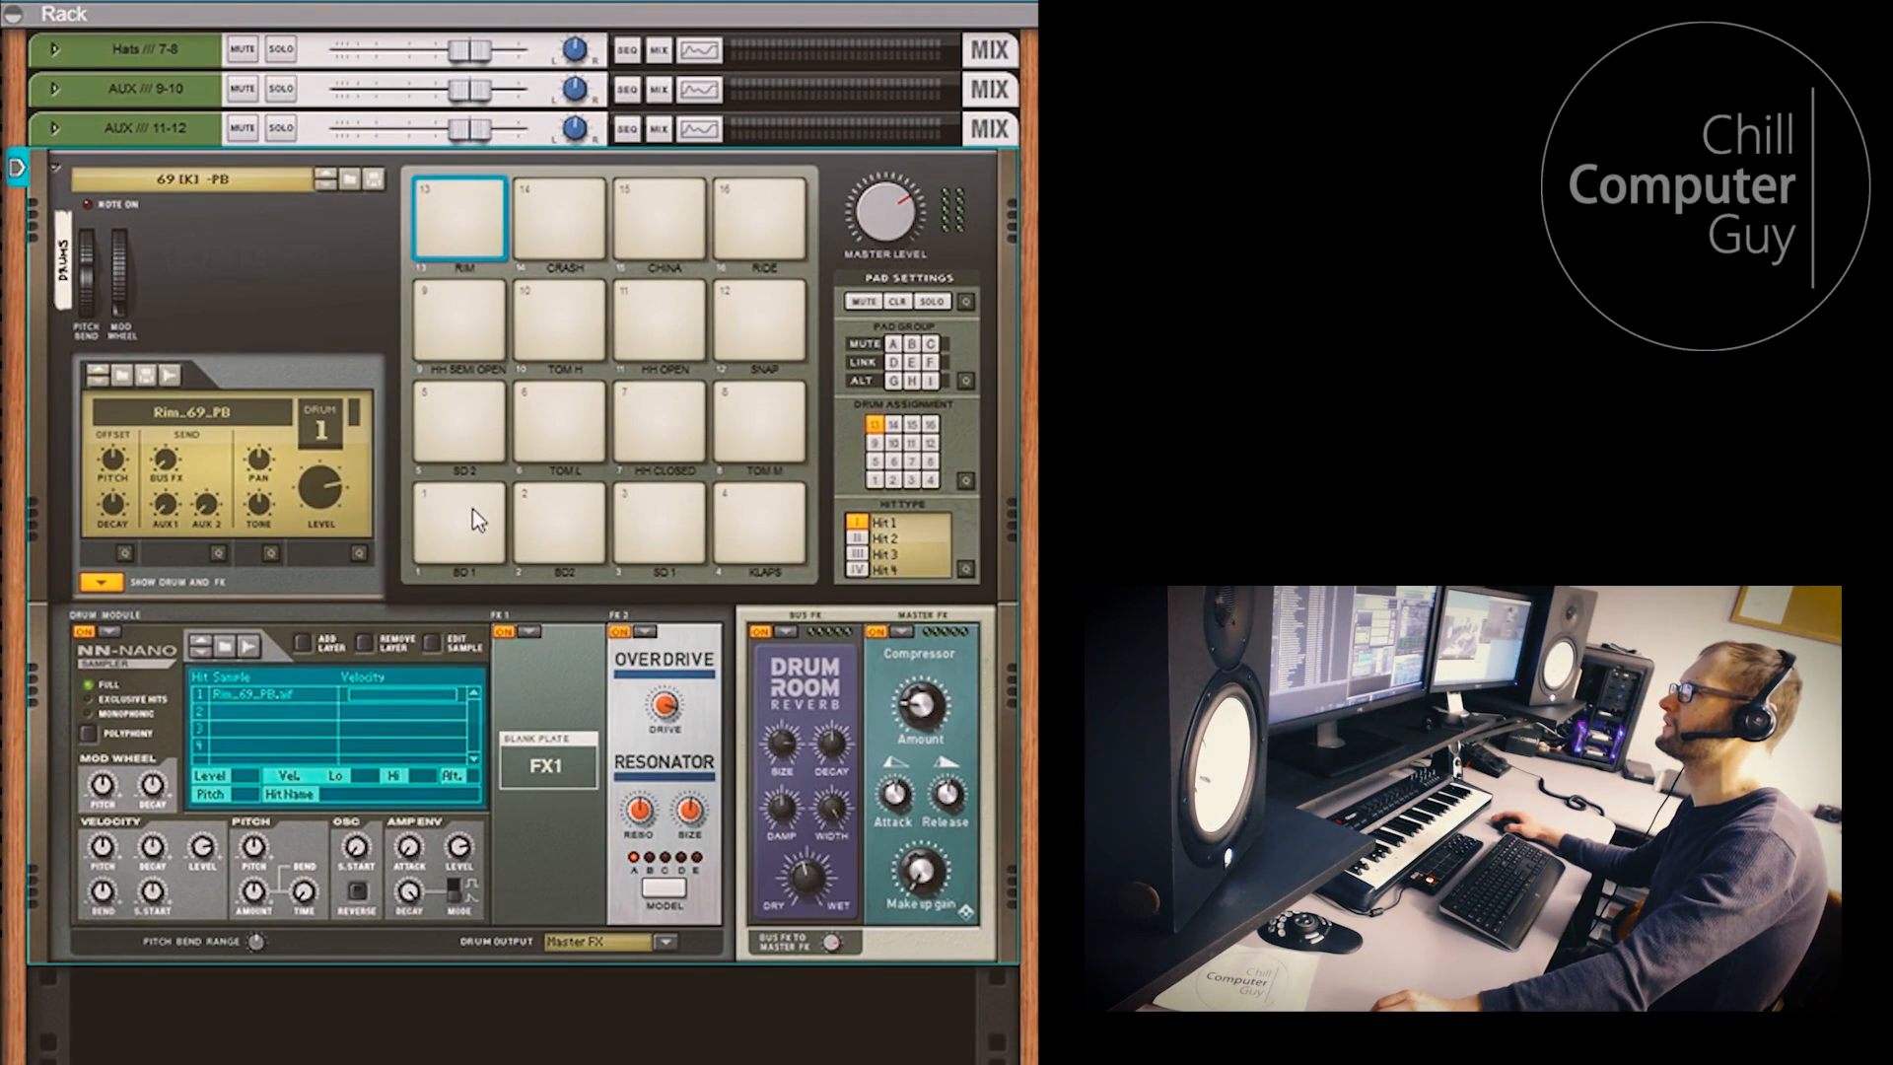
Audition the SD 1 pad, select Tom M, and inspect the Kick and AUX 11-12 channels
{"action": "left_click", "coordinate": [660, 522]}
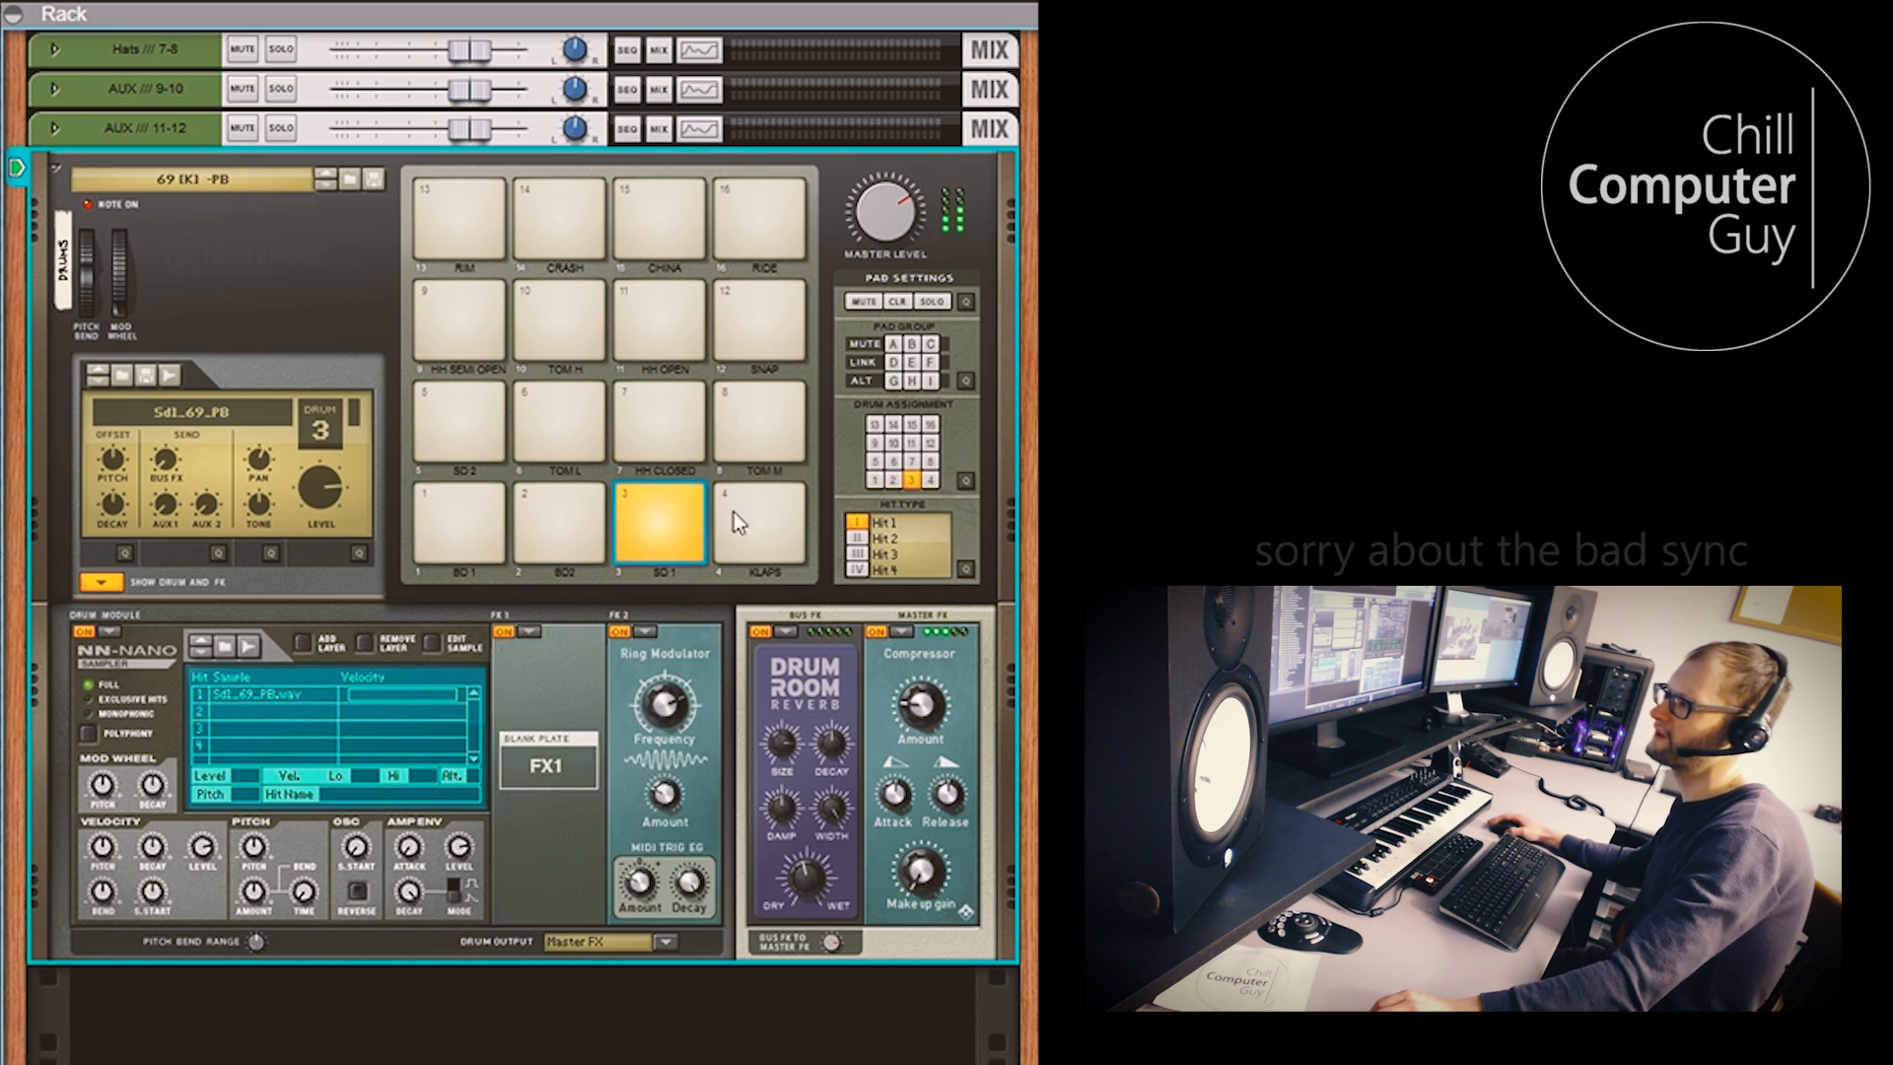
{"action": "left_click", "coordinate": [758, 419]}
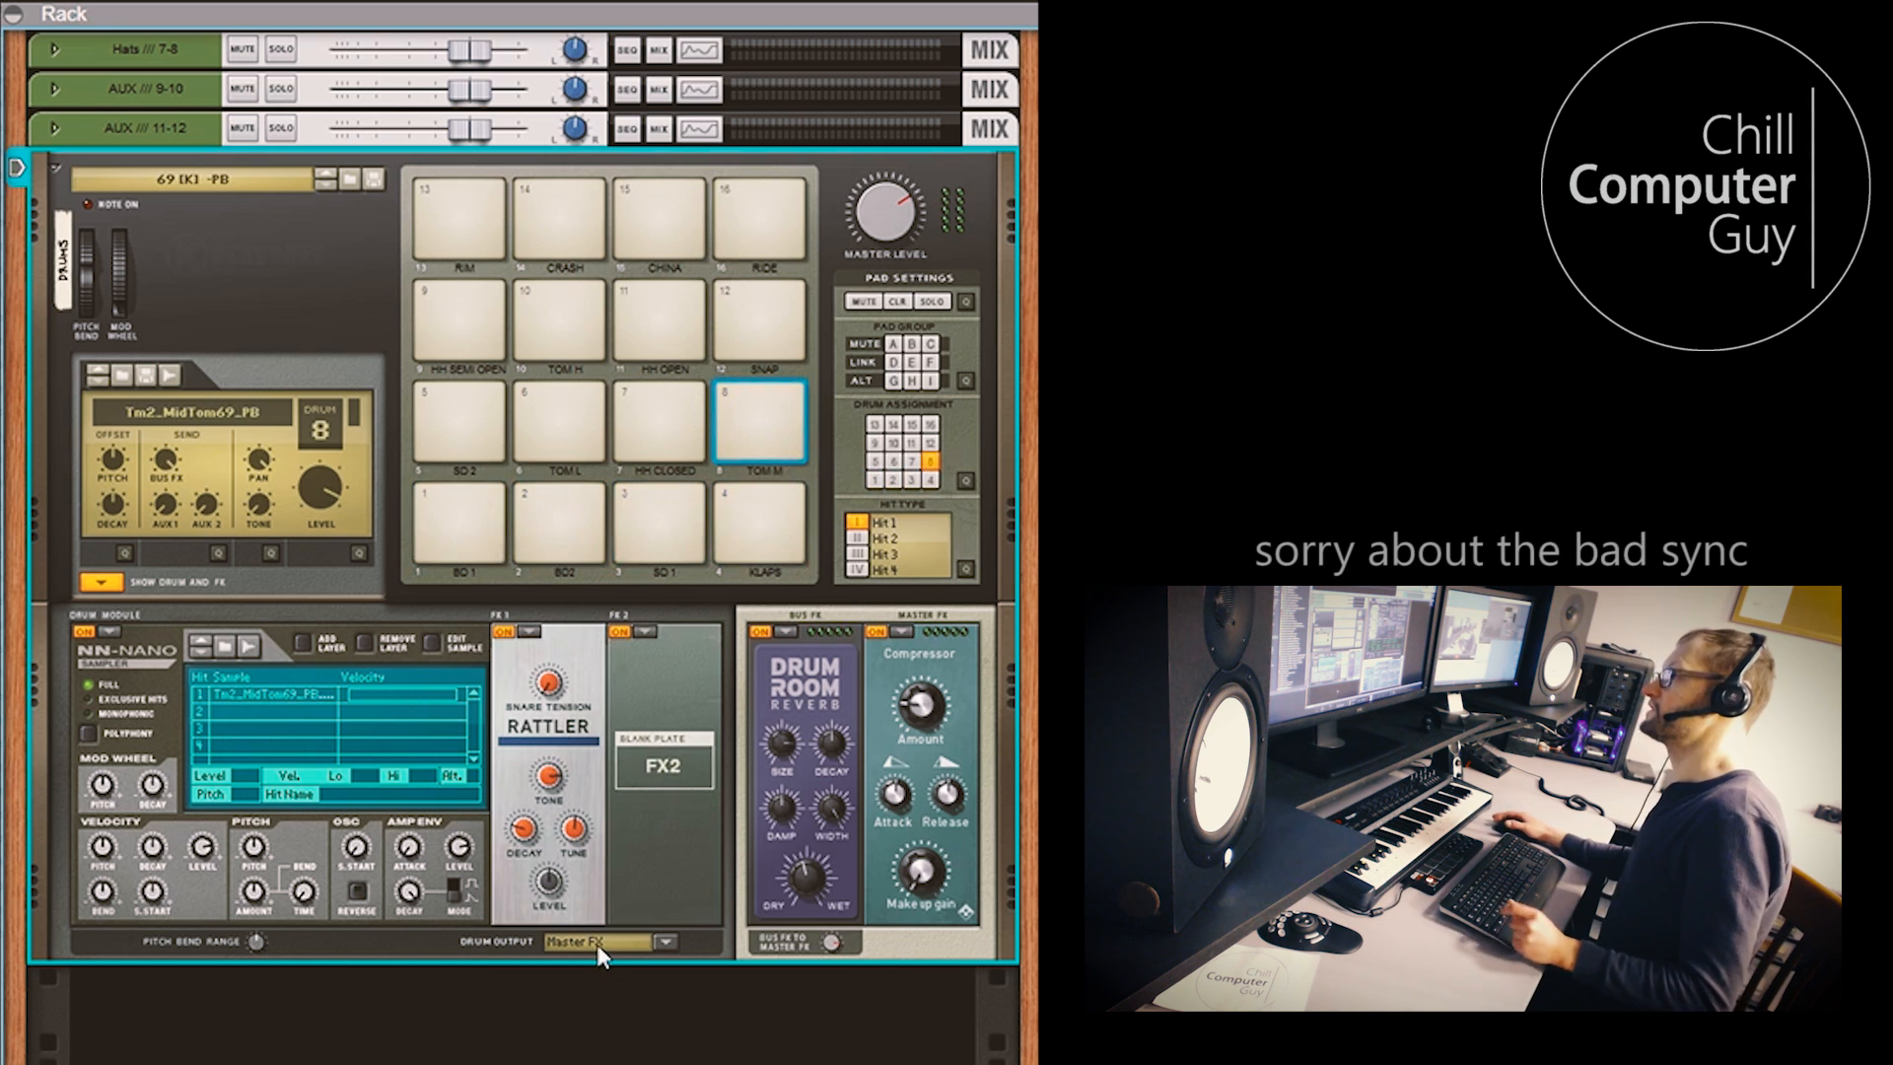
{"action": "left_click", "coordinate": [661, 941]}
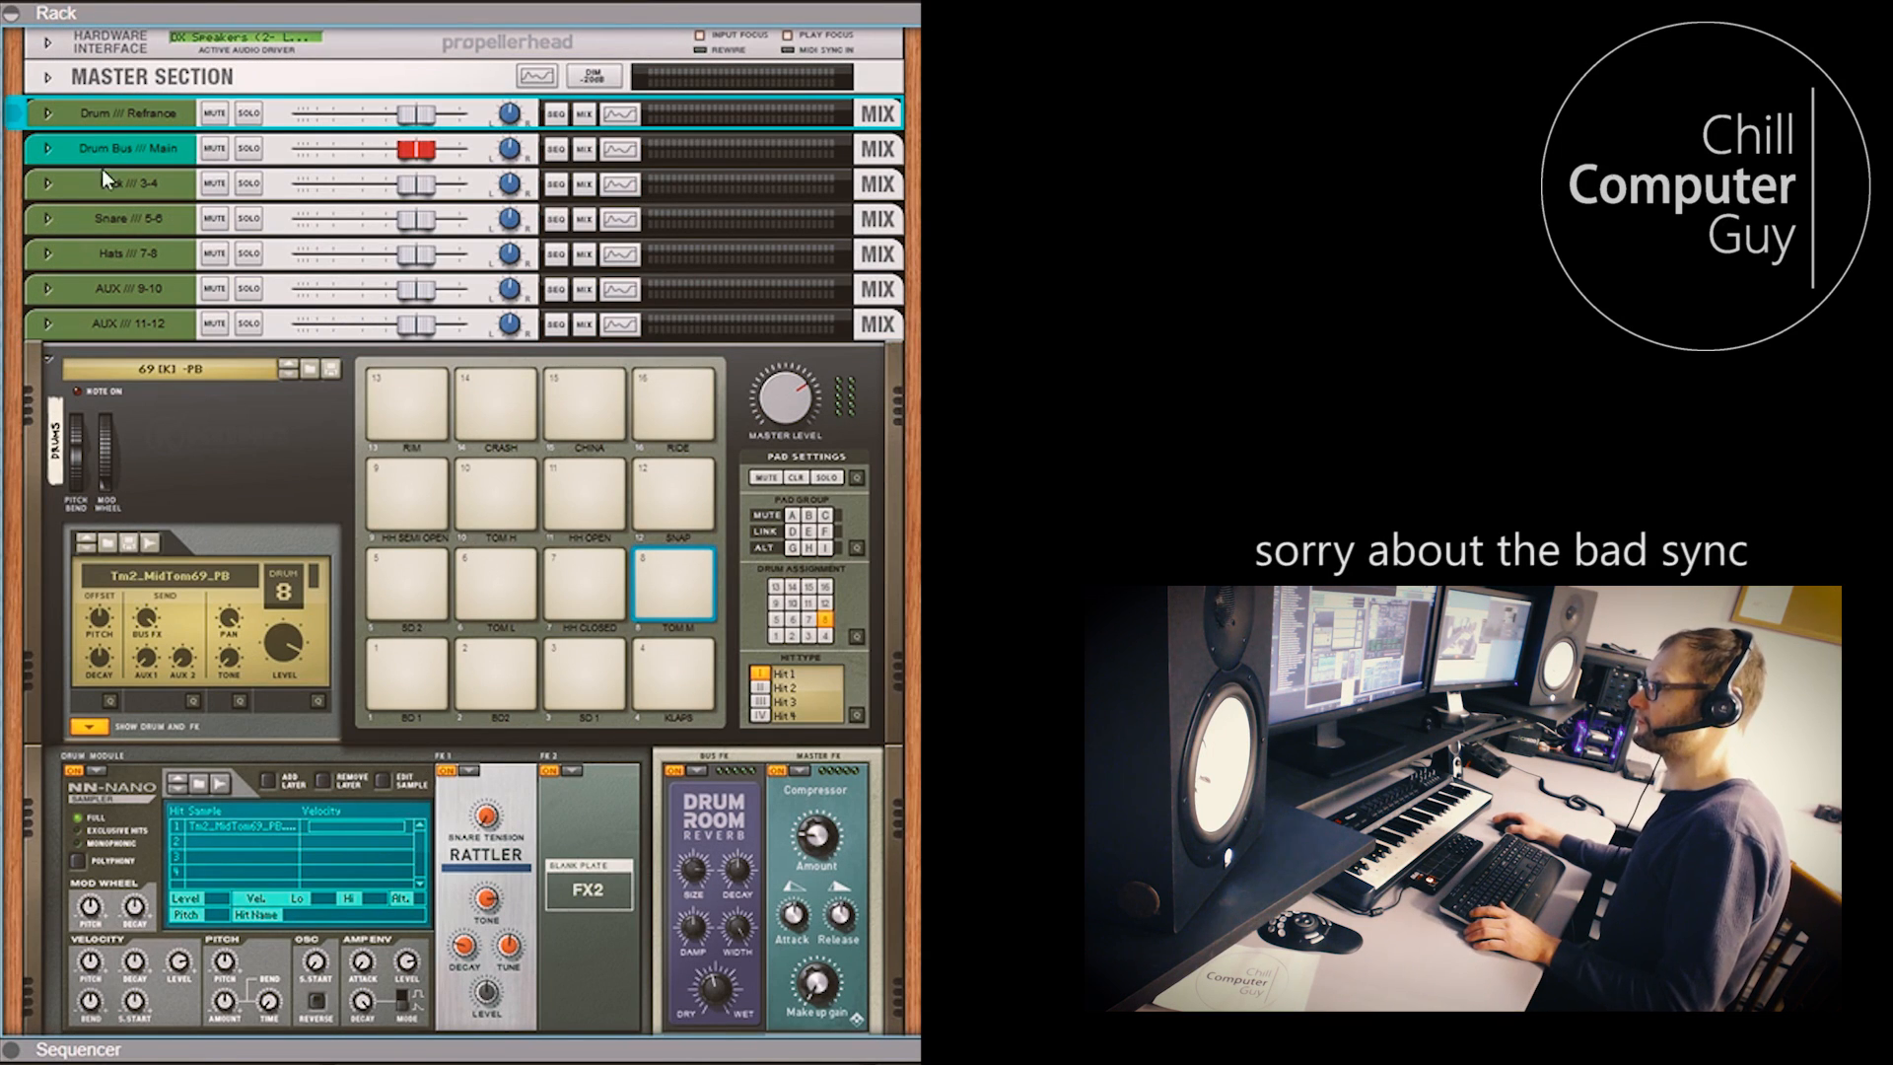
{"action": "left_click", "coordinate": [108, 183]}
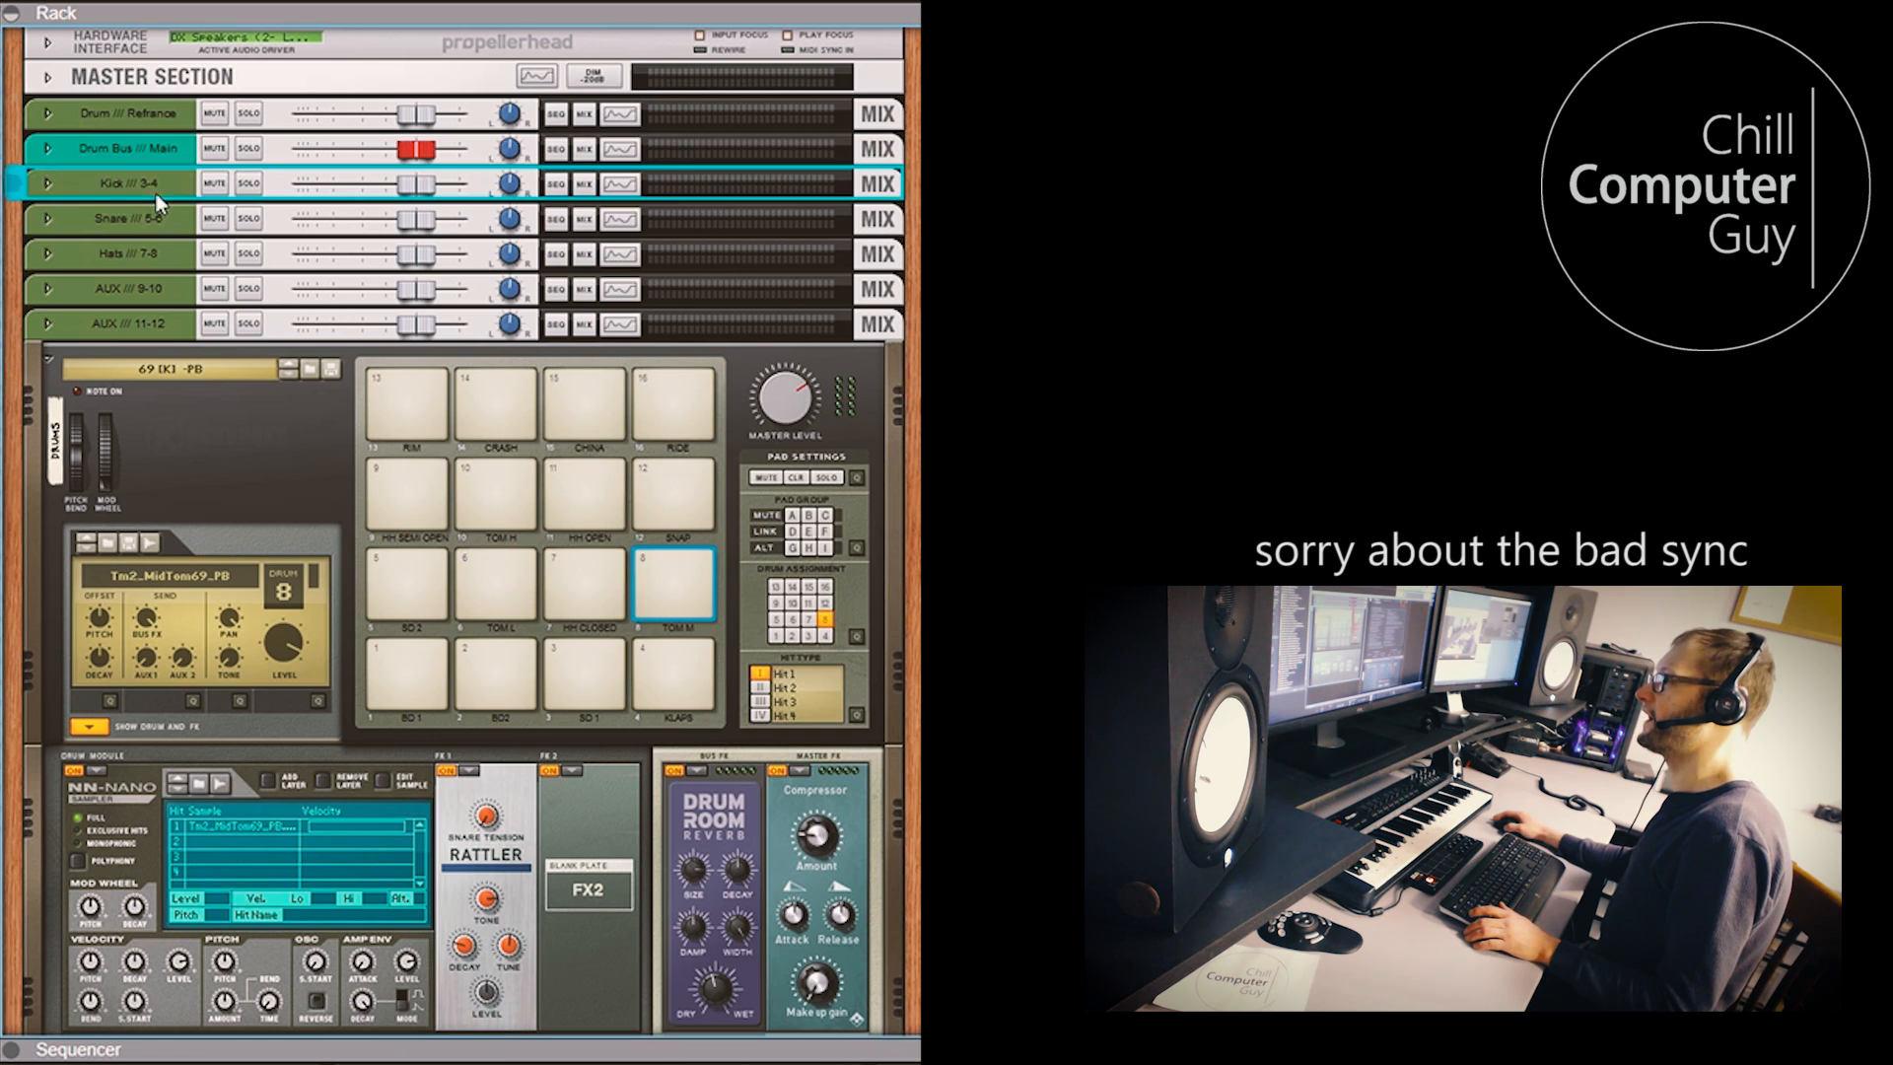
{"action": "left_click", "coordinate": [108, 323]}
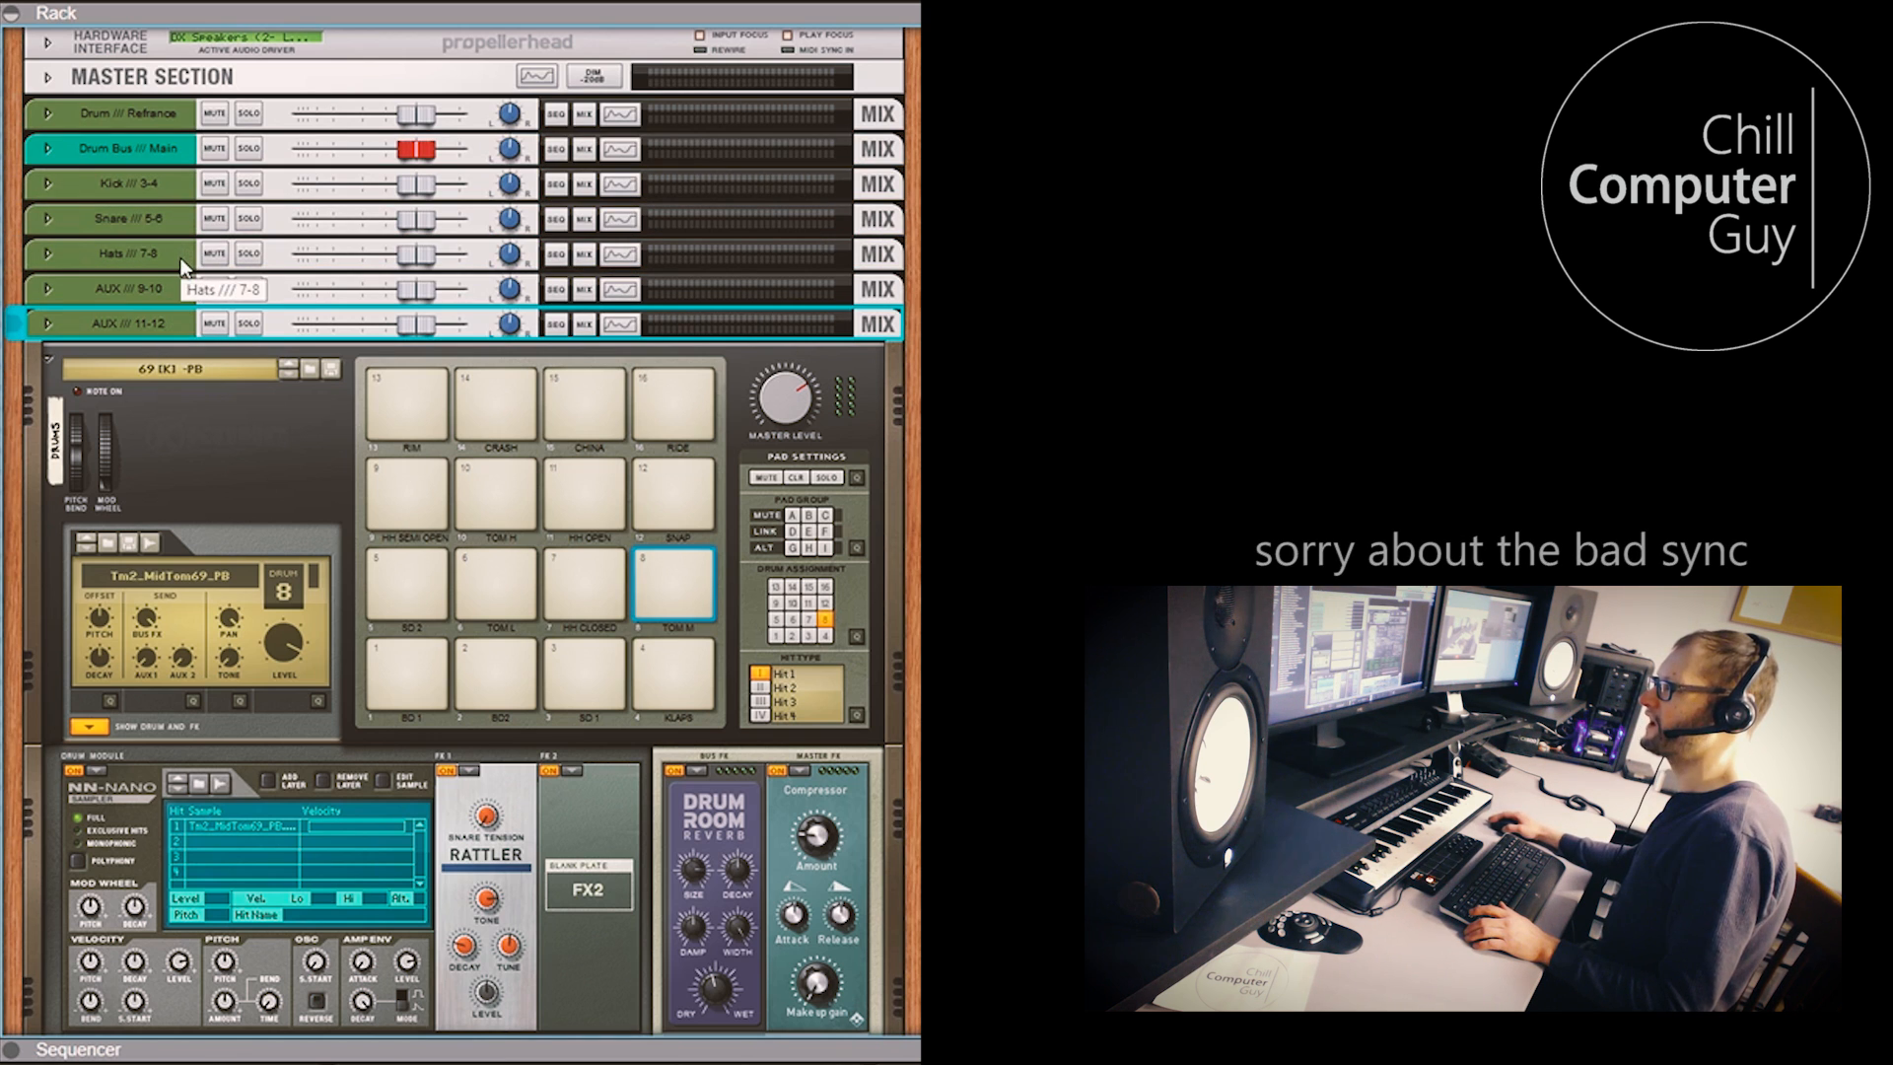
{"action": "mouse_move", "coordinate": [169, 265]}
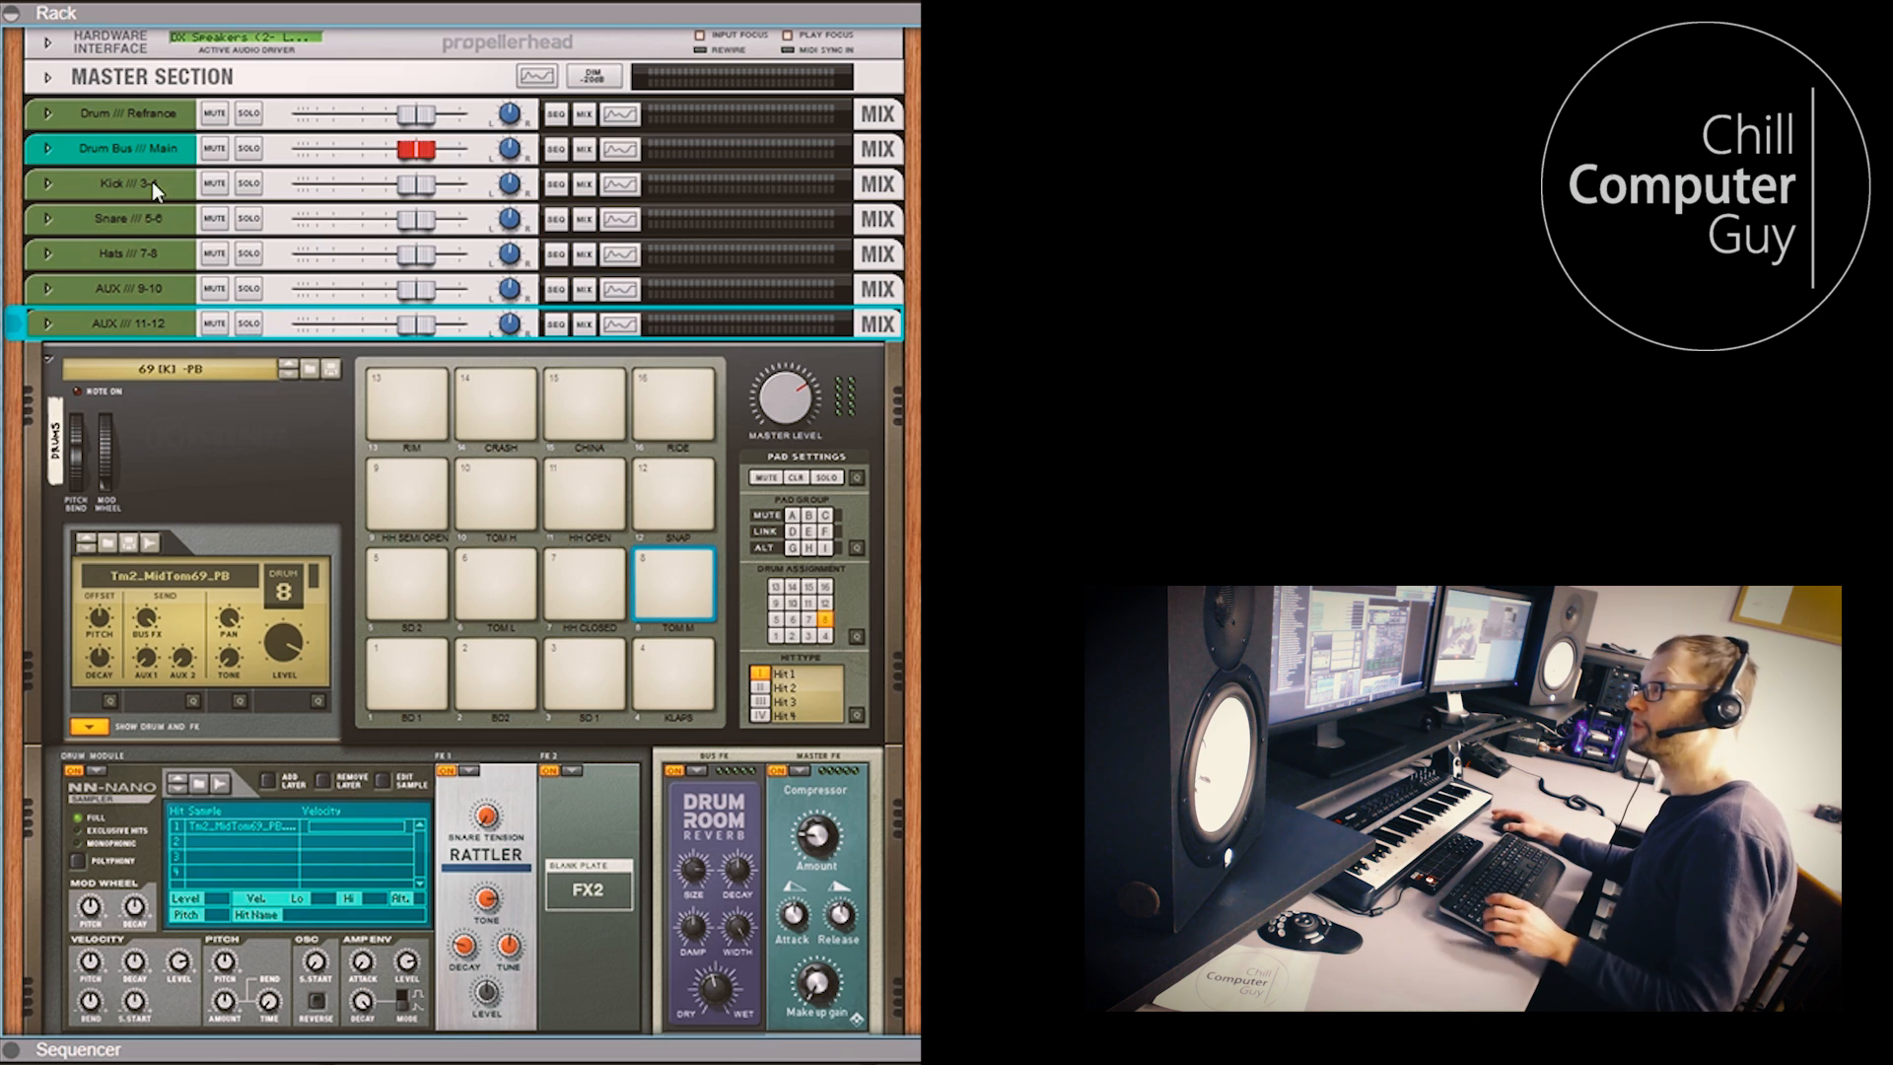
Route the BD 1 kick pad to Output 3-4 and KLAPS to Output 5-6
{"action": "left_click", "coordinate": [408, 670]}
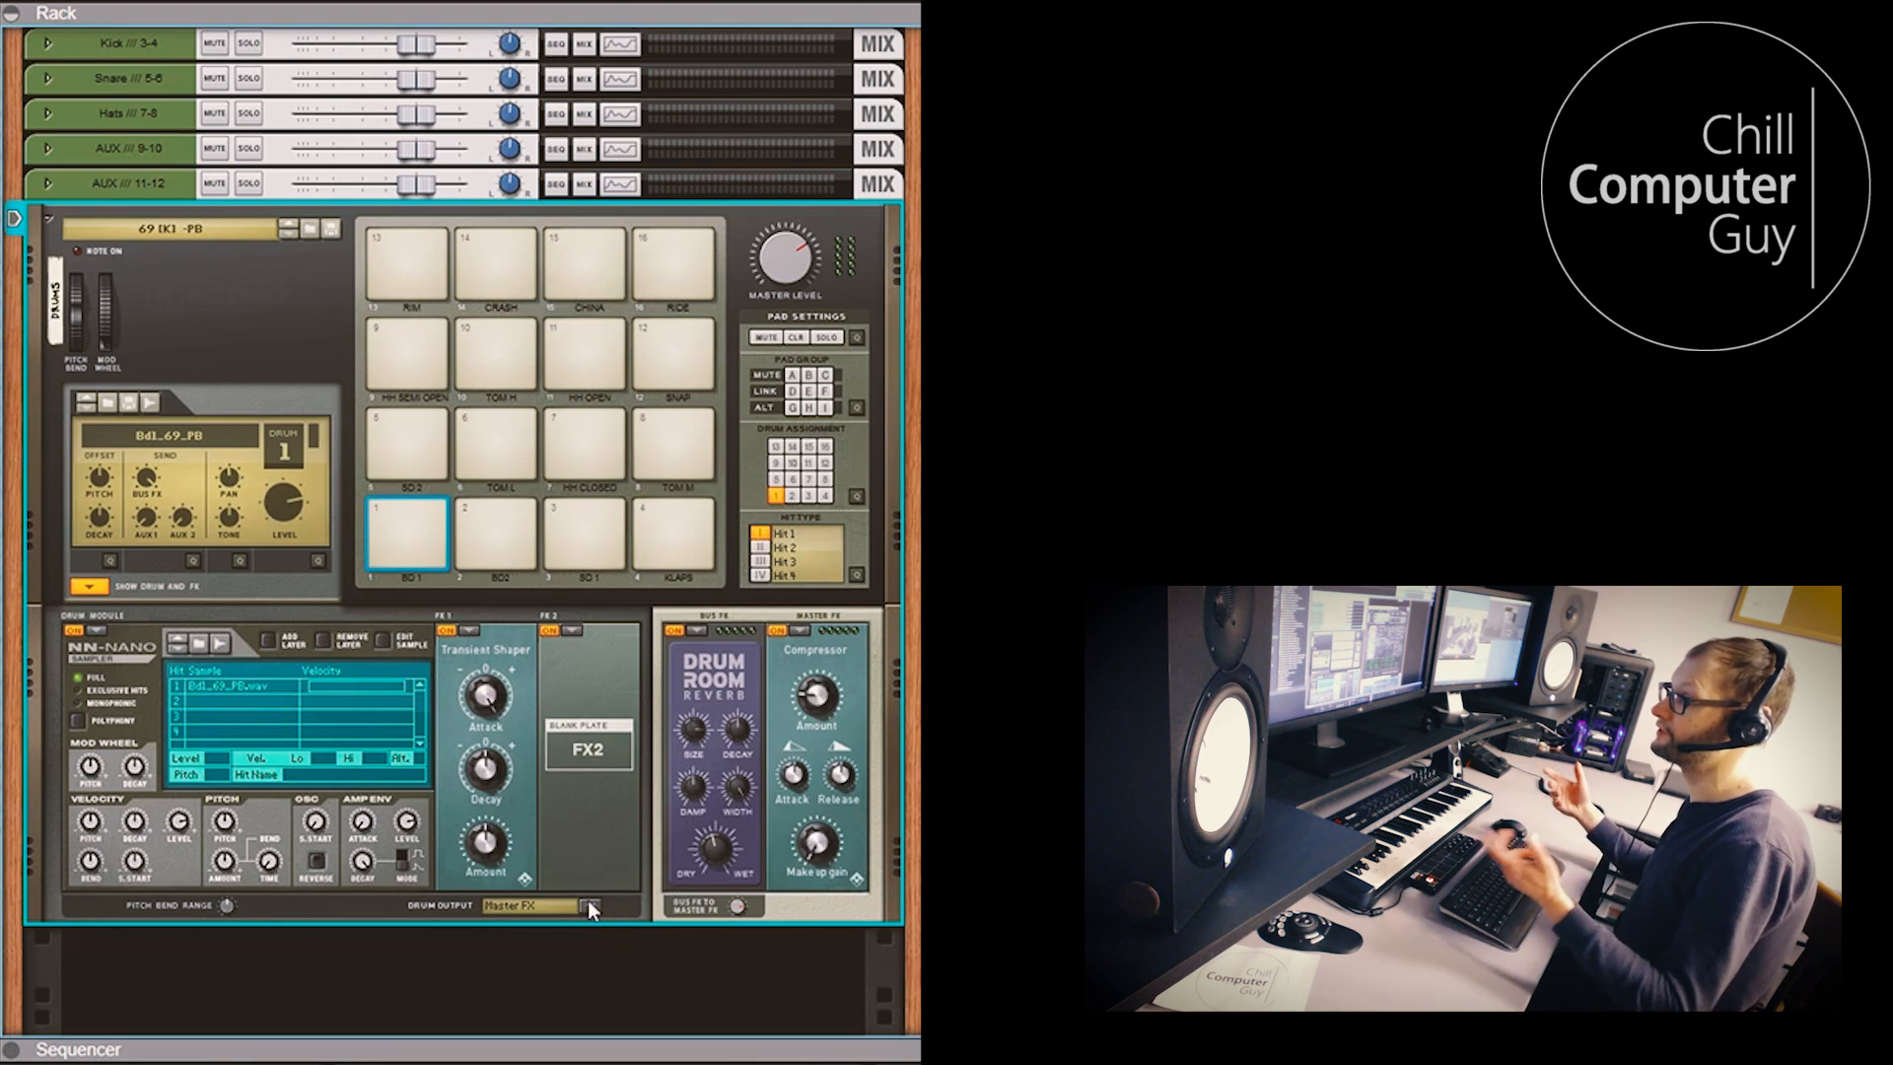
{"action": "left_click", "coordinate": [532, 907]}
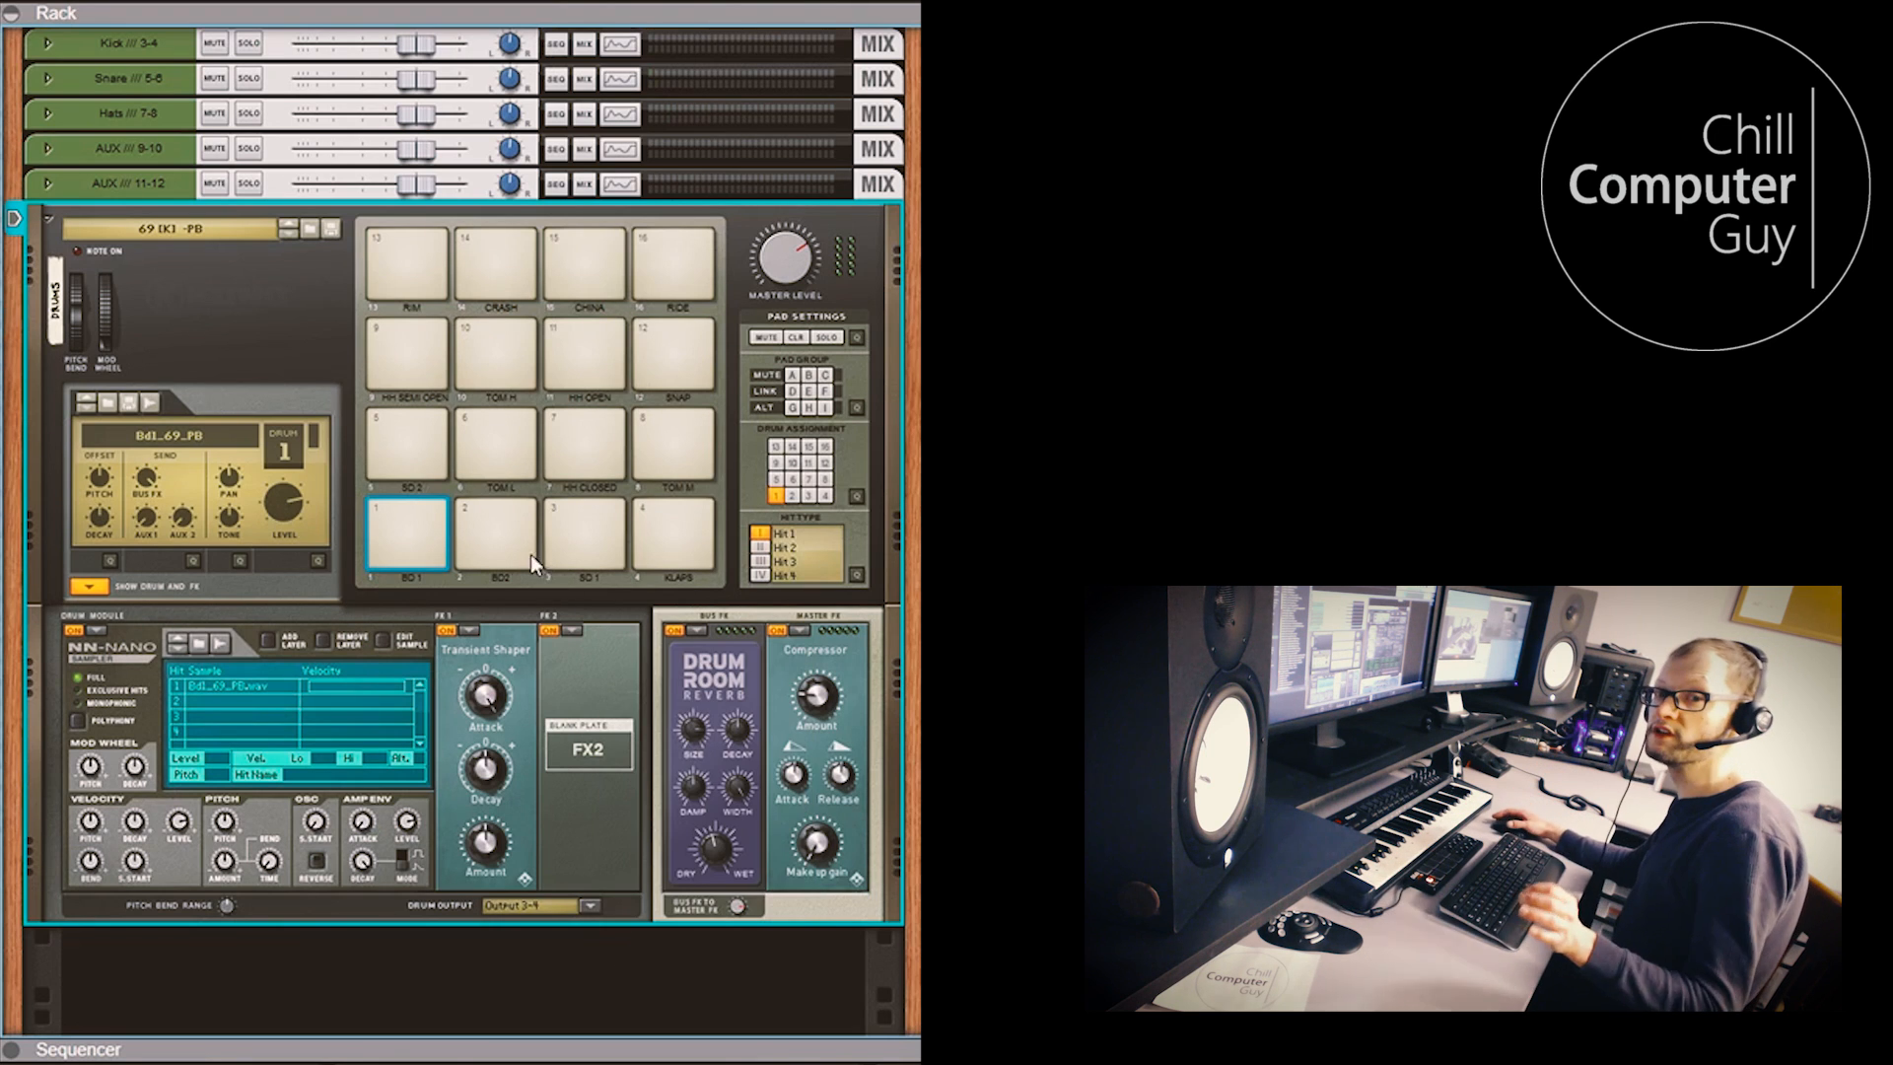
{"action": "left_click", "coordinate": [577, 905]}
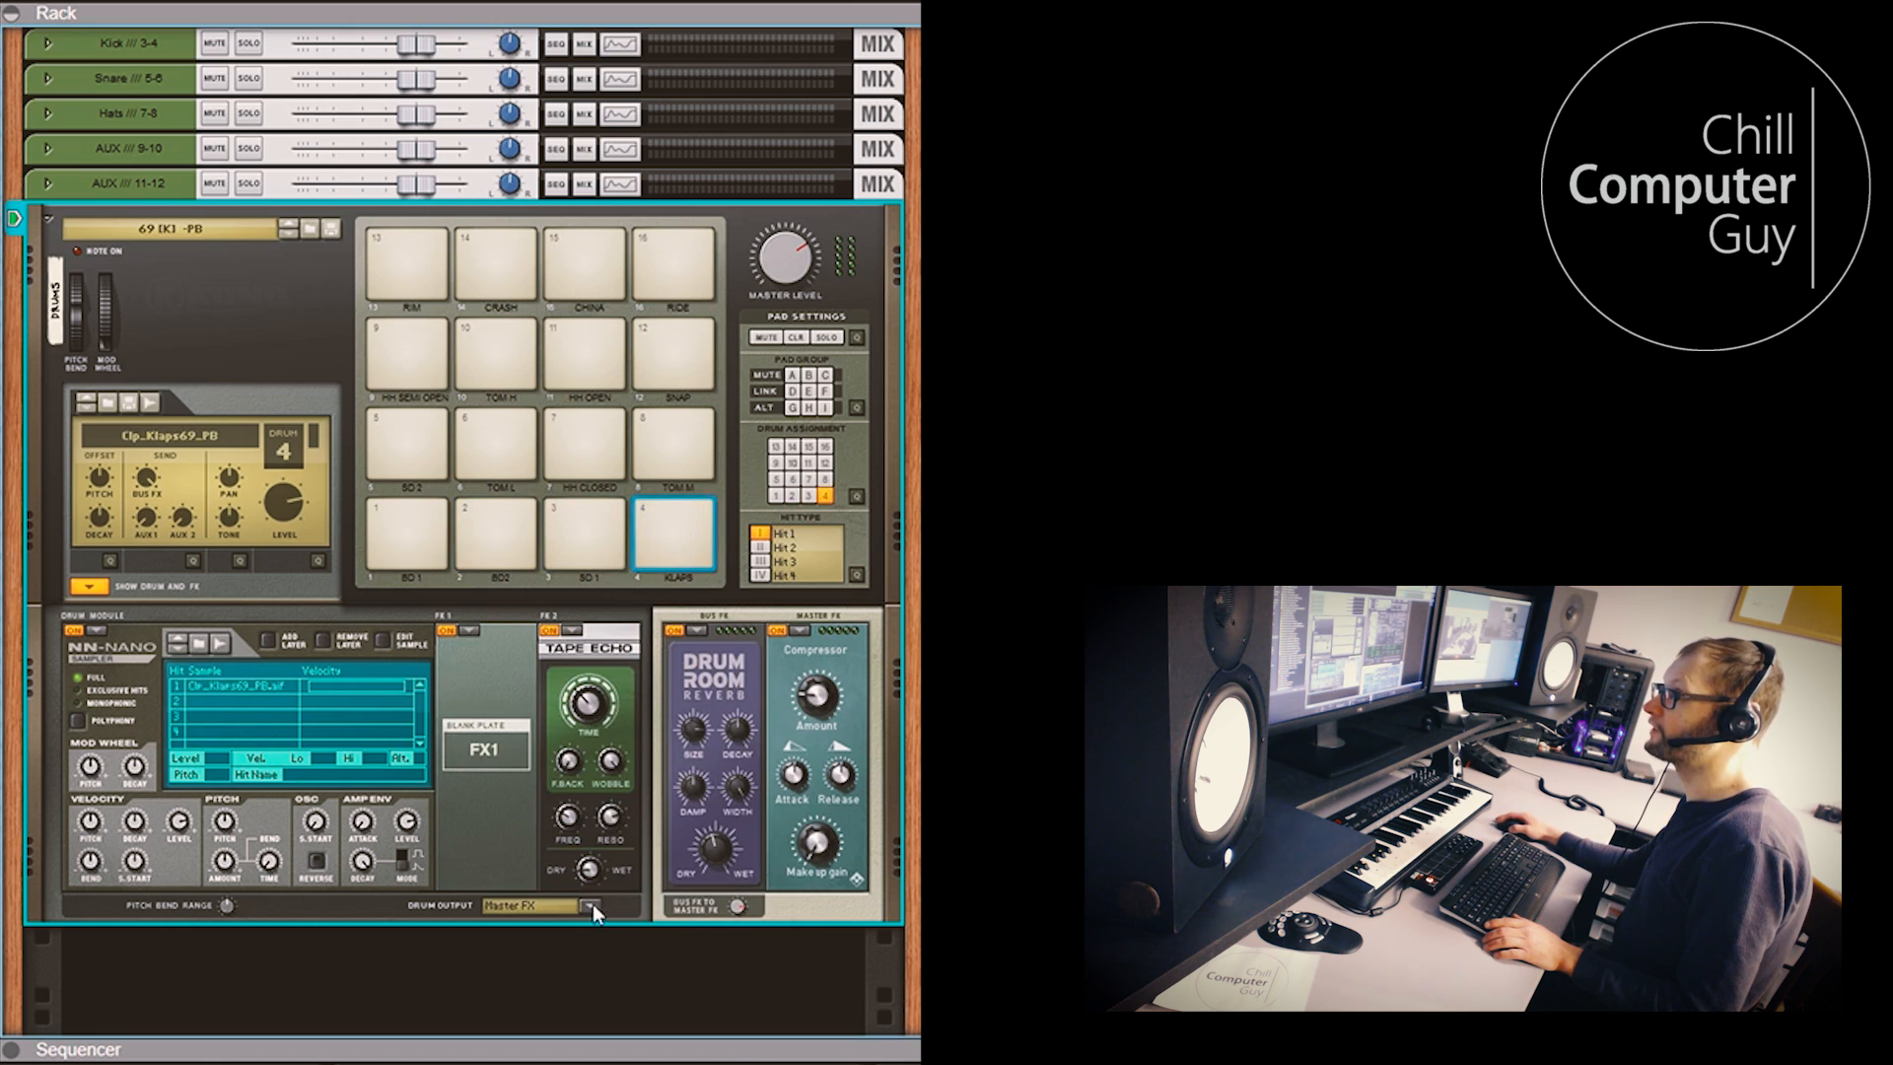
{"action": "left_click", "coordinate": [591, 905]}
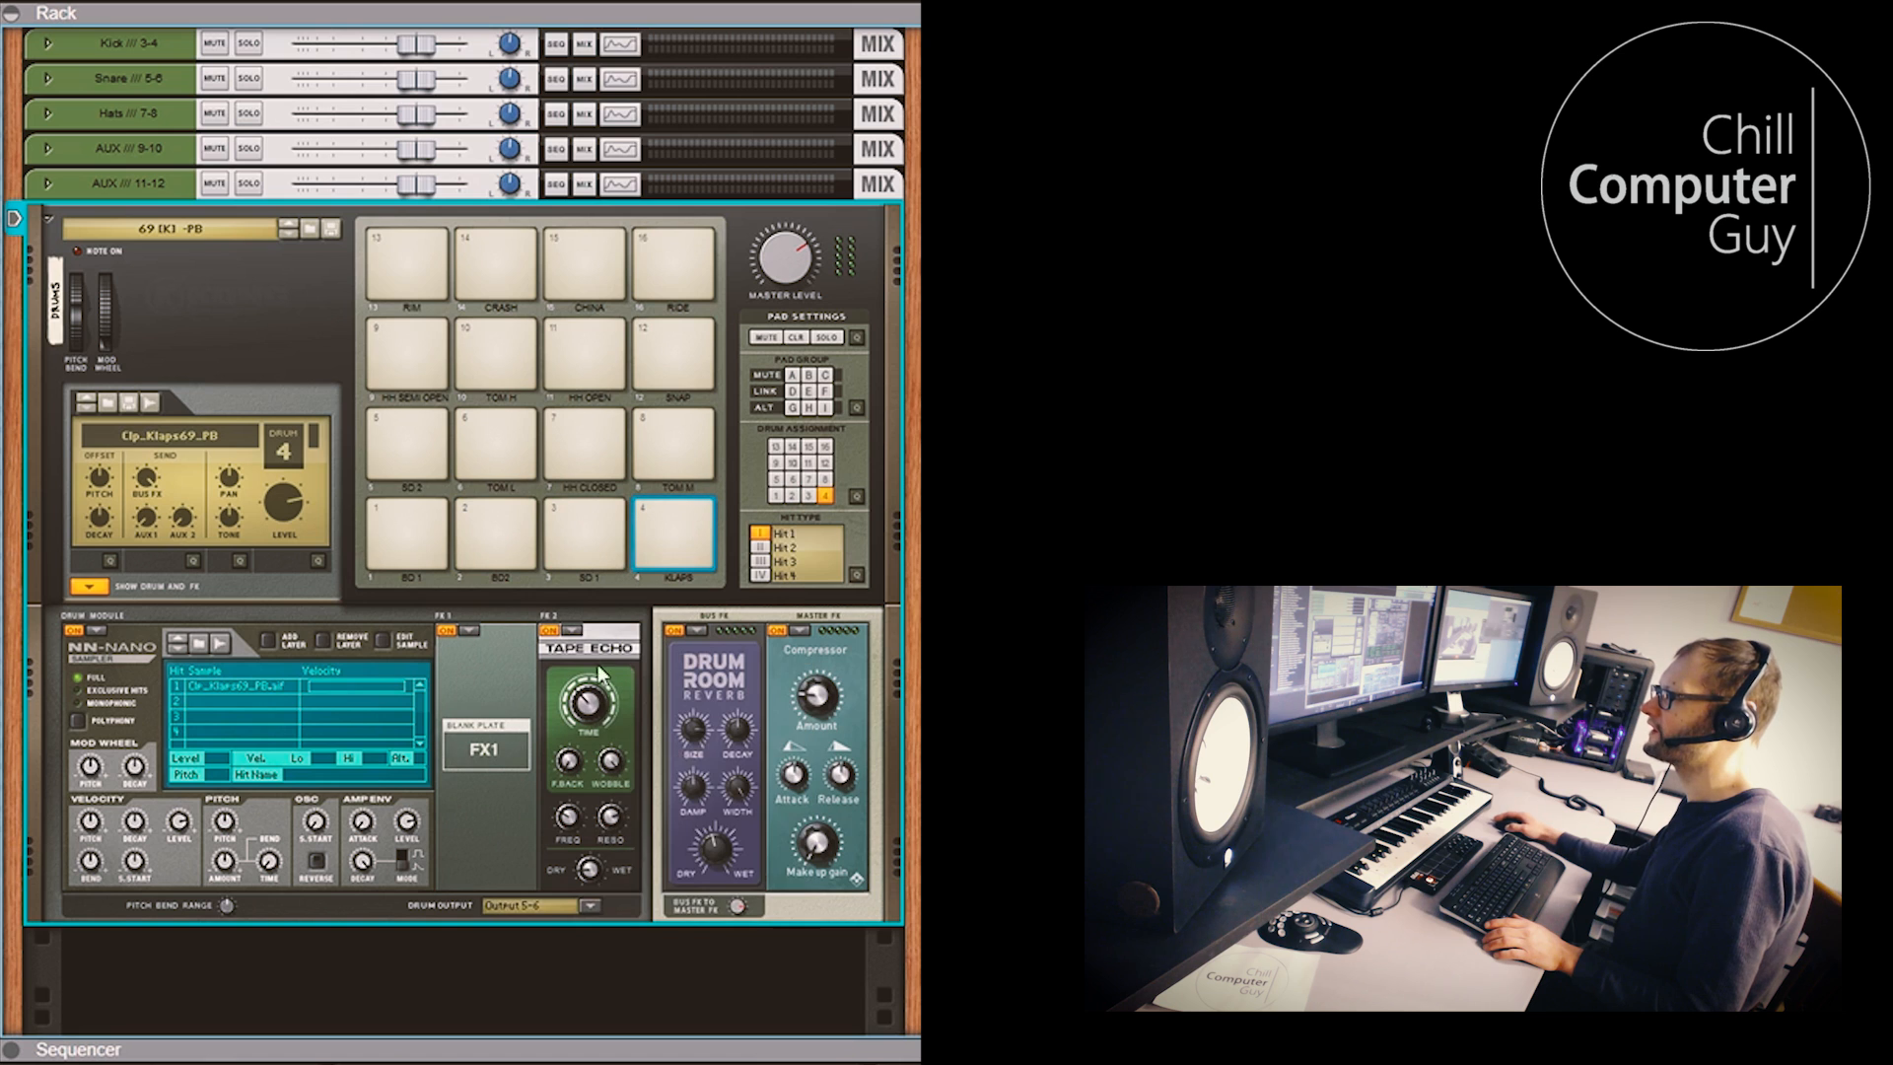
Route the SD2 pad to a separate output pair and TOM M to Output 9-10
{"action": "left_click", "coordinate": [585, 904]}
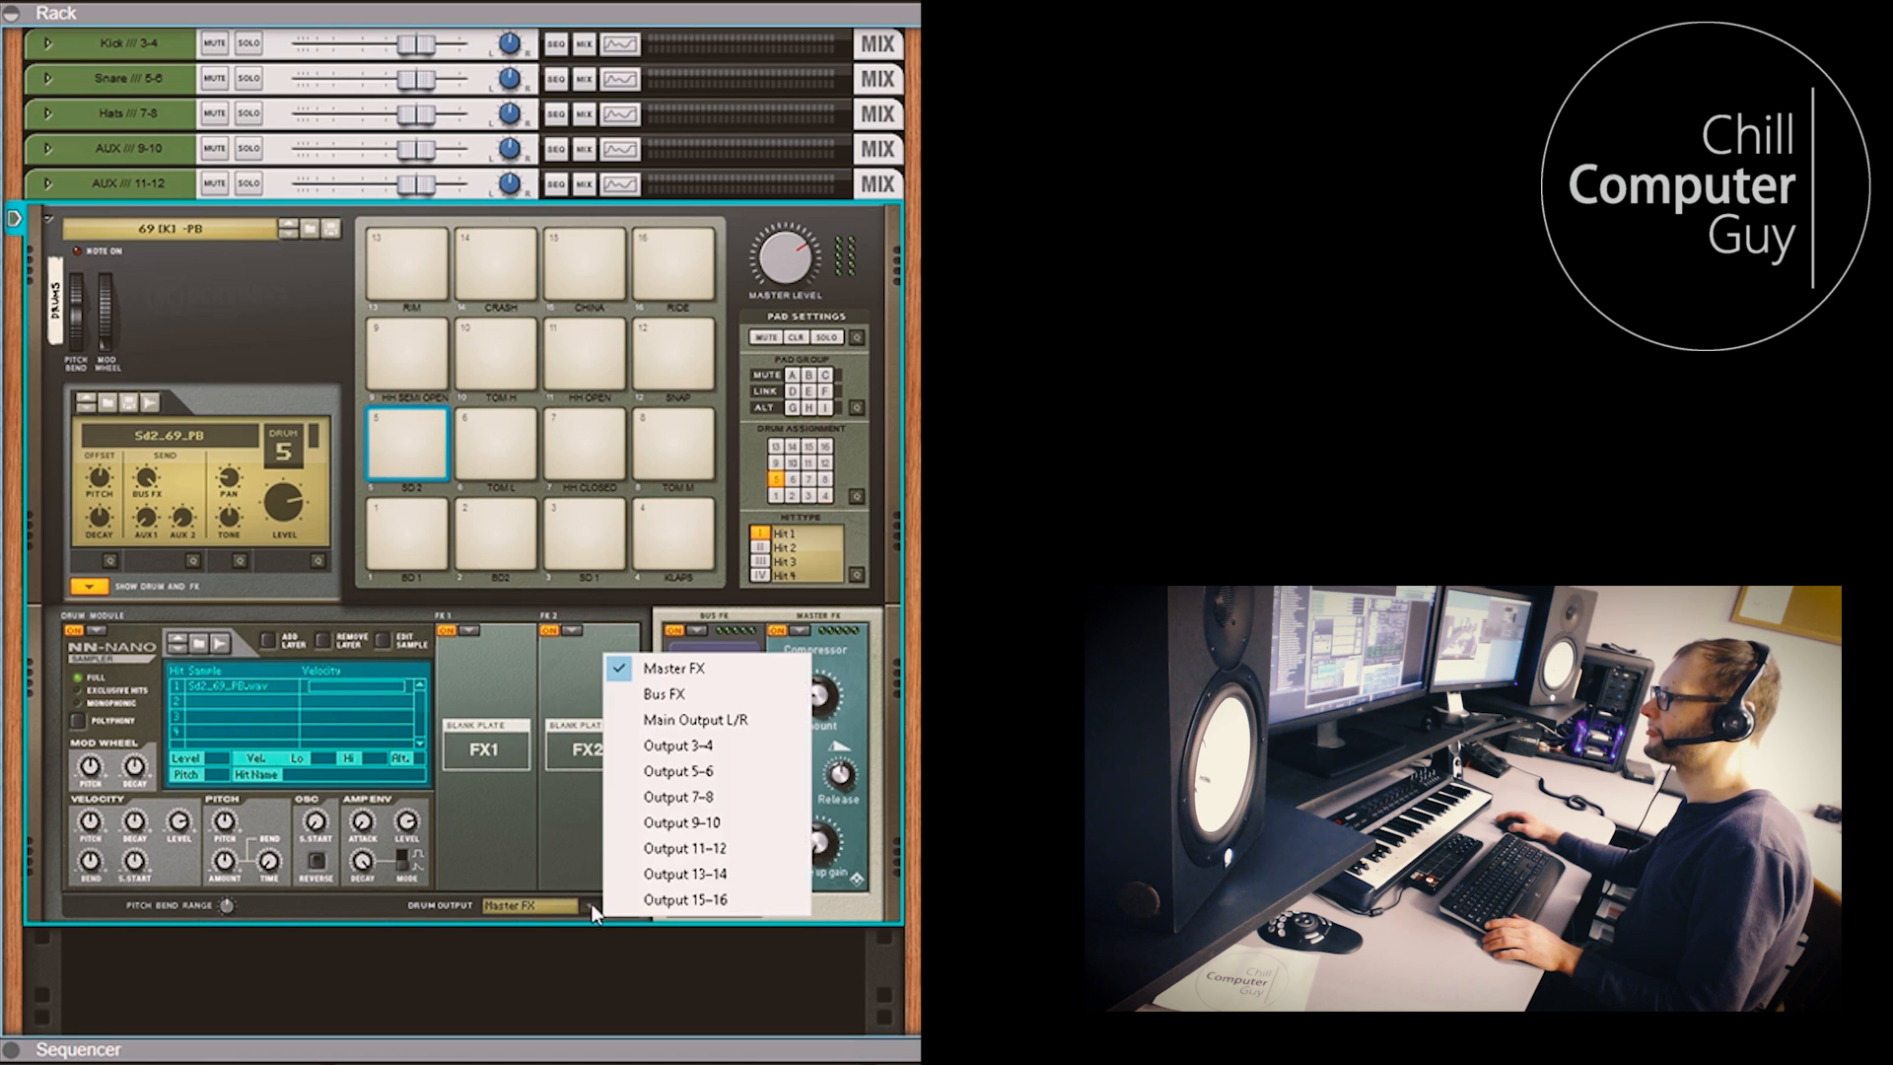
{"action": "left_click", "coordinate": [679, 745]}
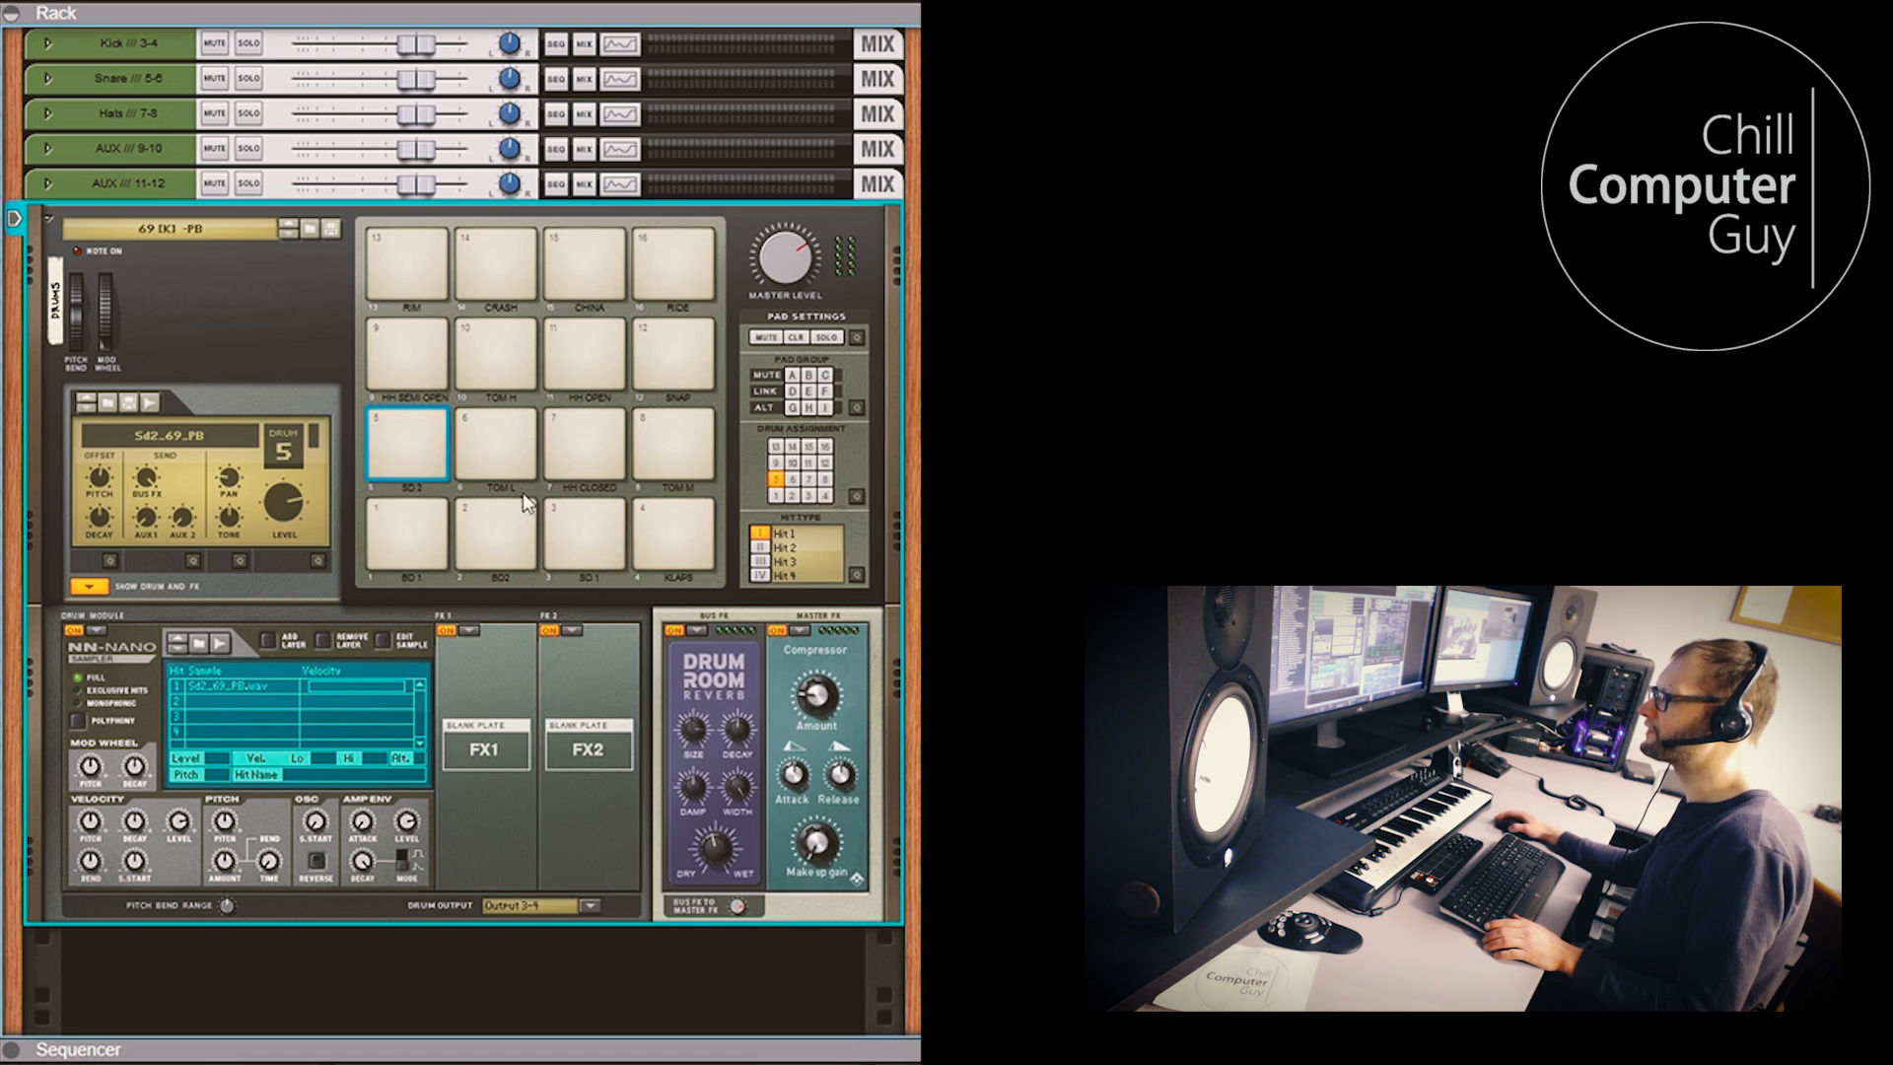
{"action": "mouse_move", "coordinate": [491, 438]}
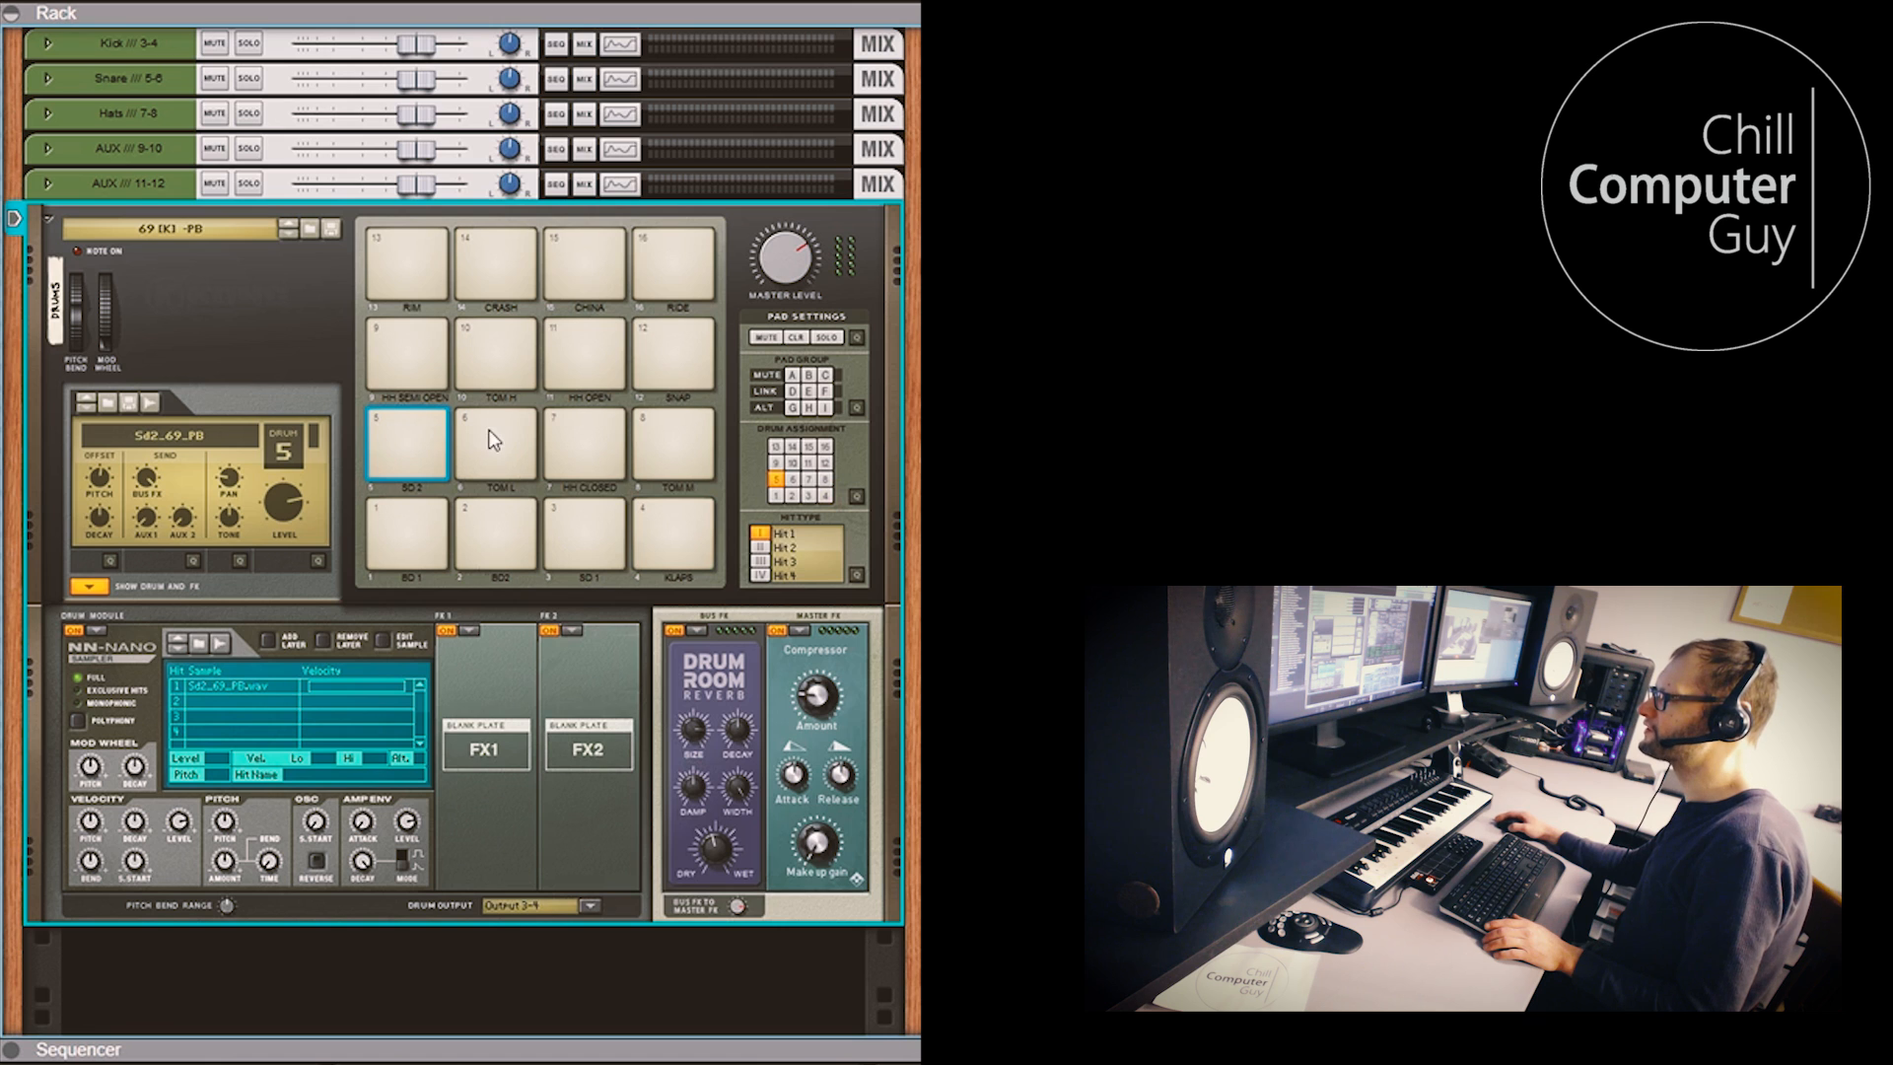
{"action": "left_click", "coordinate": [586, 905]}
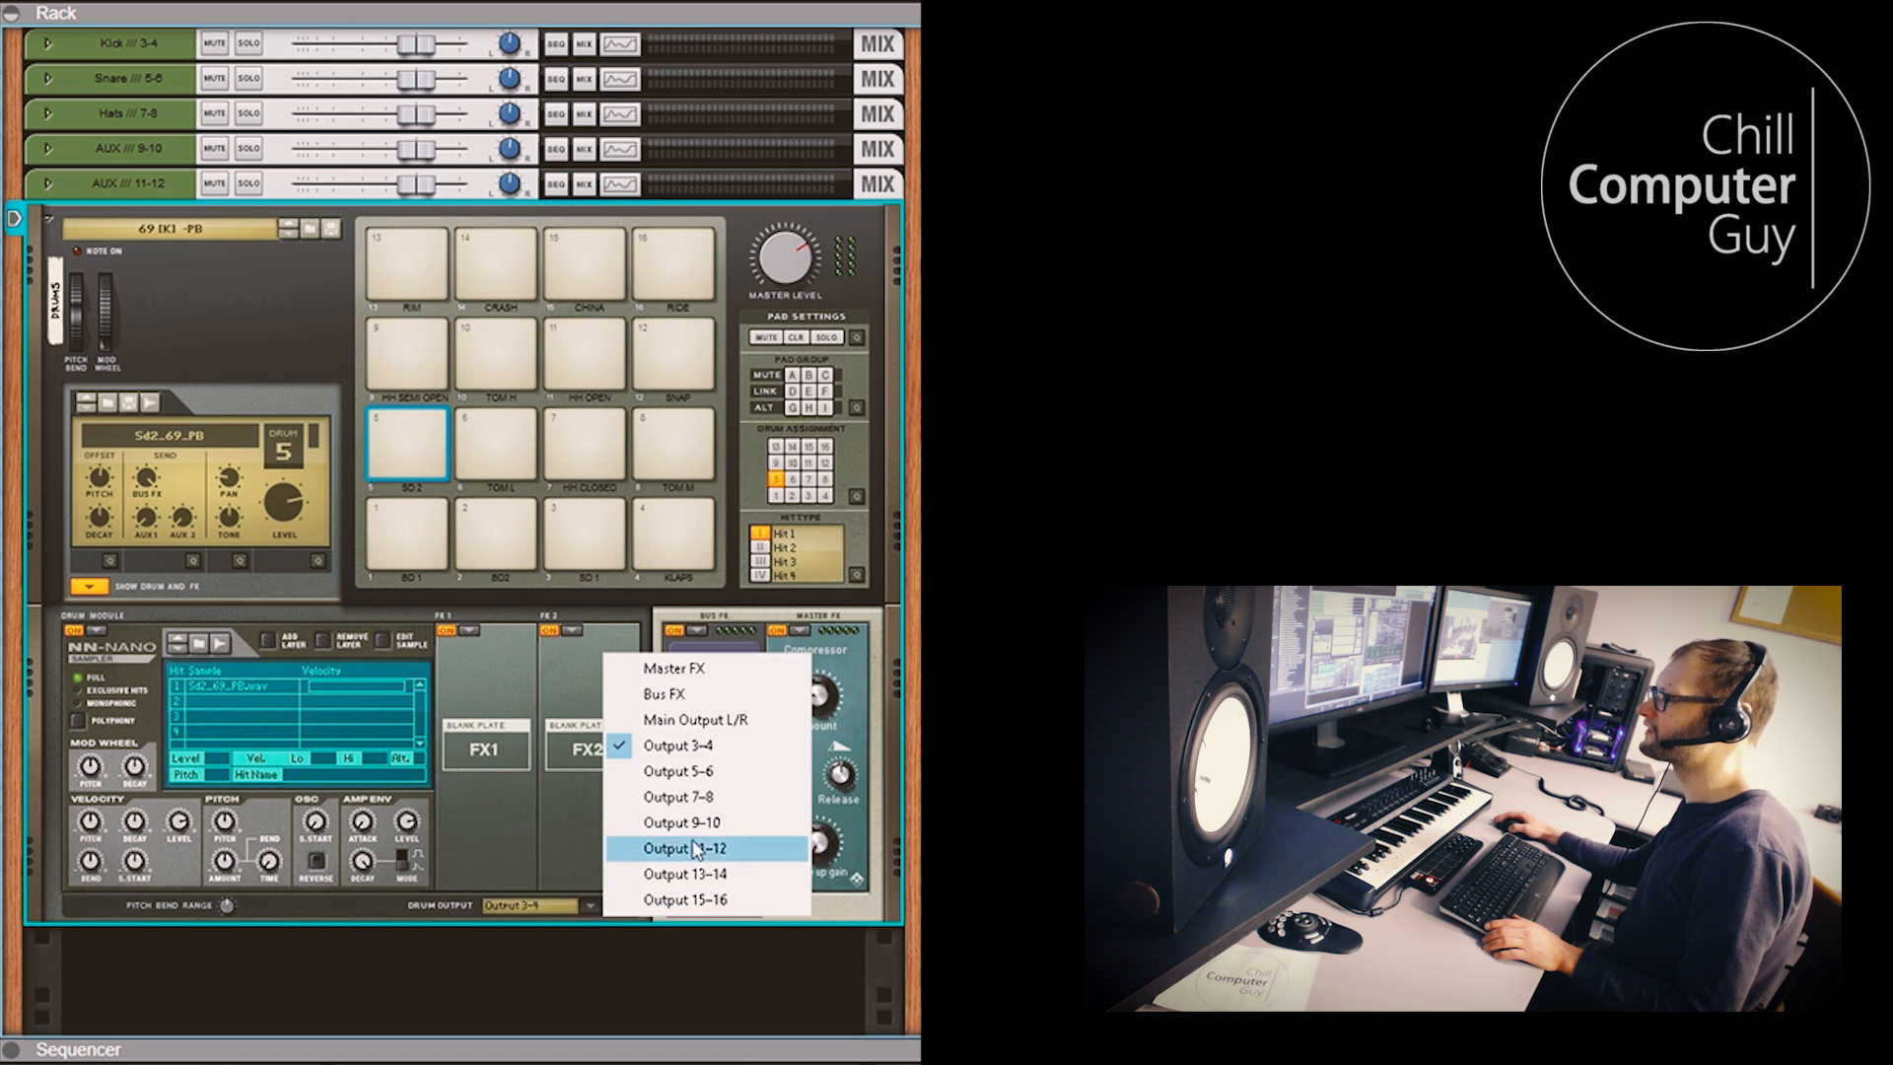
{"action": "left_click", "coordinate": [673, 667]}
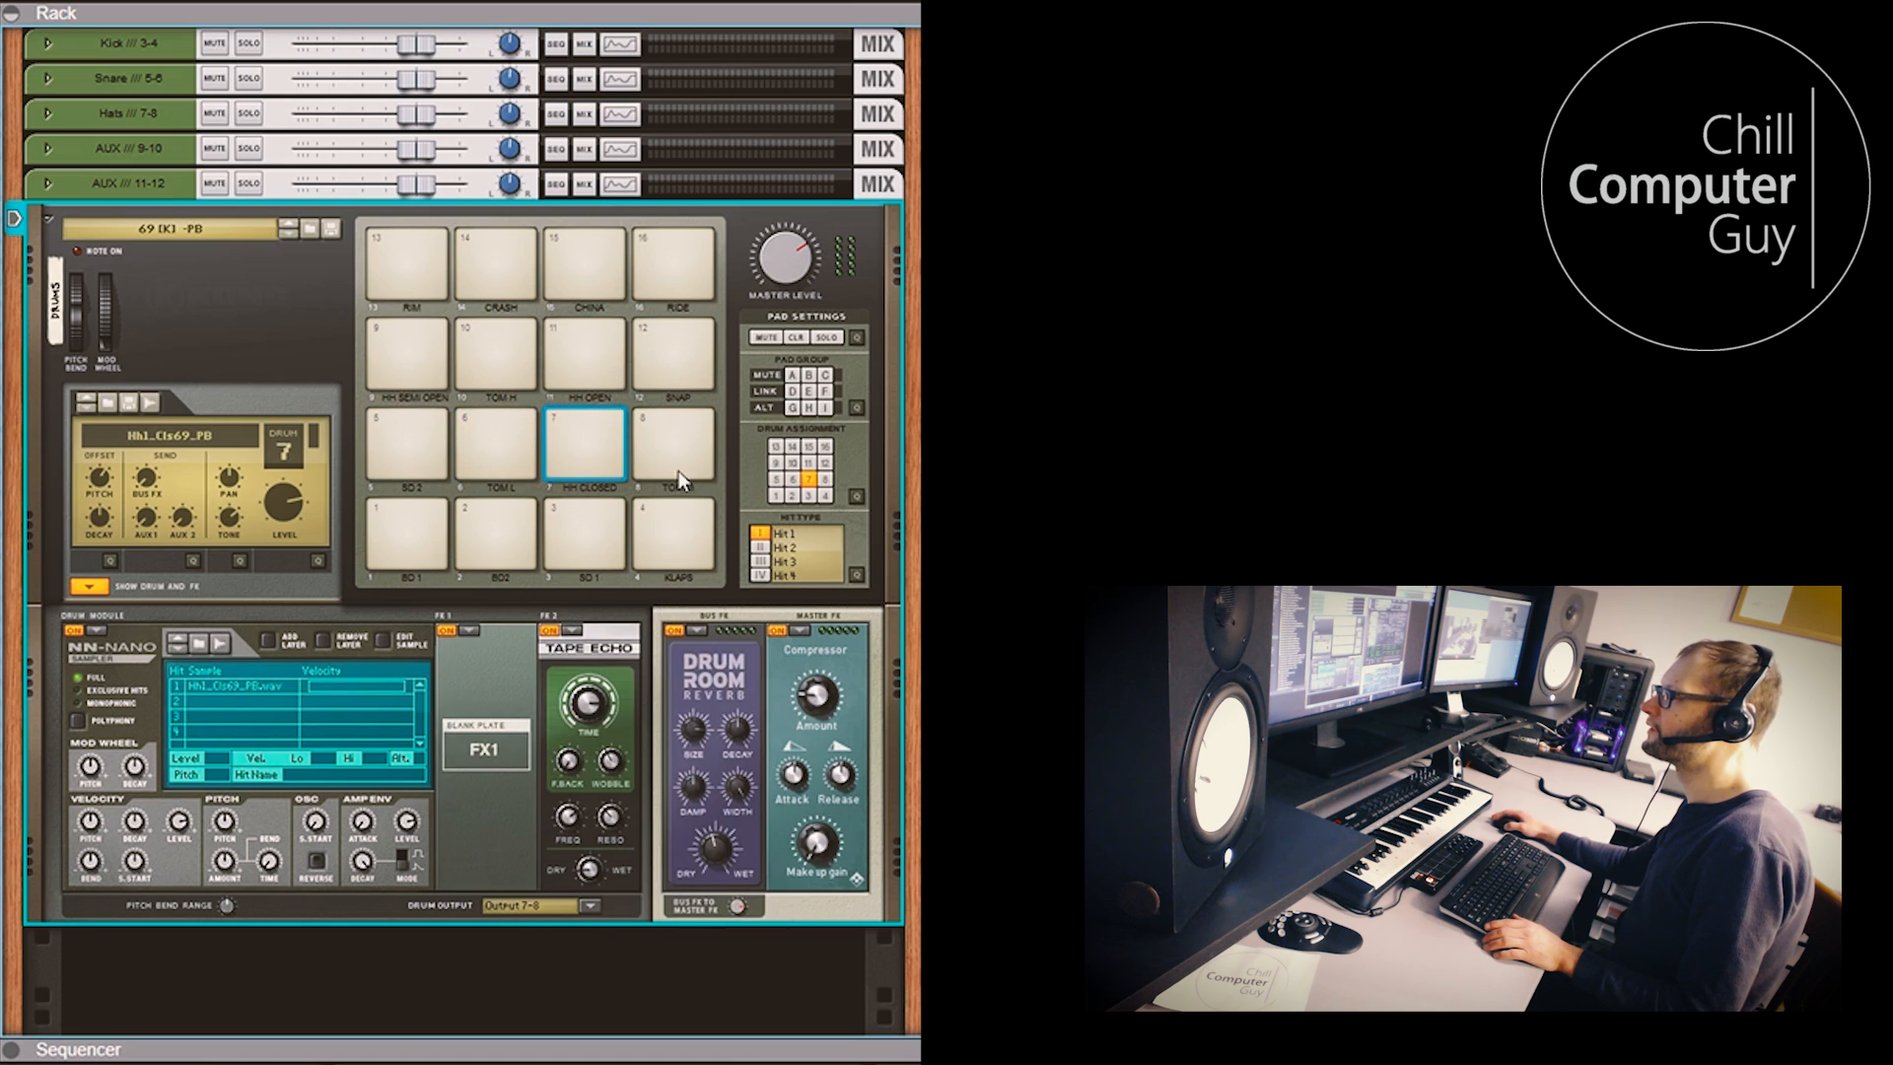
{"action": "left_click", "coordinate": [593, 905]}
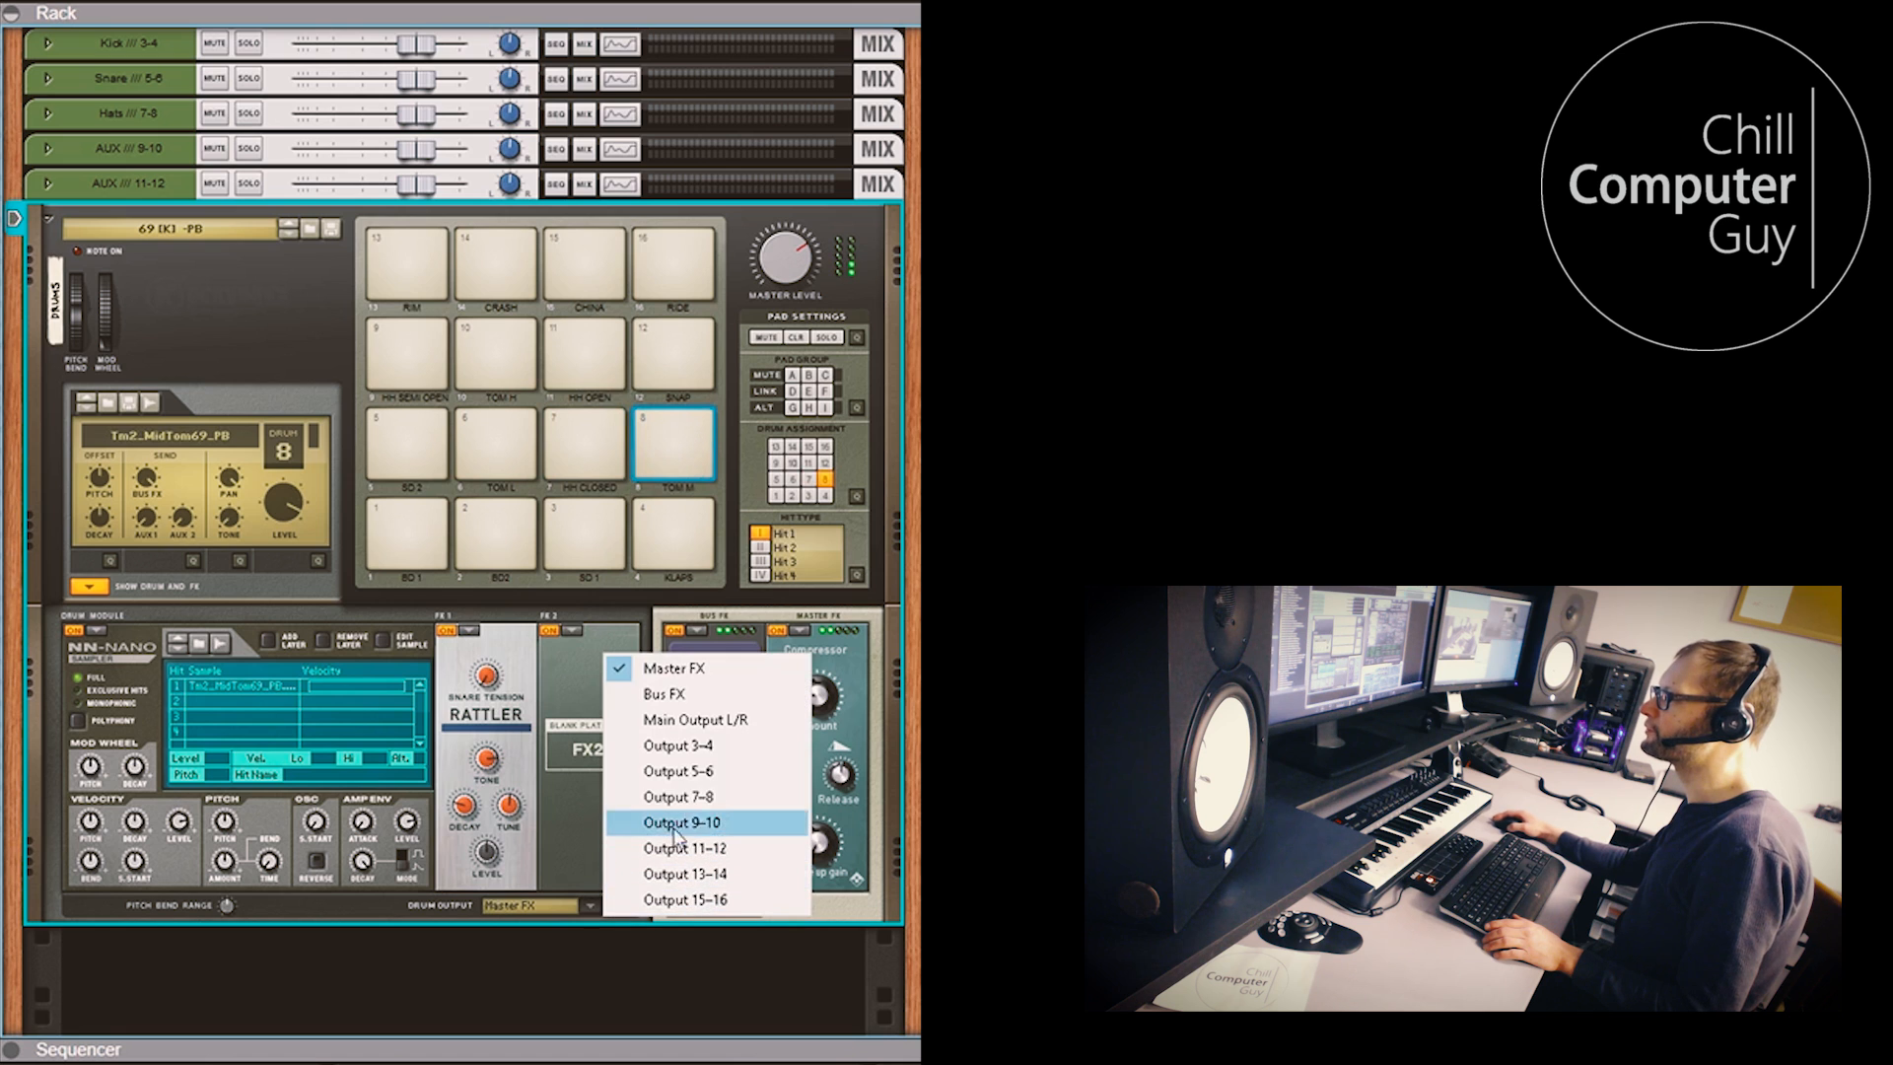
{"action": "left_click", "coordinate": [678, 822]}
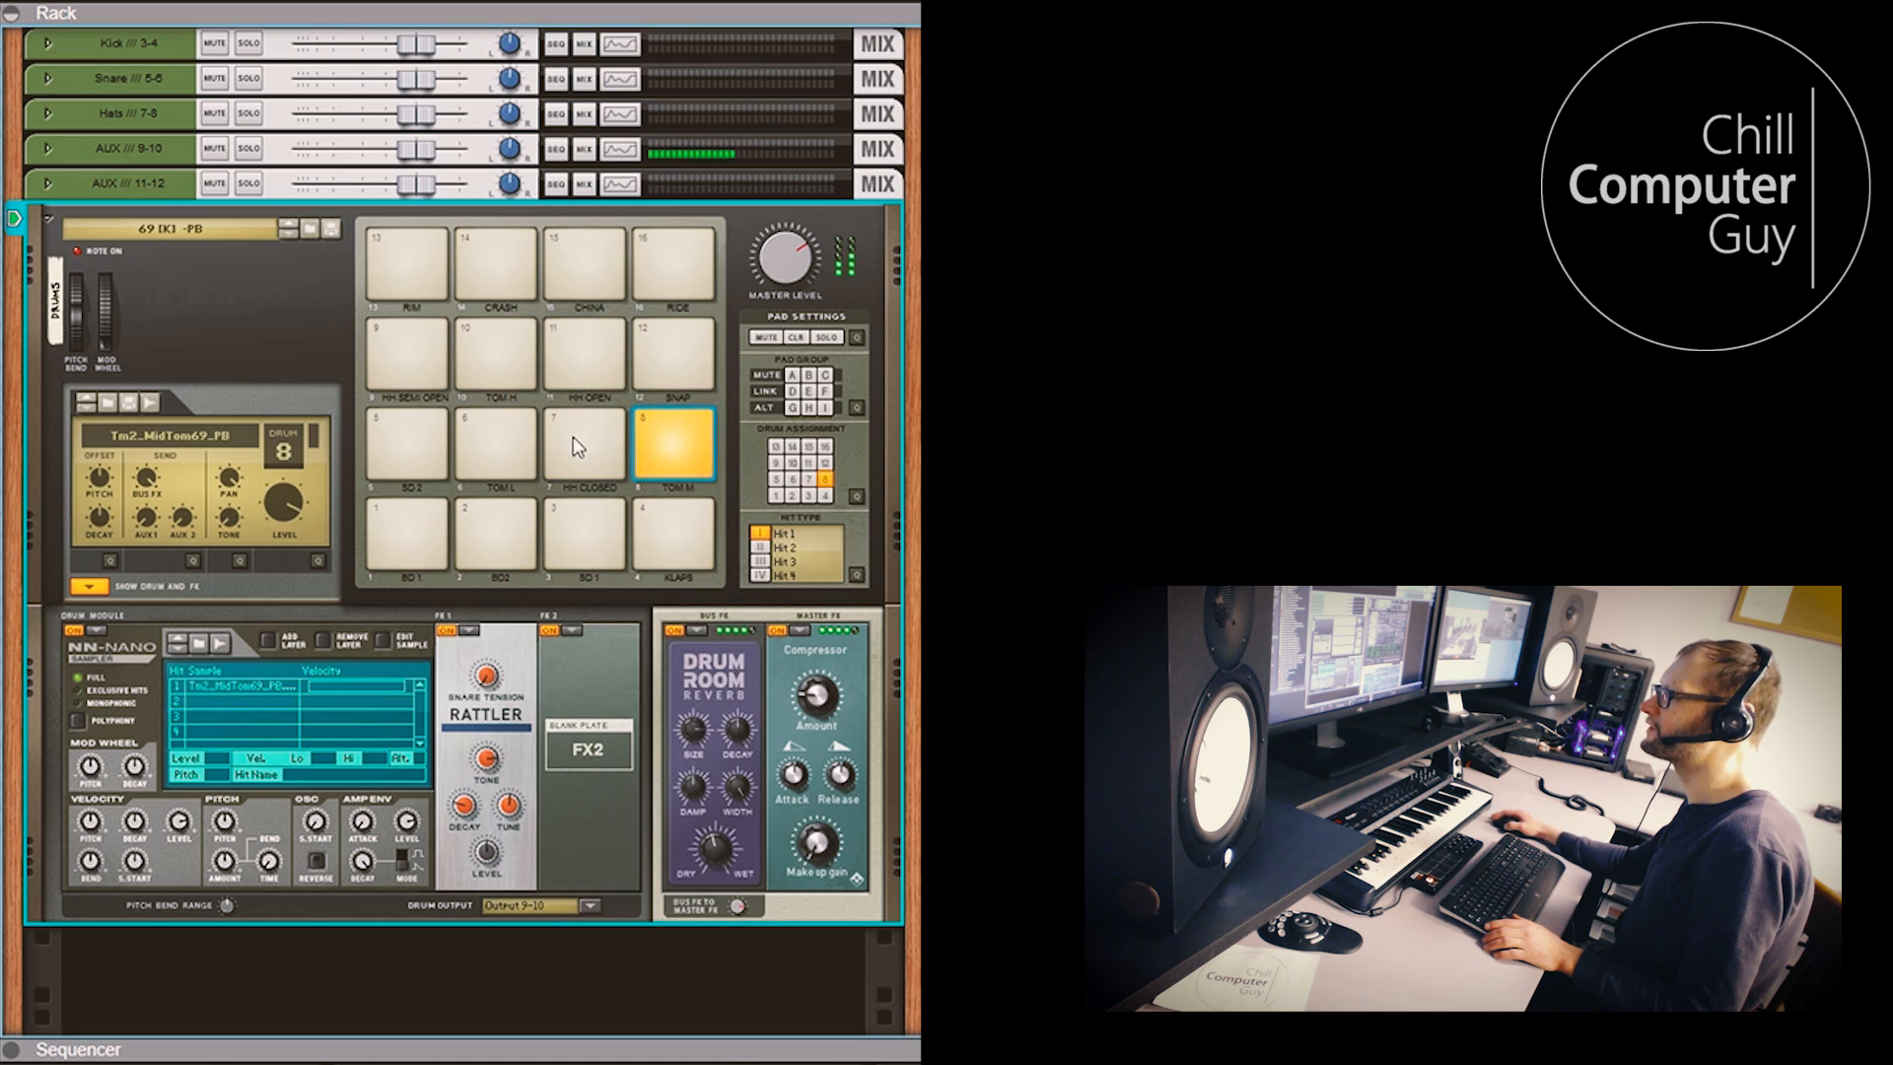
{"action": "left_click", "coordinate": [494, 444]}
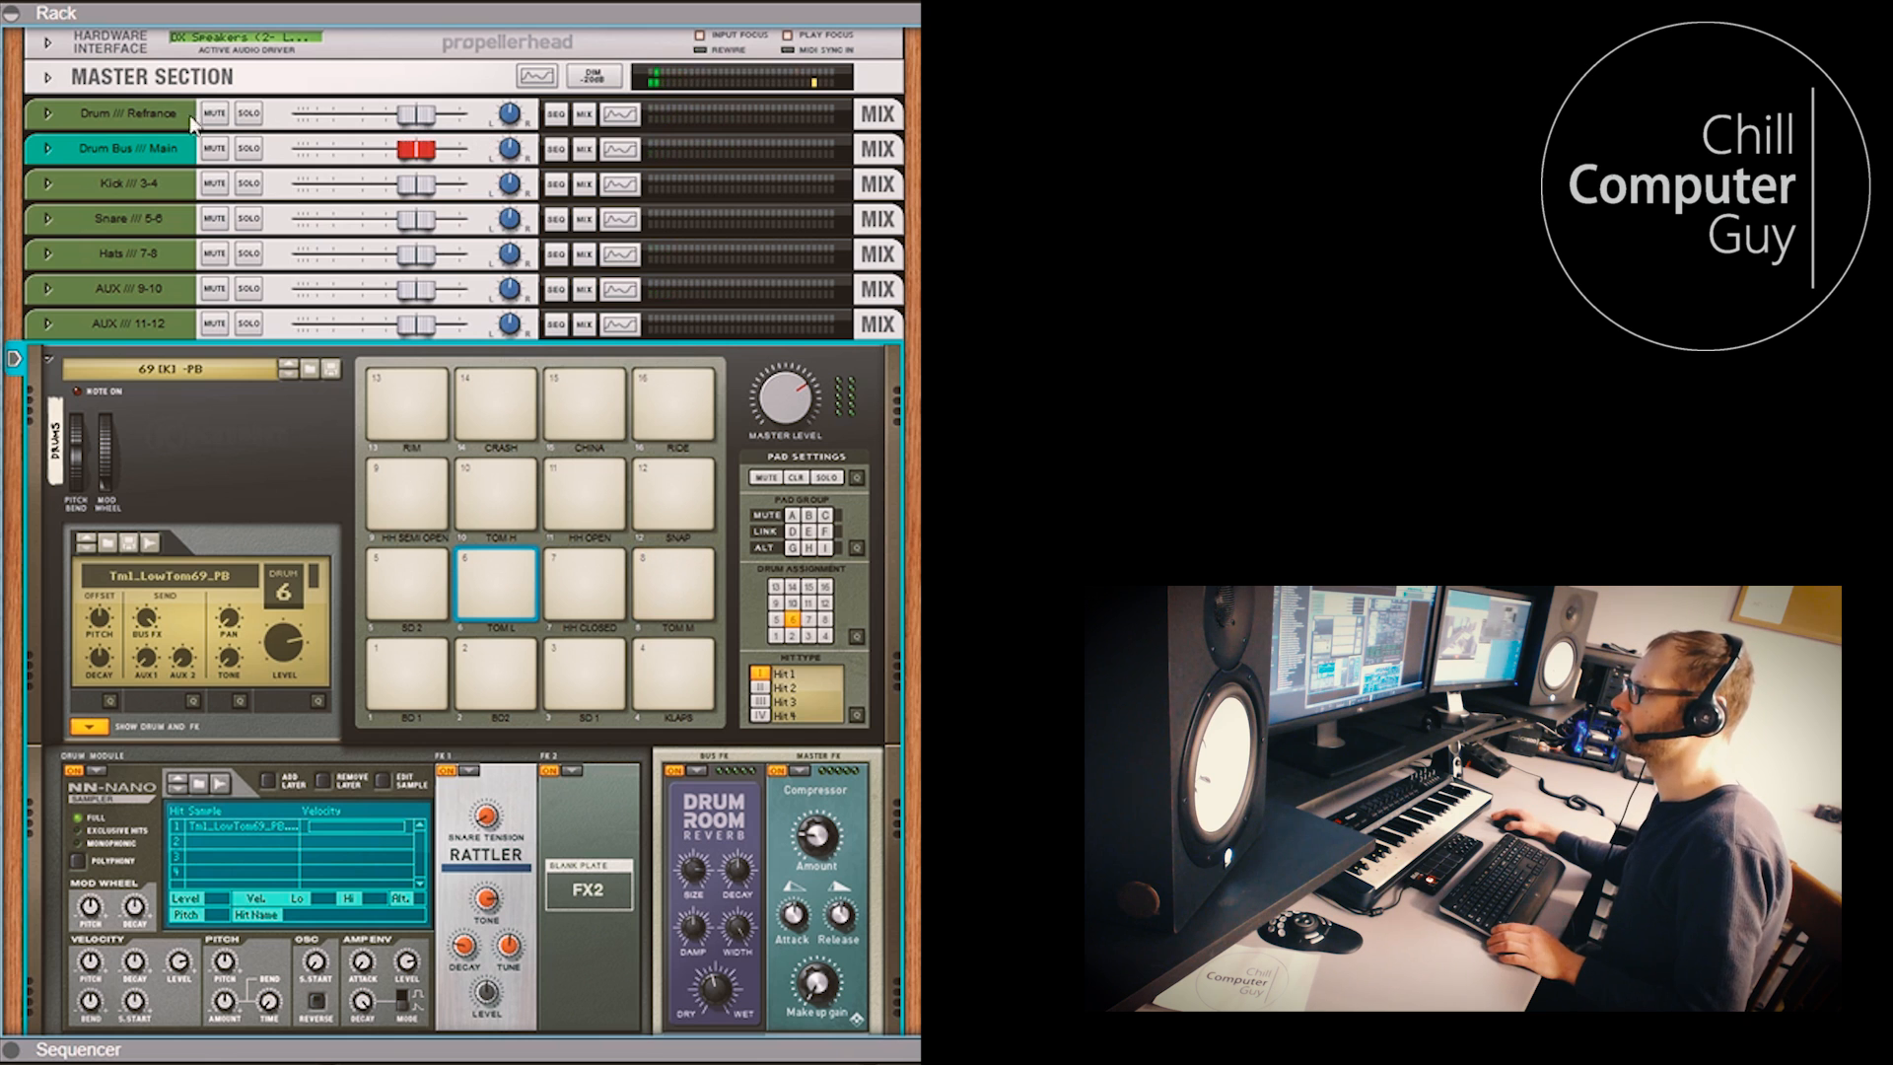
Mute the Drum Refrance mixer channel, then select the BD 1 kick pad
{"action": "key", "text": "Tab"}
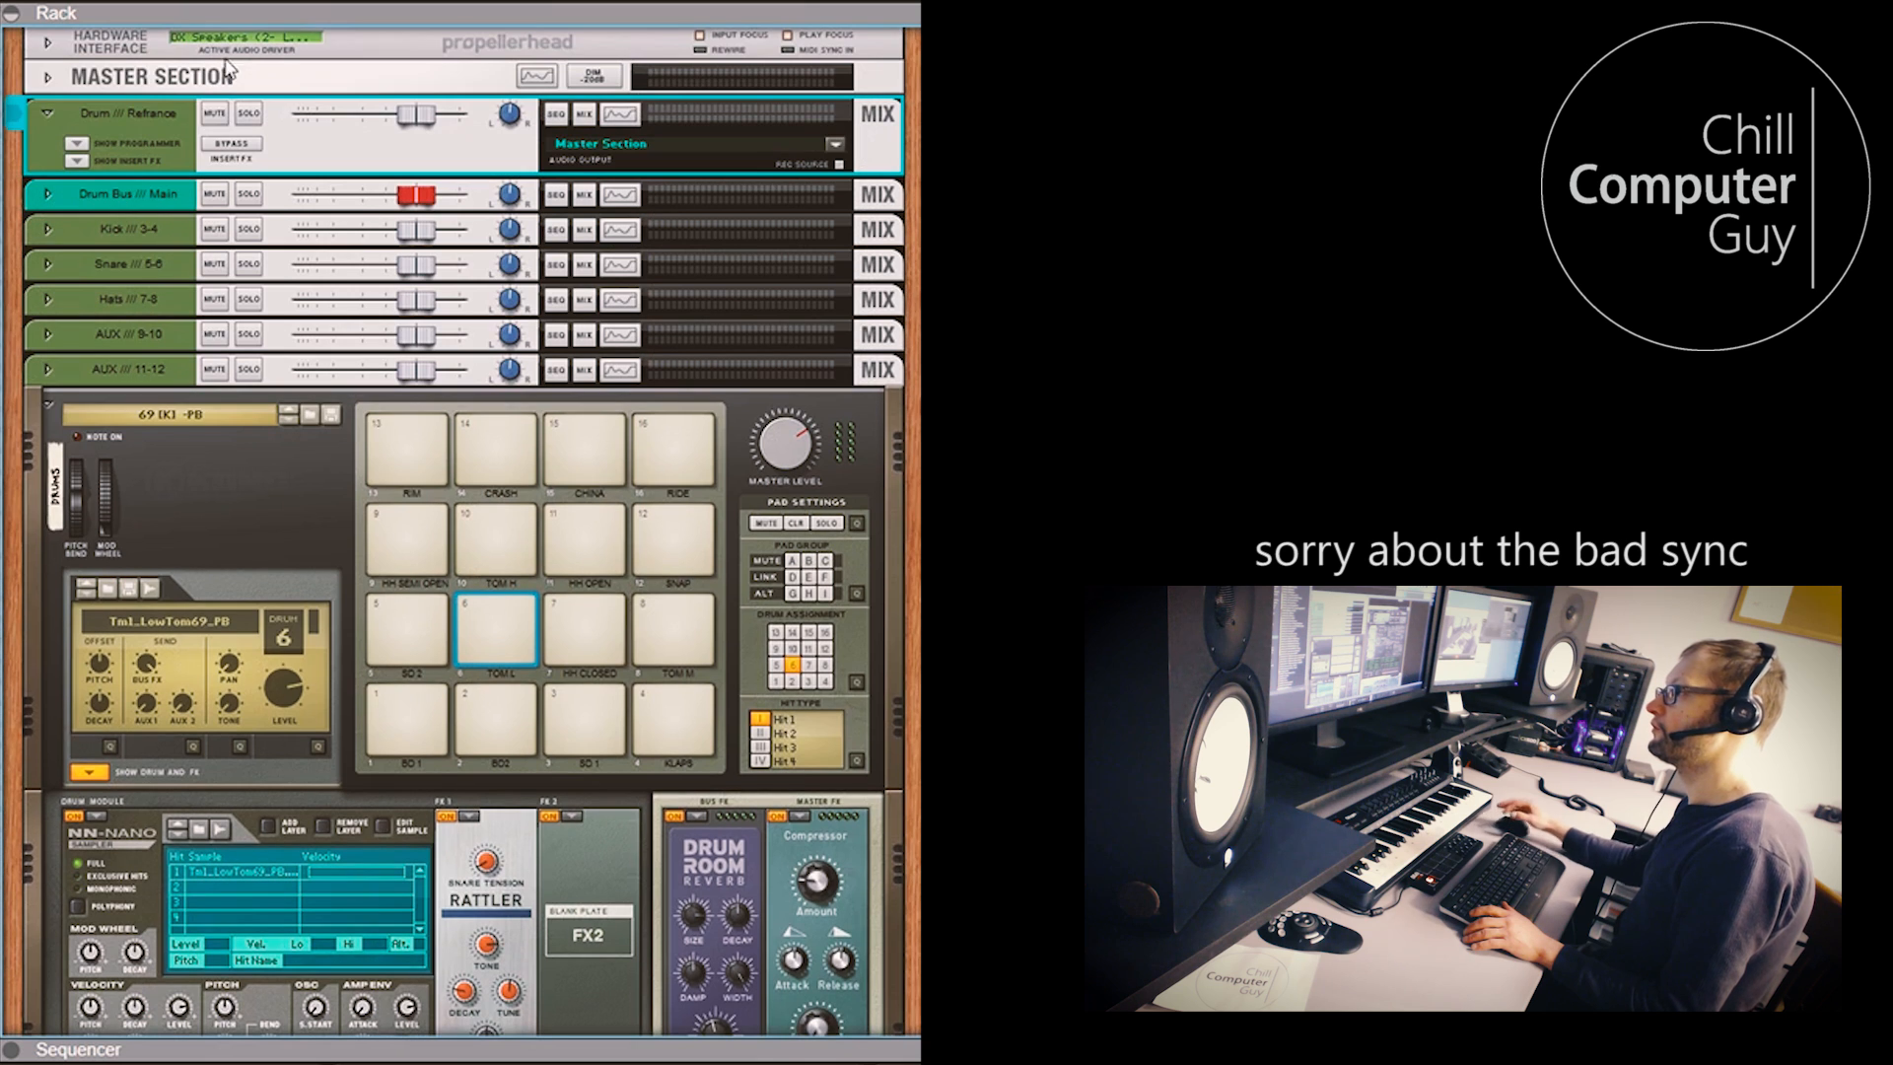
{"action": "left_click", "coordinate": [212, 114]}
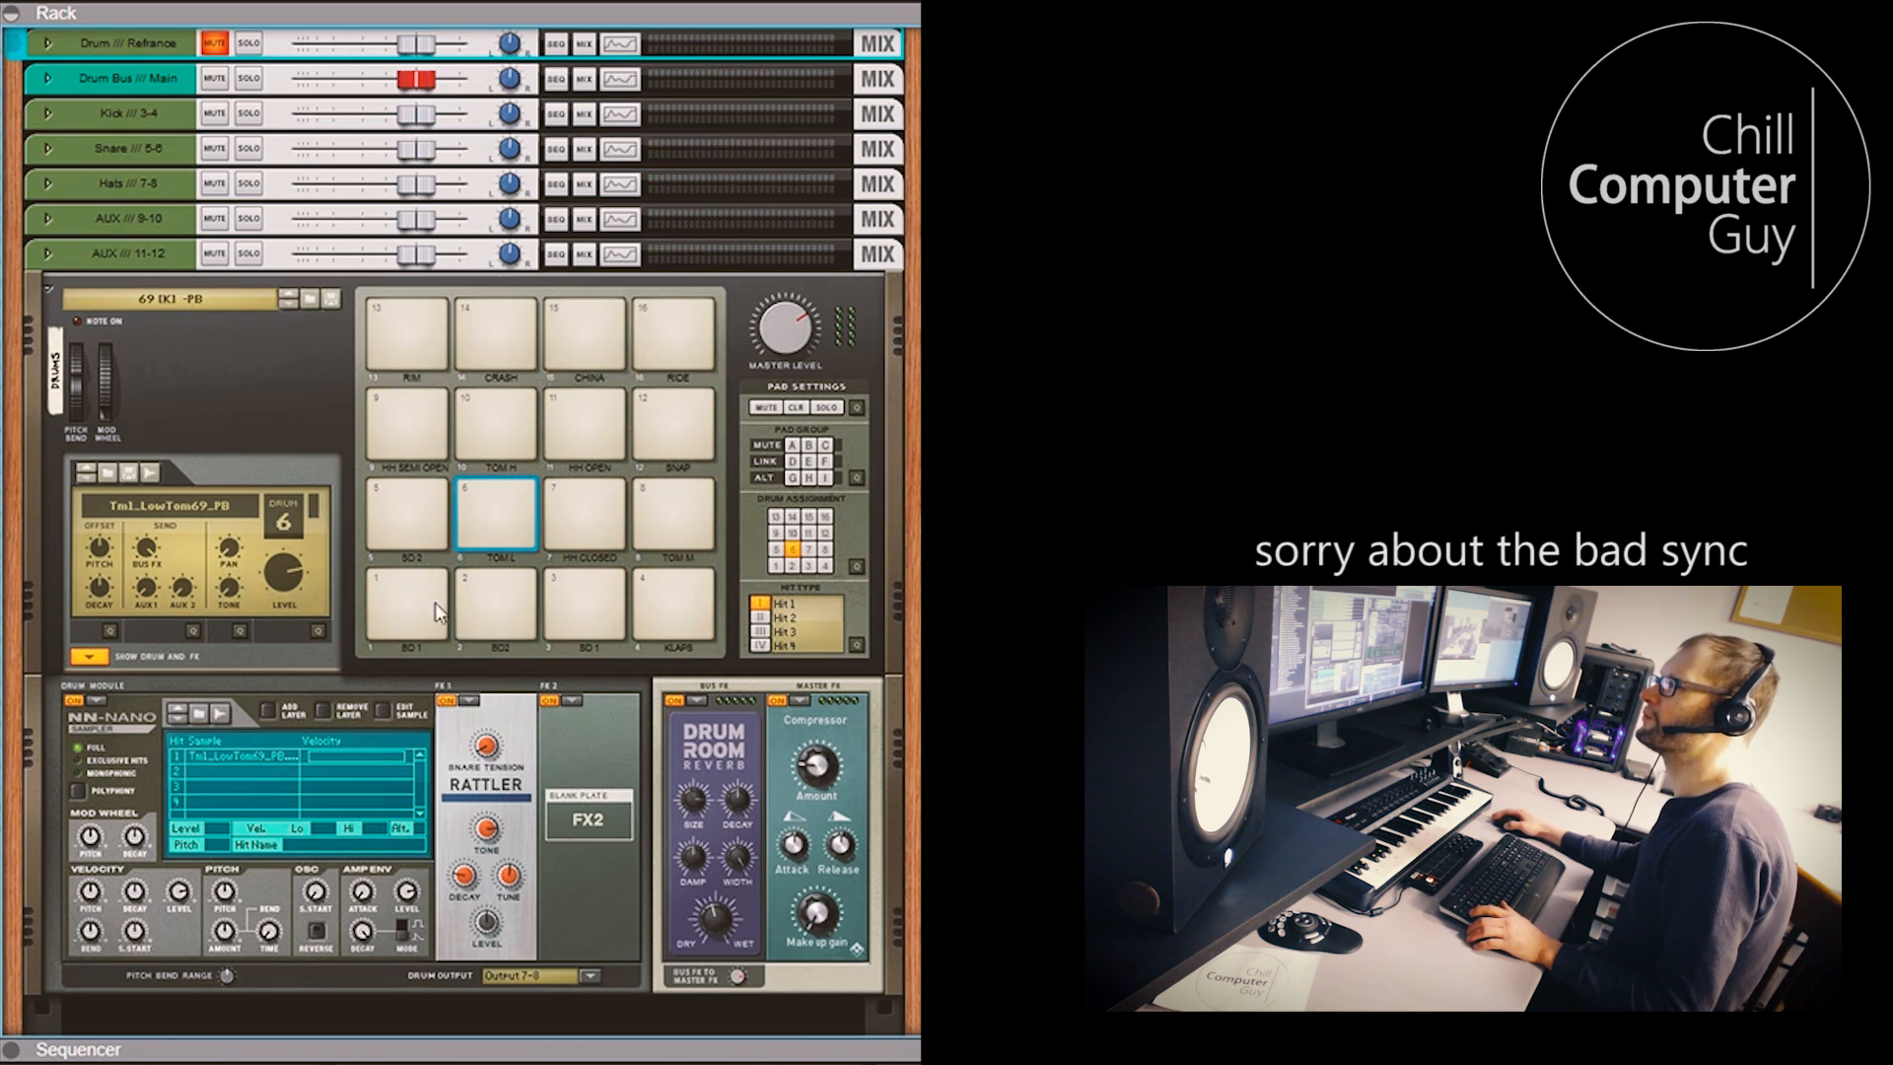
{"action": "left_click", "coordinate": [404, 601]}
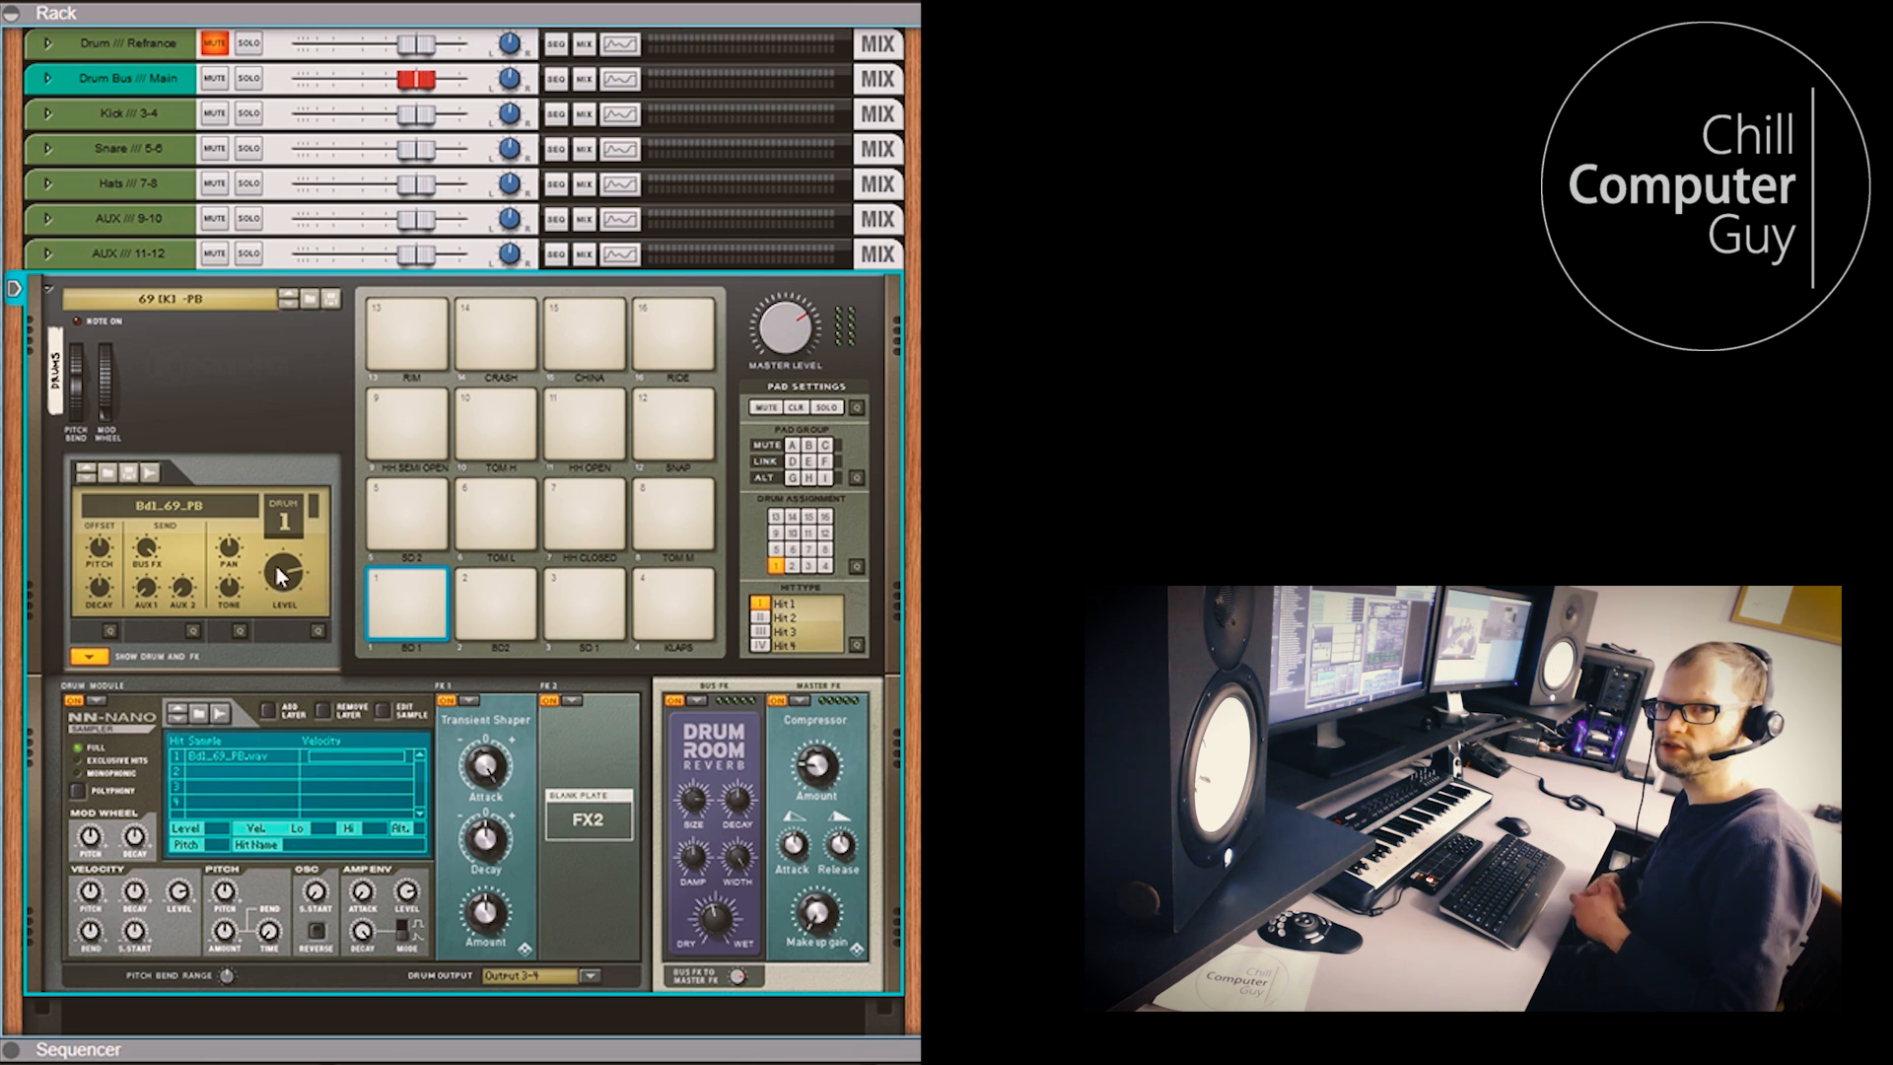
{"action": "mouse_move", "coordinate": [284, 568]}
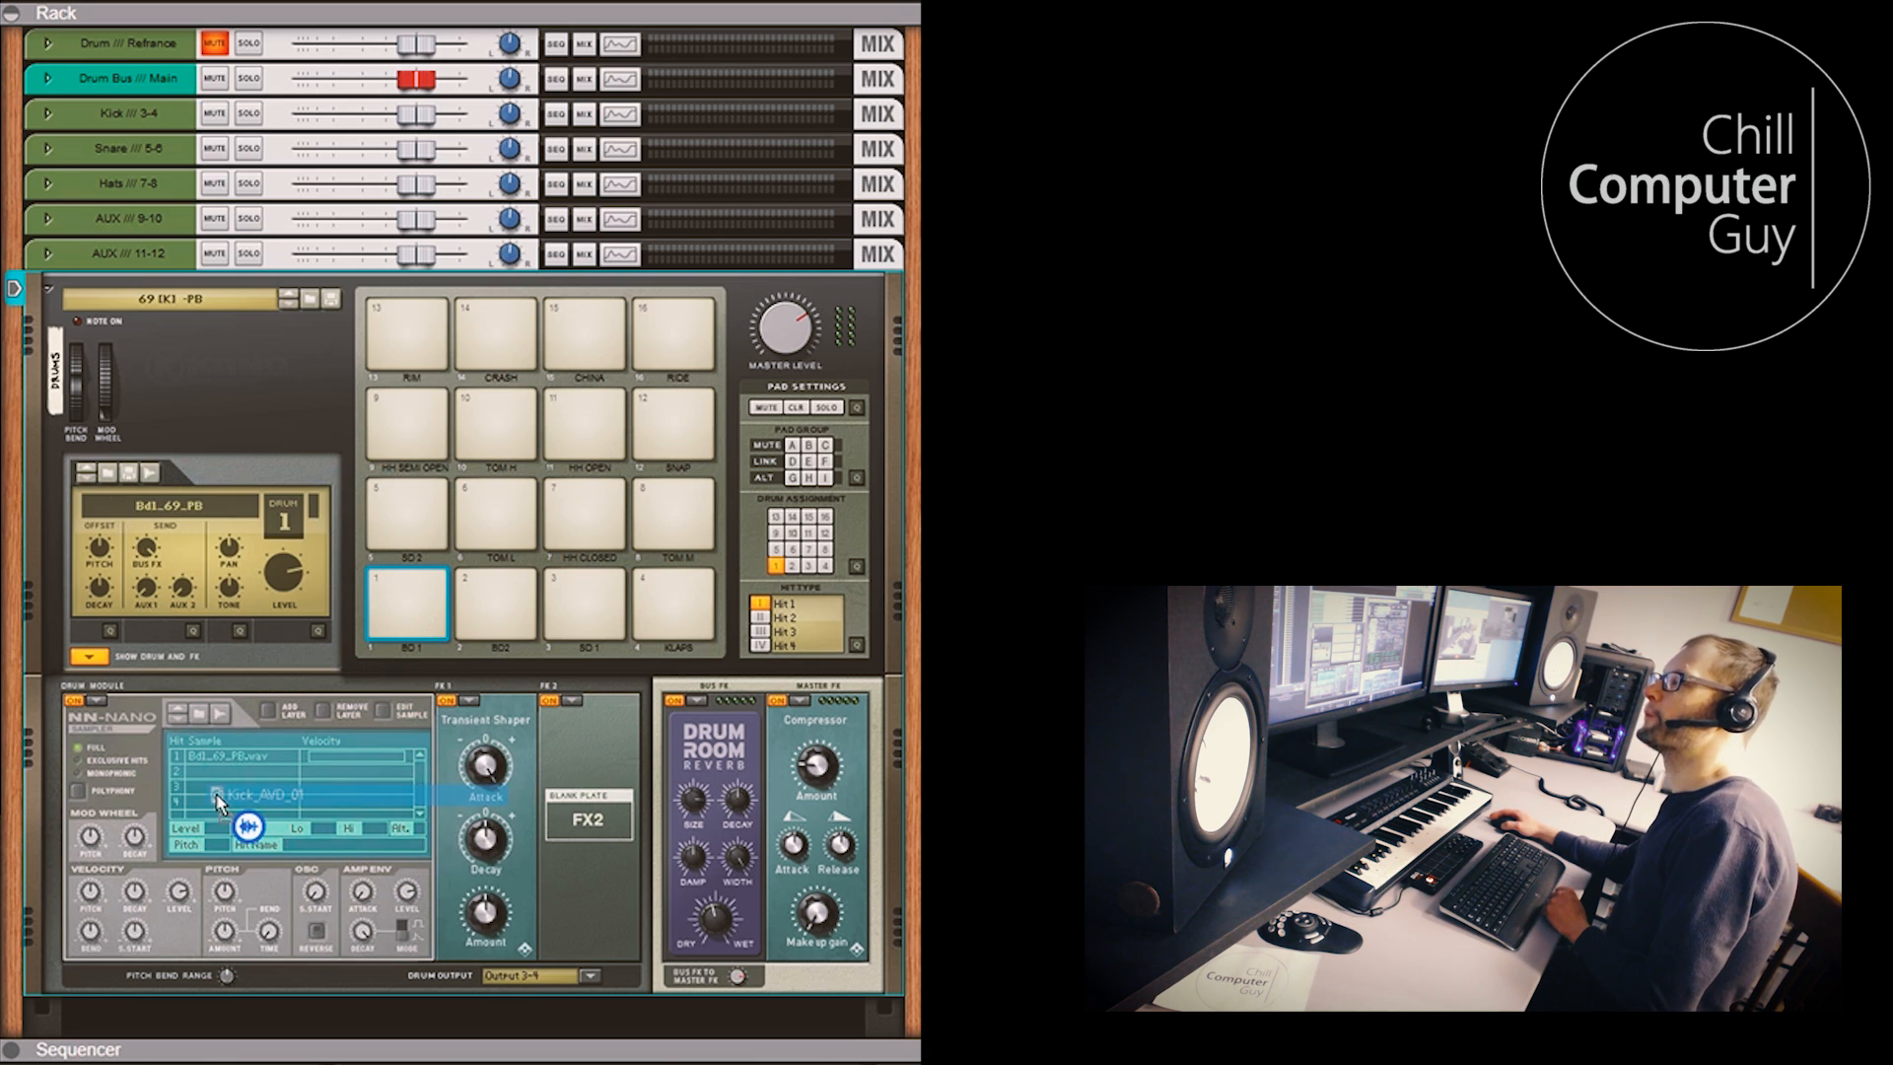
Load Kick_AVD_30 onto the BD 1 pad's sampler
{"action": "left_click", "coordinate": [241, 770]}
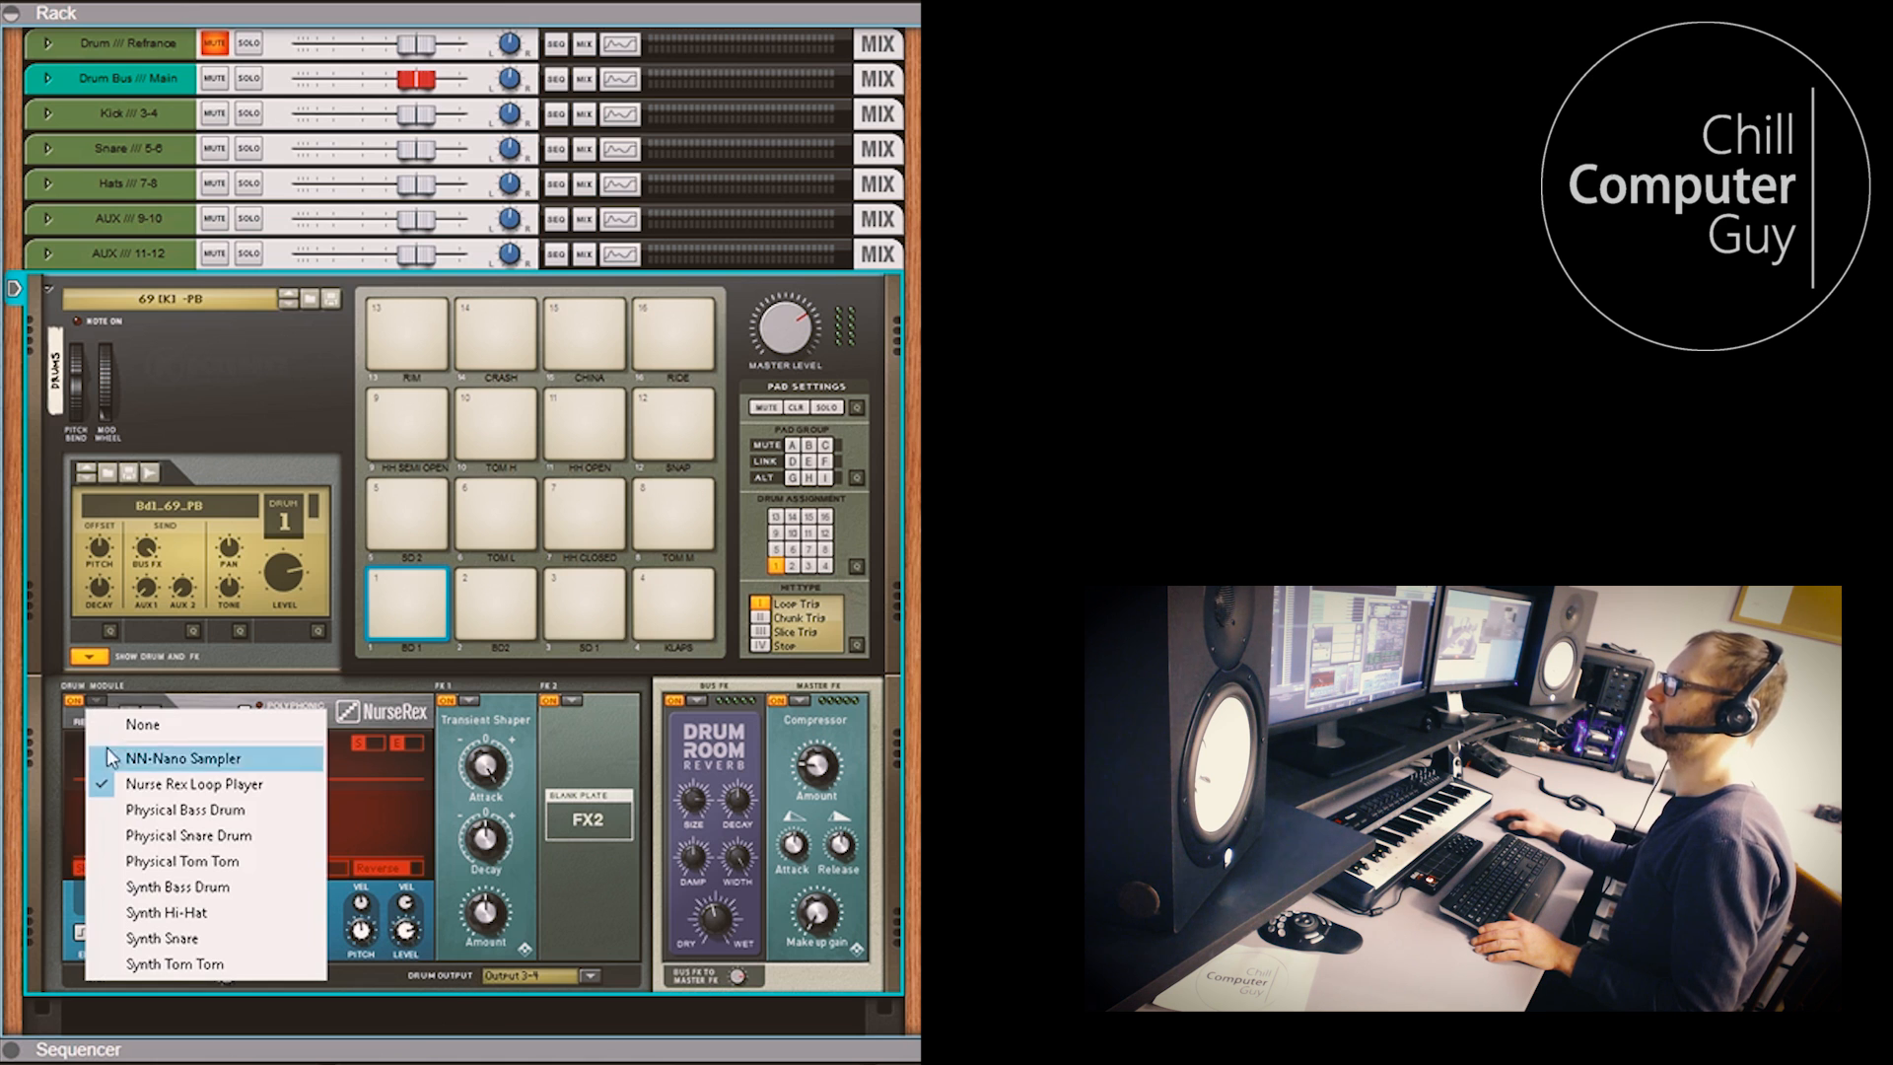
Switch the kick pad's module to Physical Bass Drum, then back to NN-Nano Sampler
{"action": "left_click", "coordinate": [185, 809]}
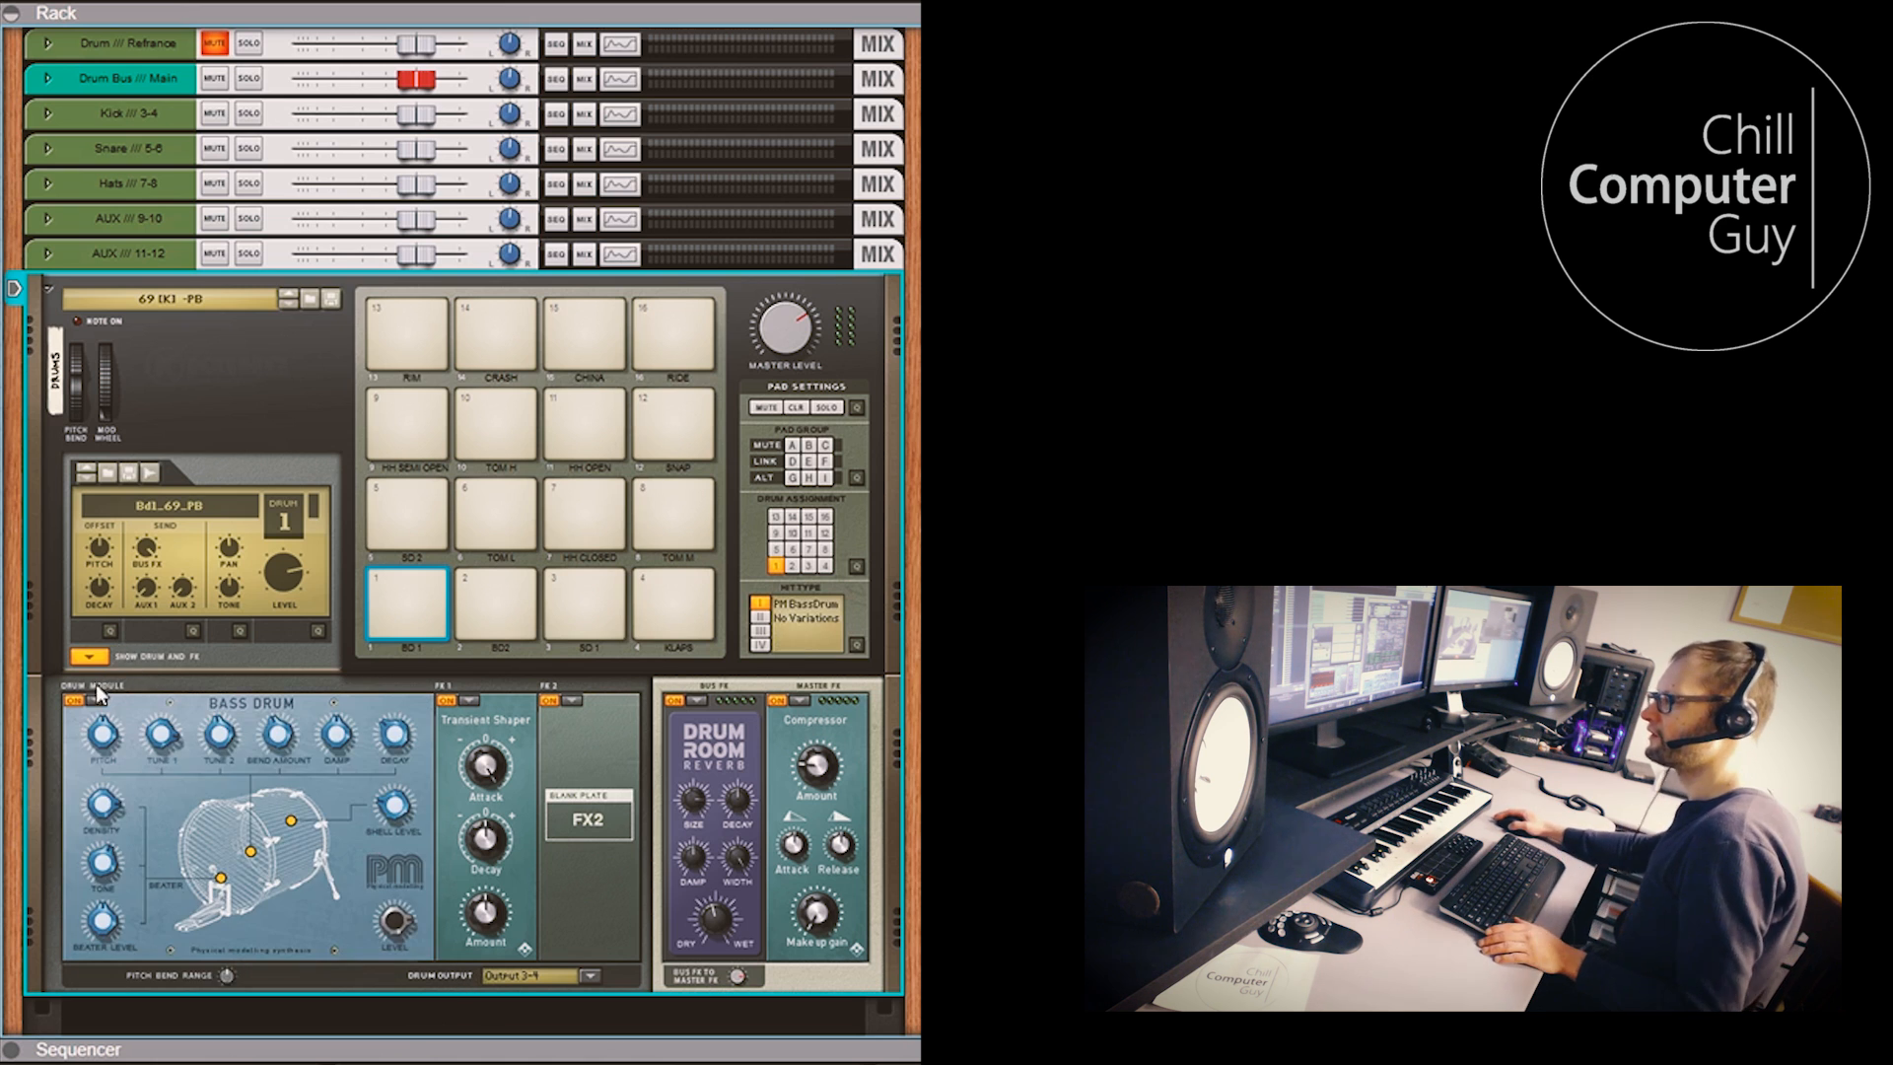
{"action": "left_click", "coordinate": [405, 602]}
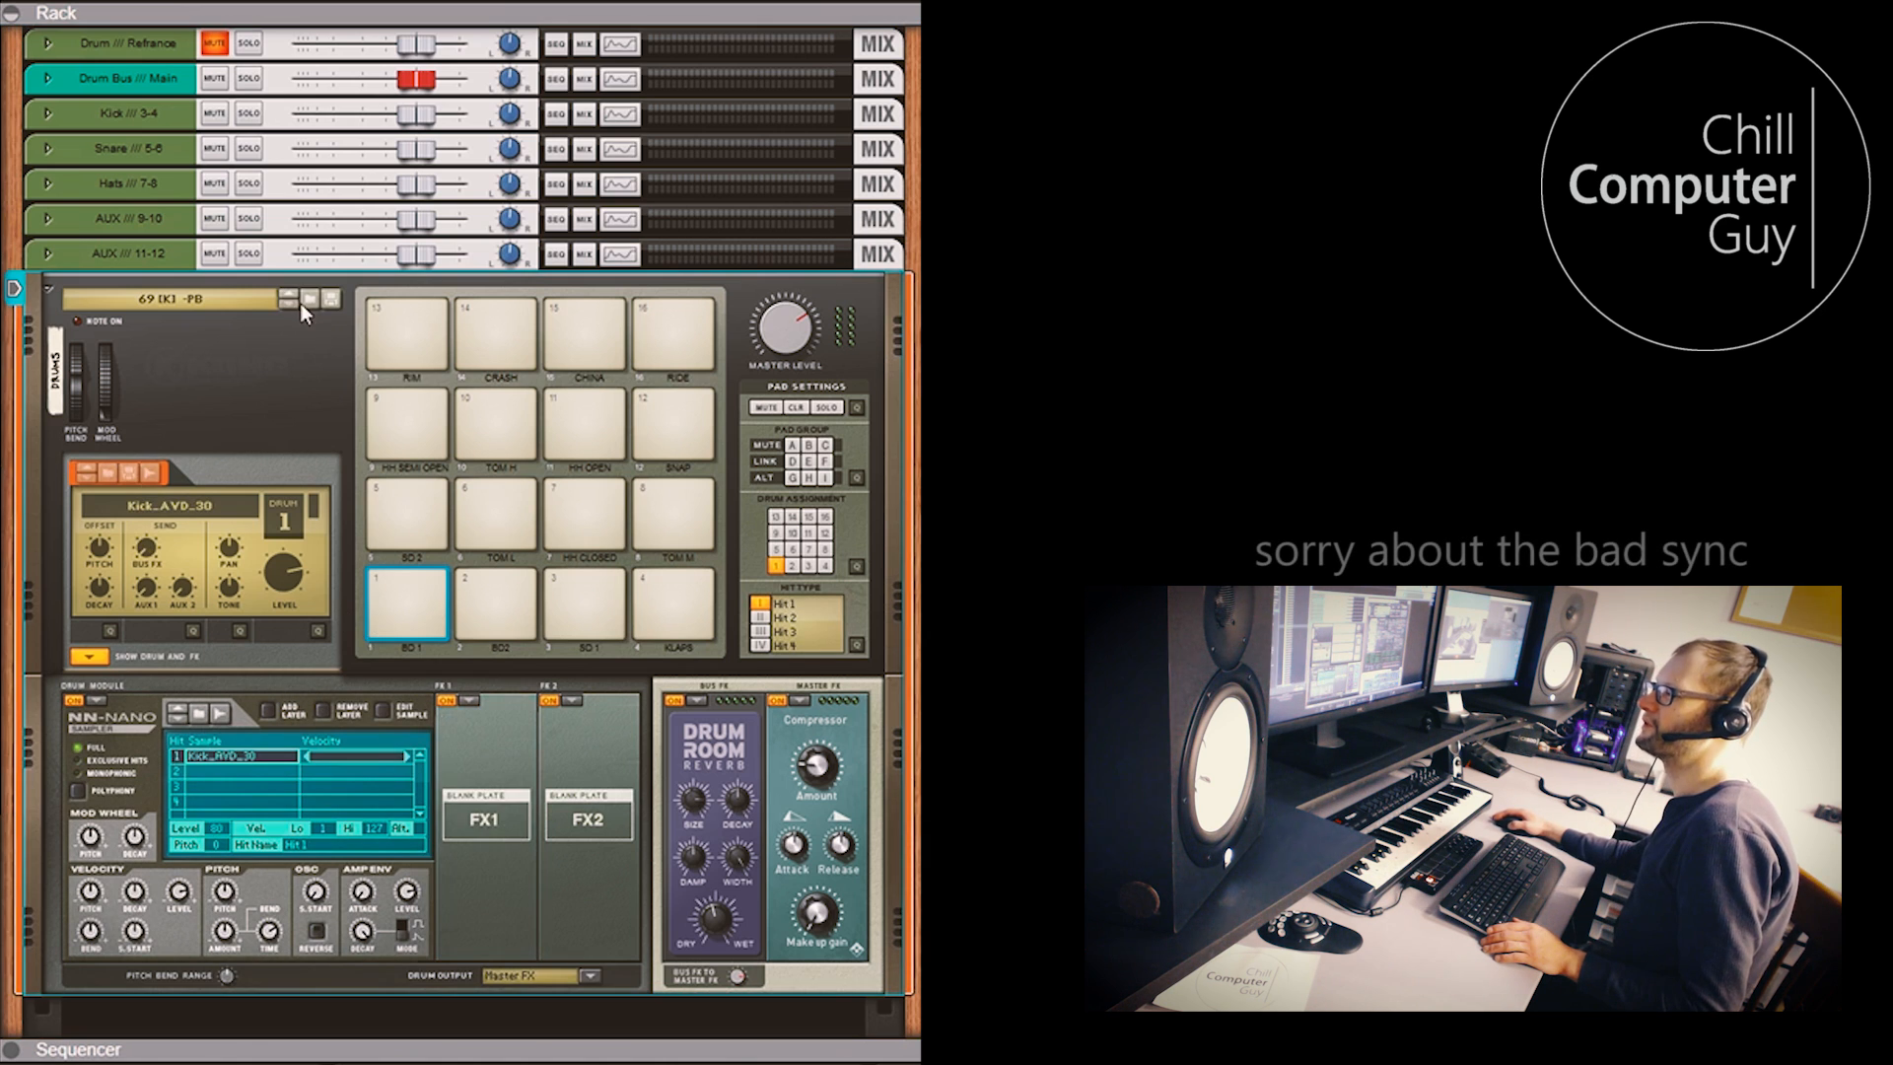
{"action": "mouse_move", "coordinate": [123, 480]}
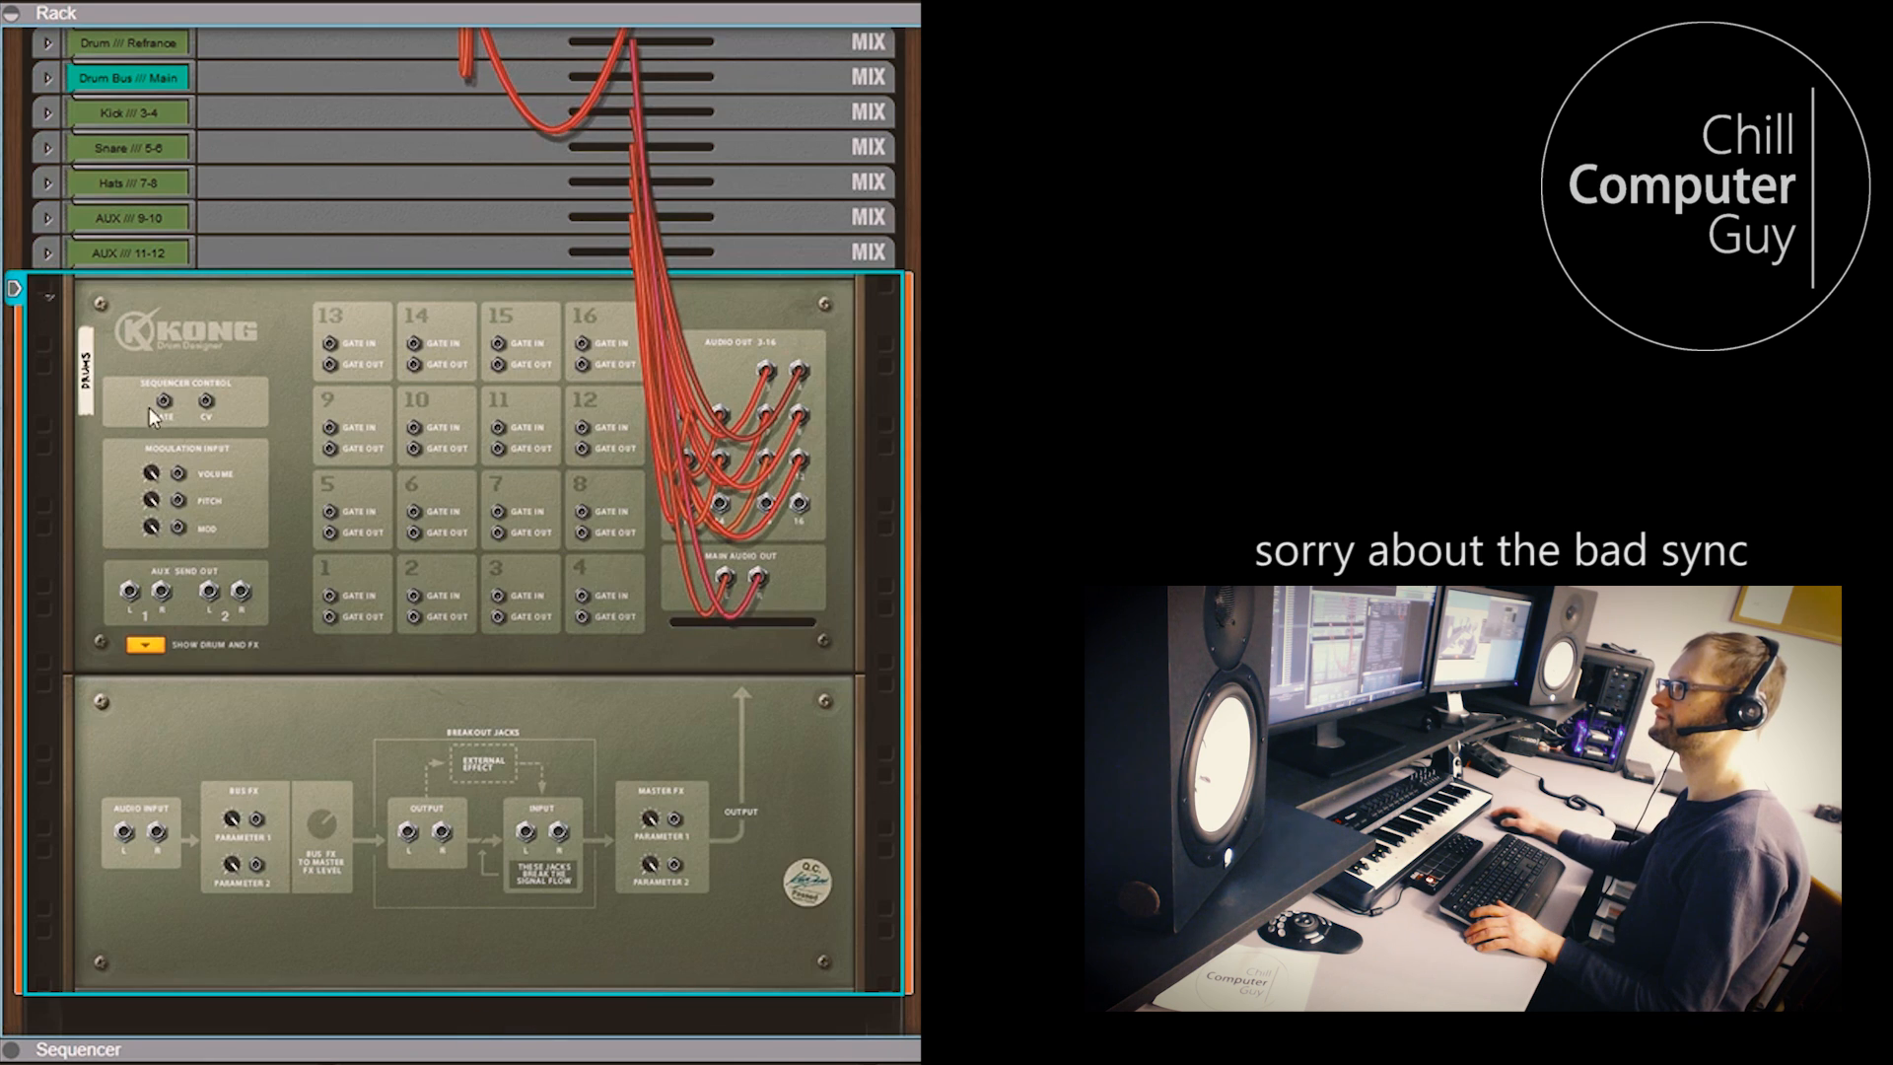
Select the AUX 11-12 channel and cable Kong's aux send to the effect inputs
{"action": "left_click", "coordinate": [127, 254]}
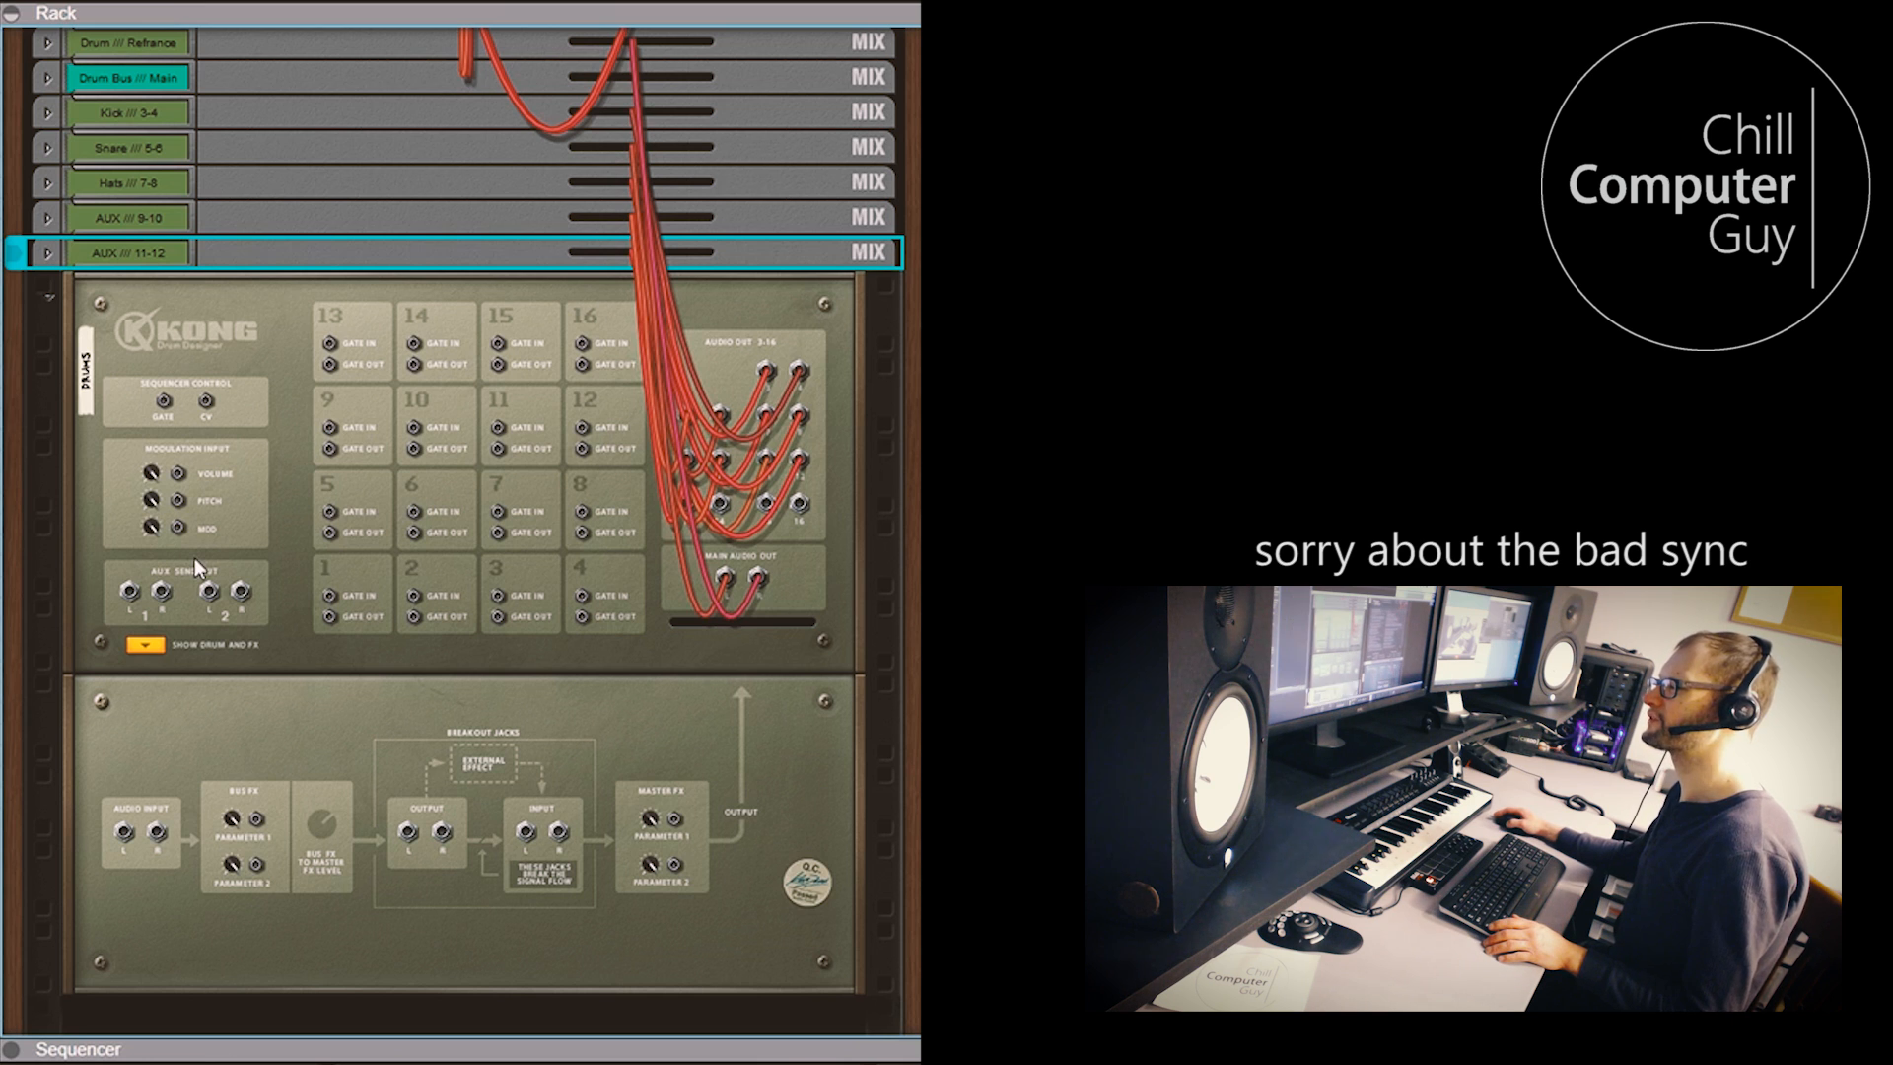
{"action": "mouse_move", "coordinate": [187, 561]}
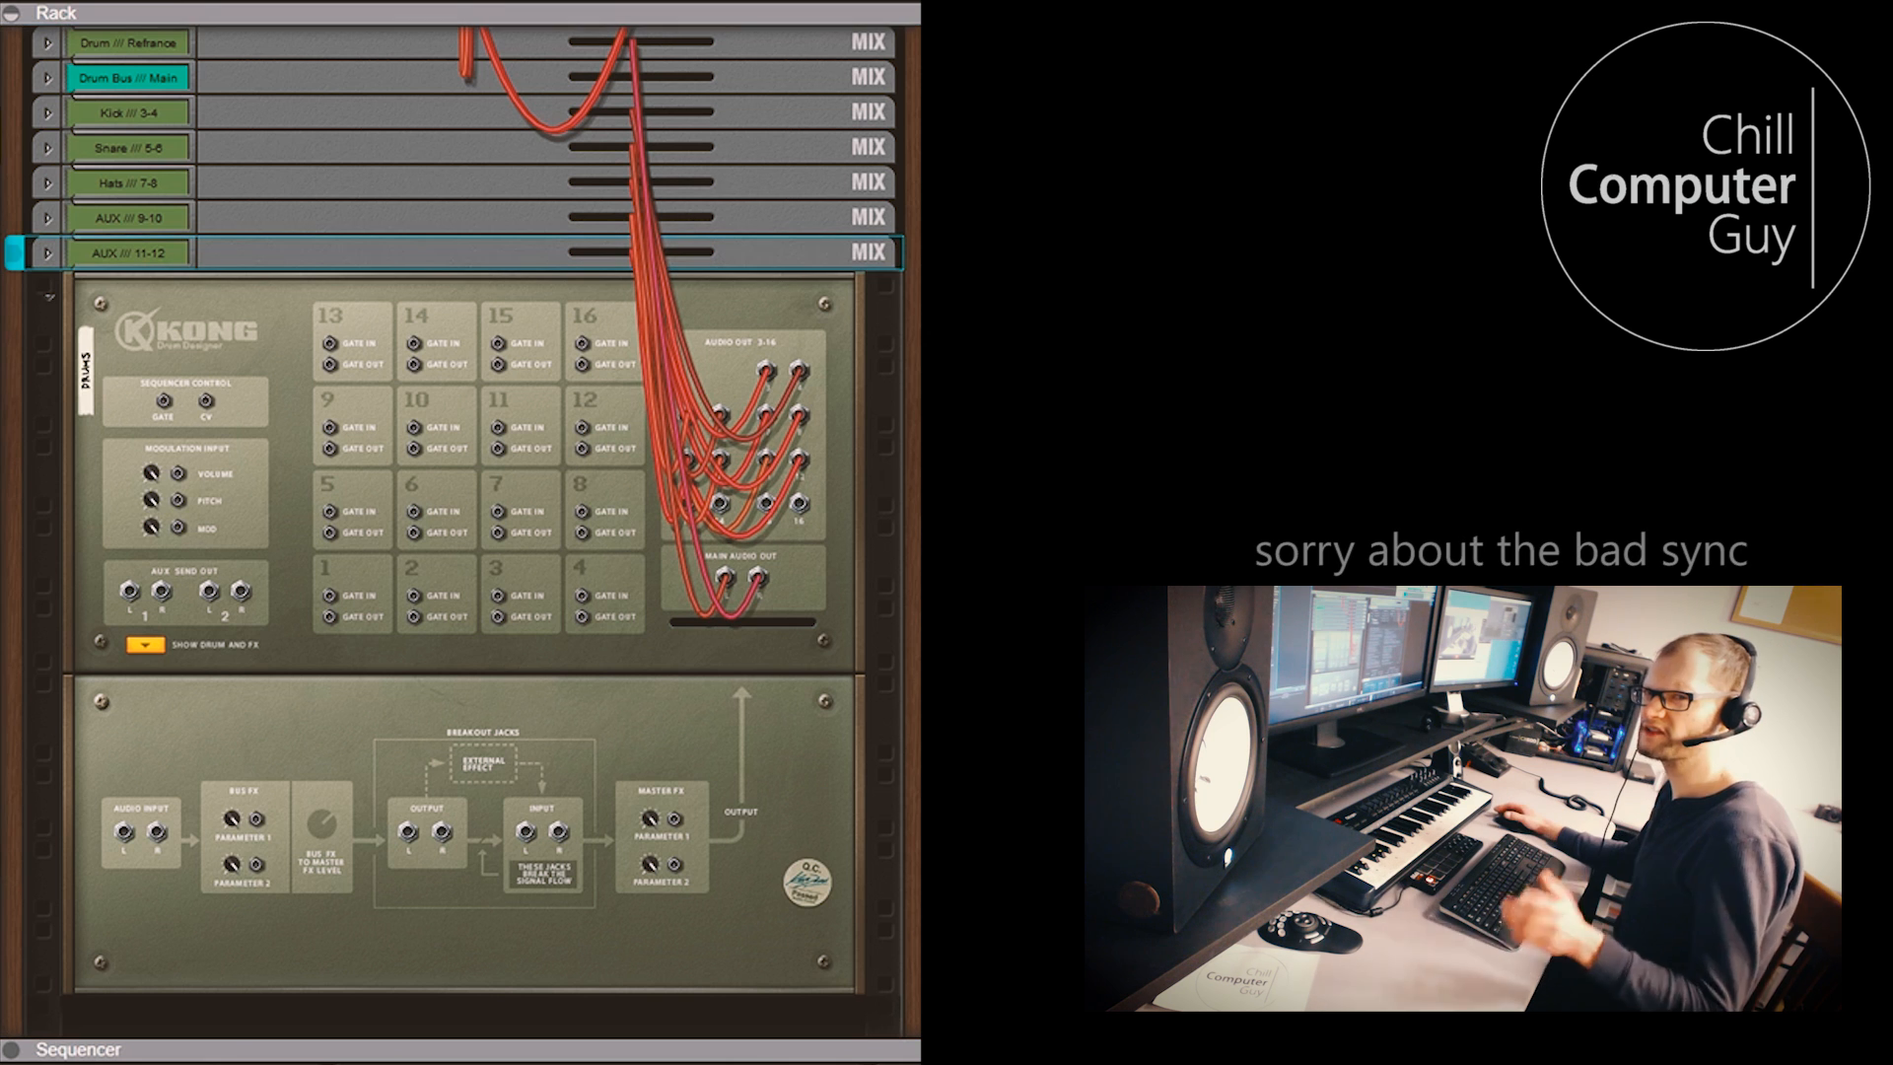
{"action": "scroll", "scroll_direction": "down", "scroll_amount": 3}
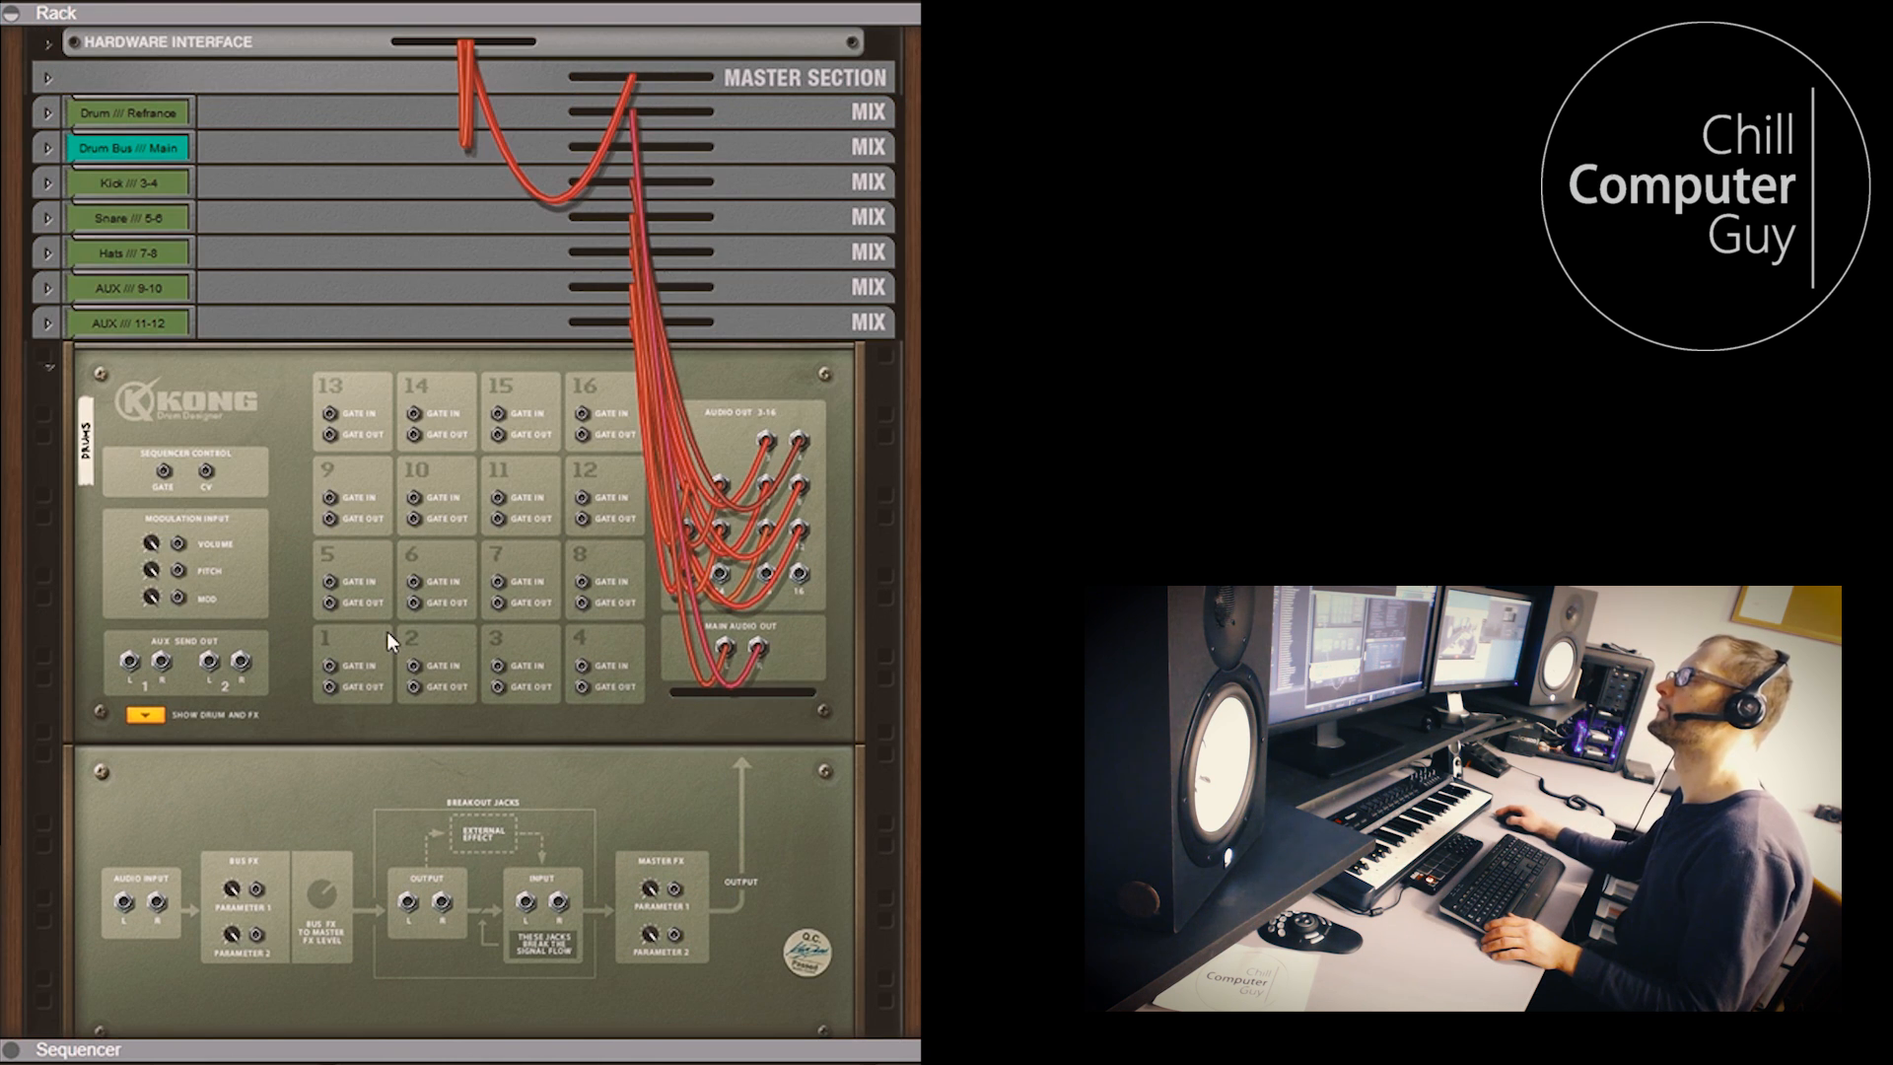
{"action": "scroll", "scroll_direction": "down", "scroll_amount": 3}
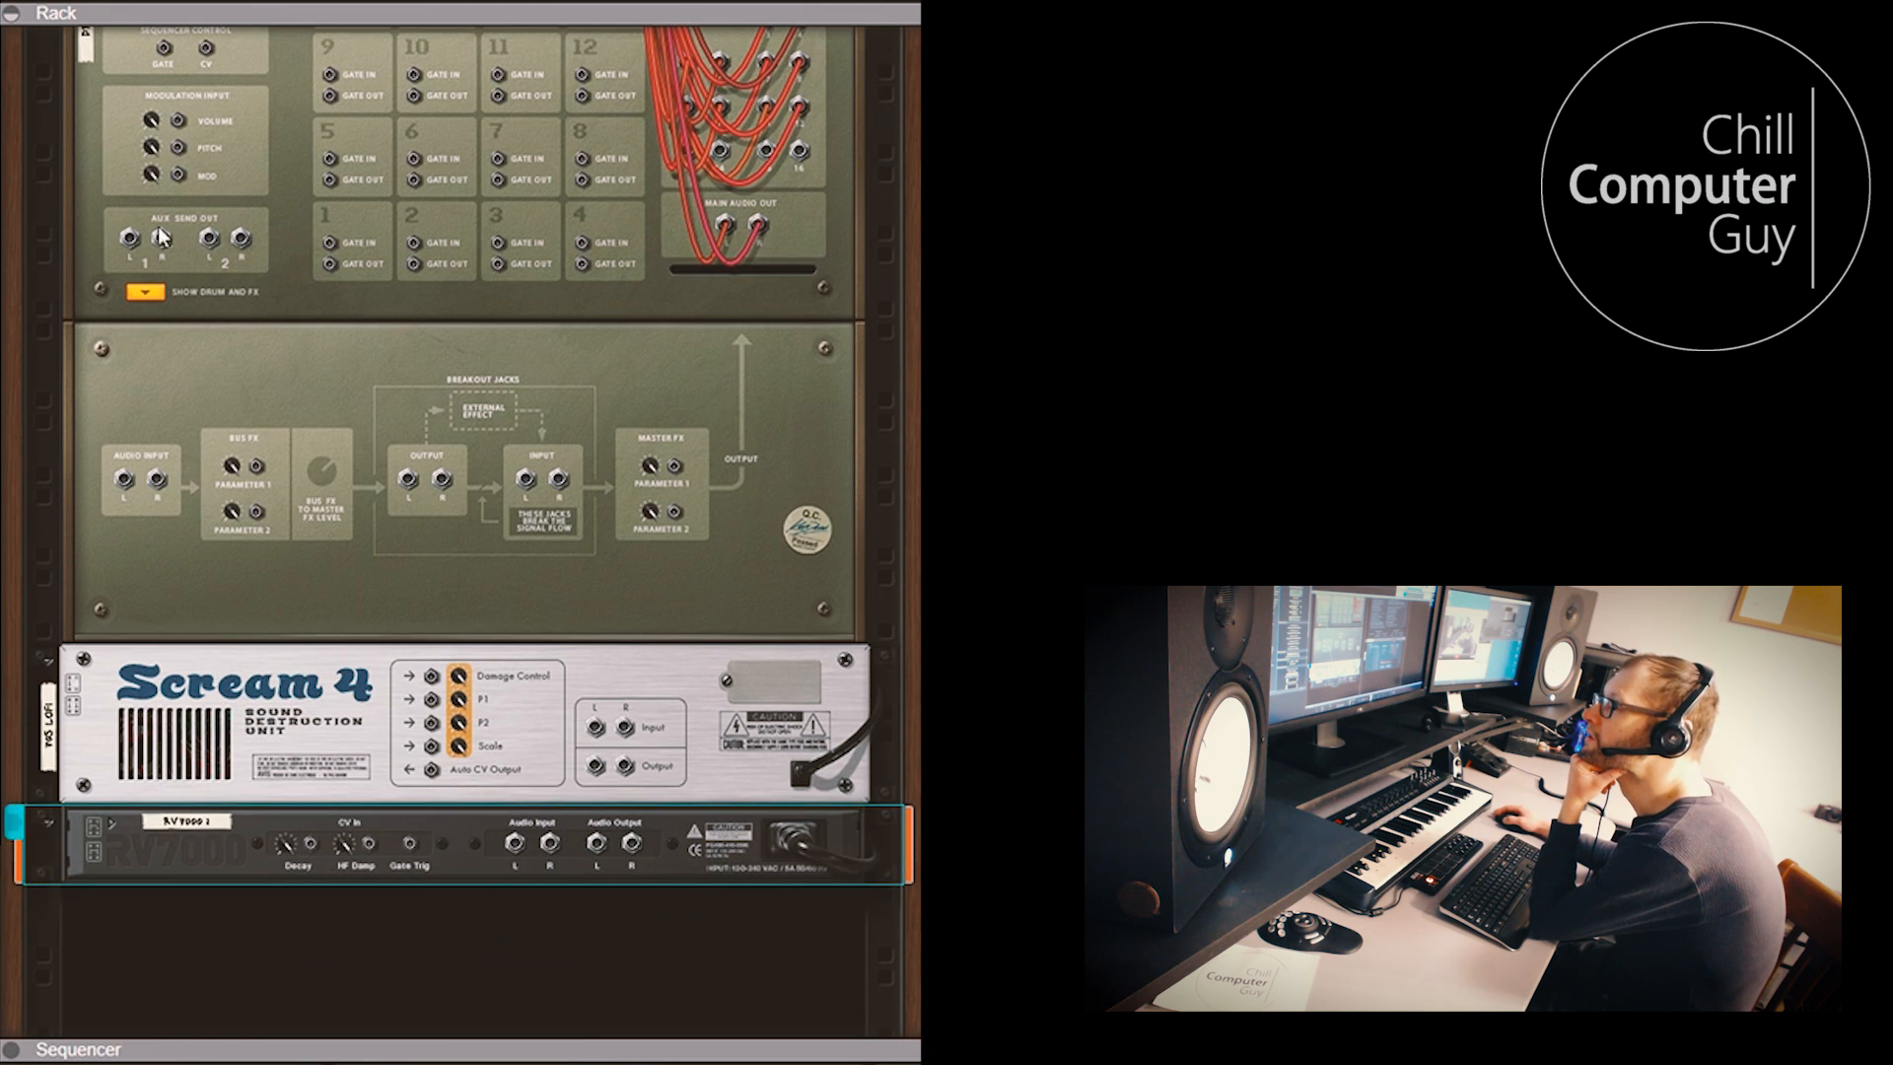
{"action": "left_click_drag", "start_coordinate": [127, 235], "coordinate": [489, 841]}
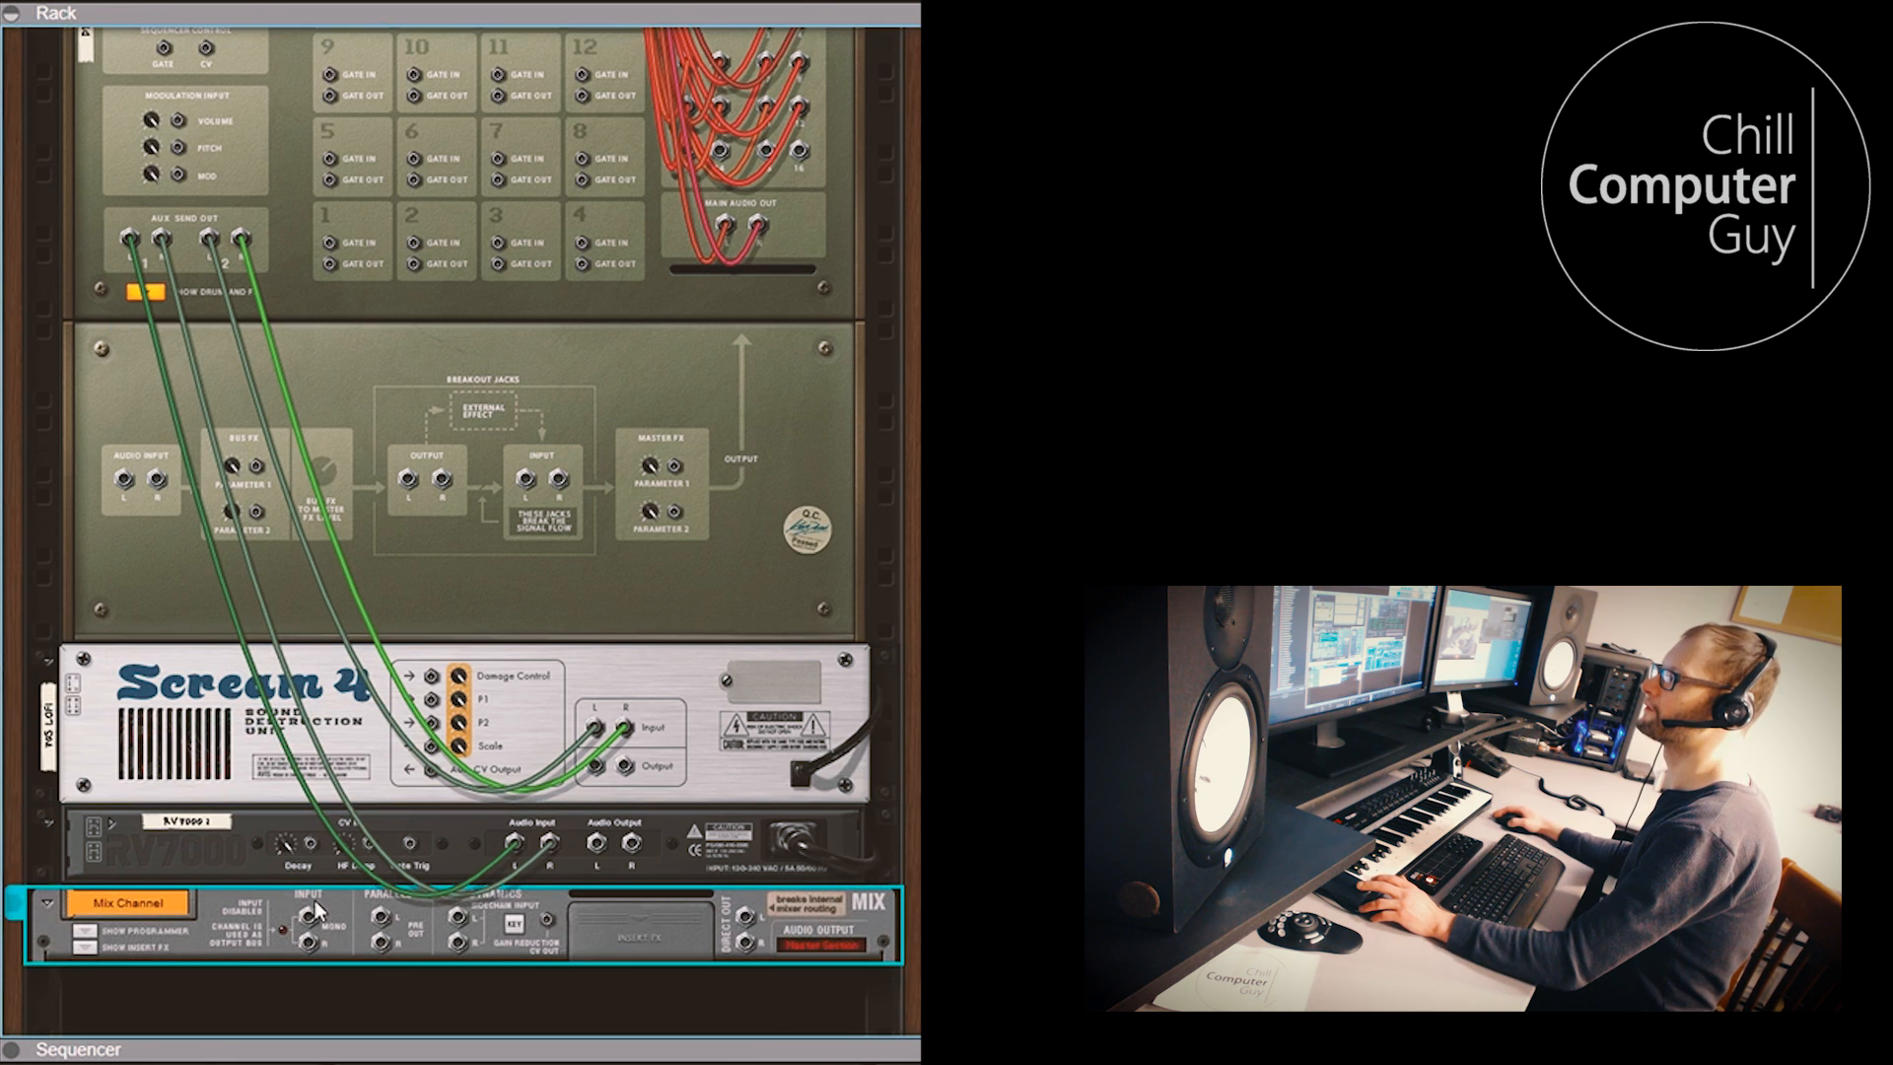
Scroll down the rack to view the new return mix channels
{"action": "scroll", "scroll_direction": "down", "scroll_amount": 3}
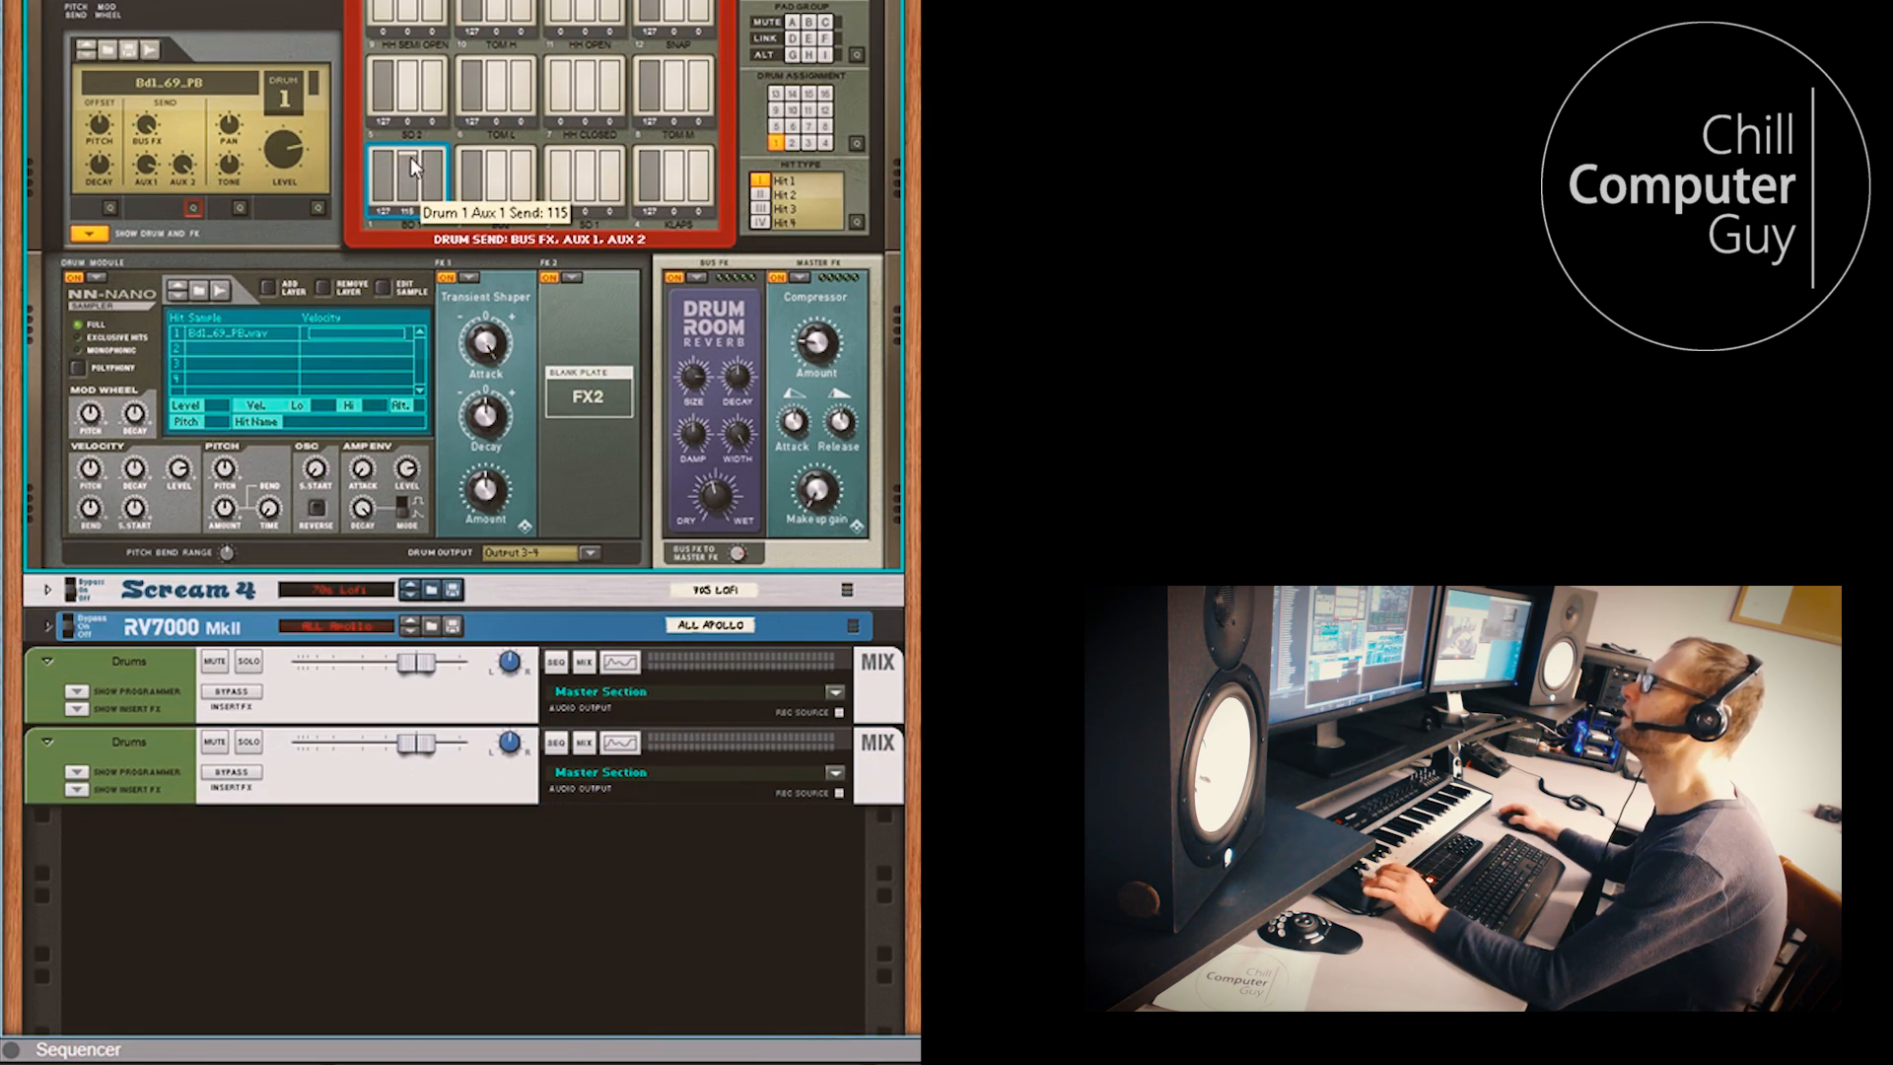
Raise Drum 1's aux send and rename the return channels Scream and Reverb
{"action": "left_click", "coordinate": [411, 175]}
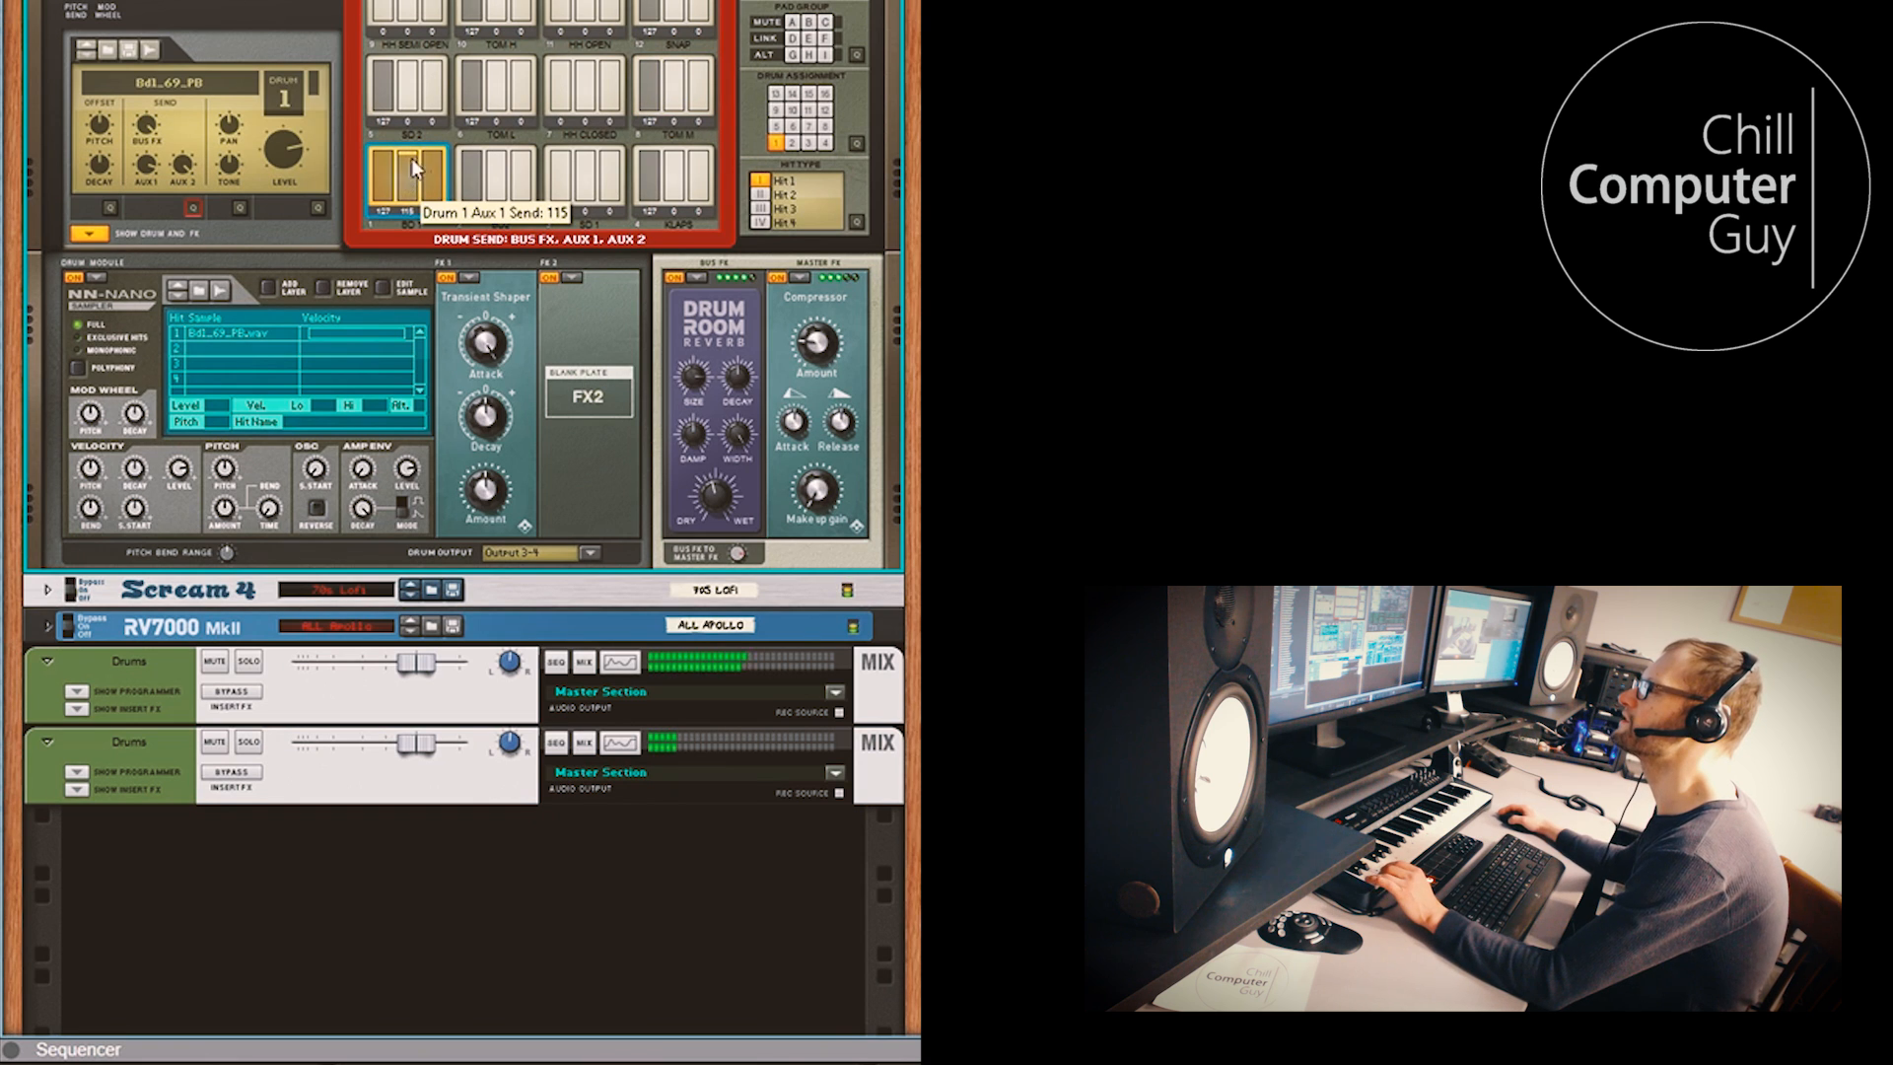
{"action": "left_click_drag", "start_coordinate": [410, 182], "coordinate": [410, 205]}
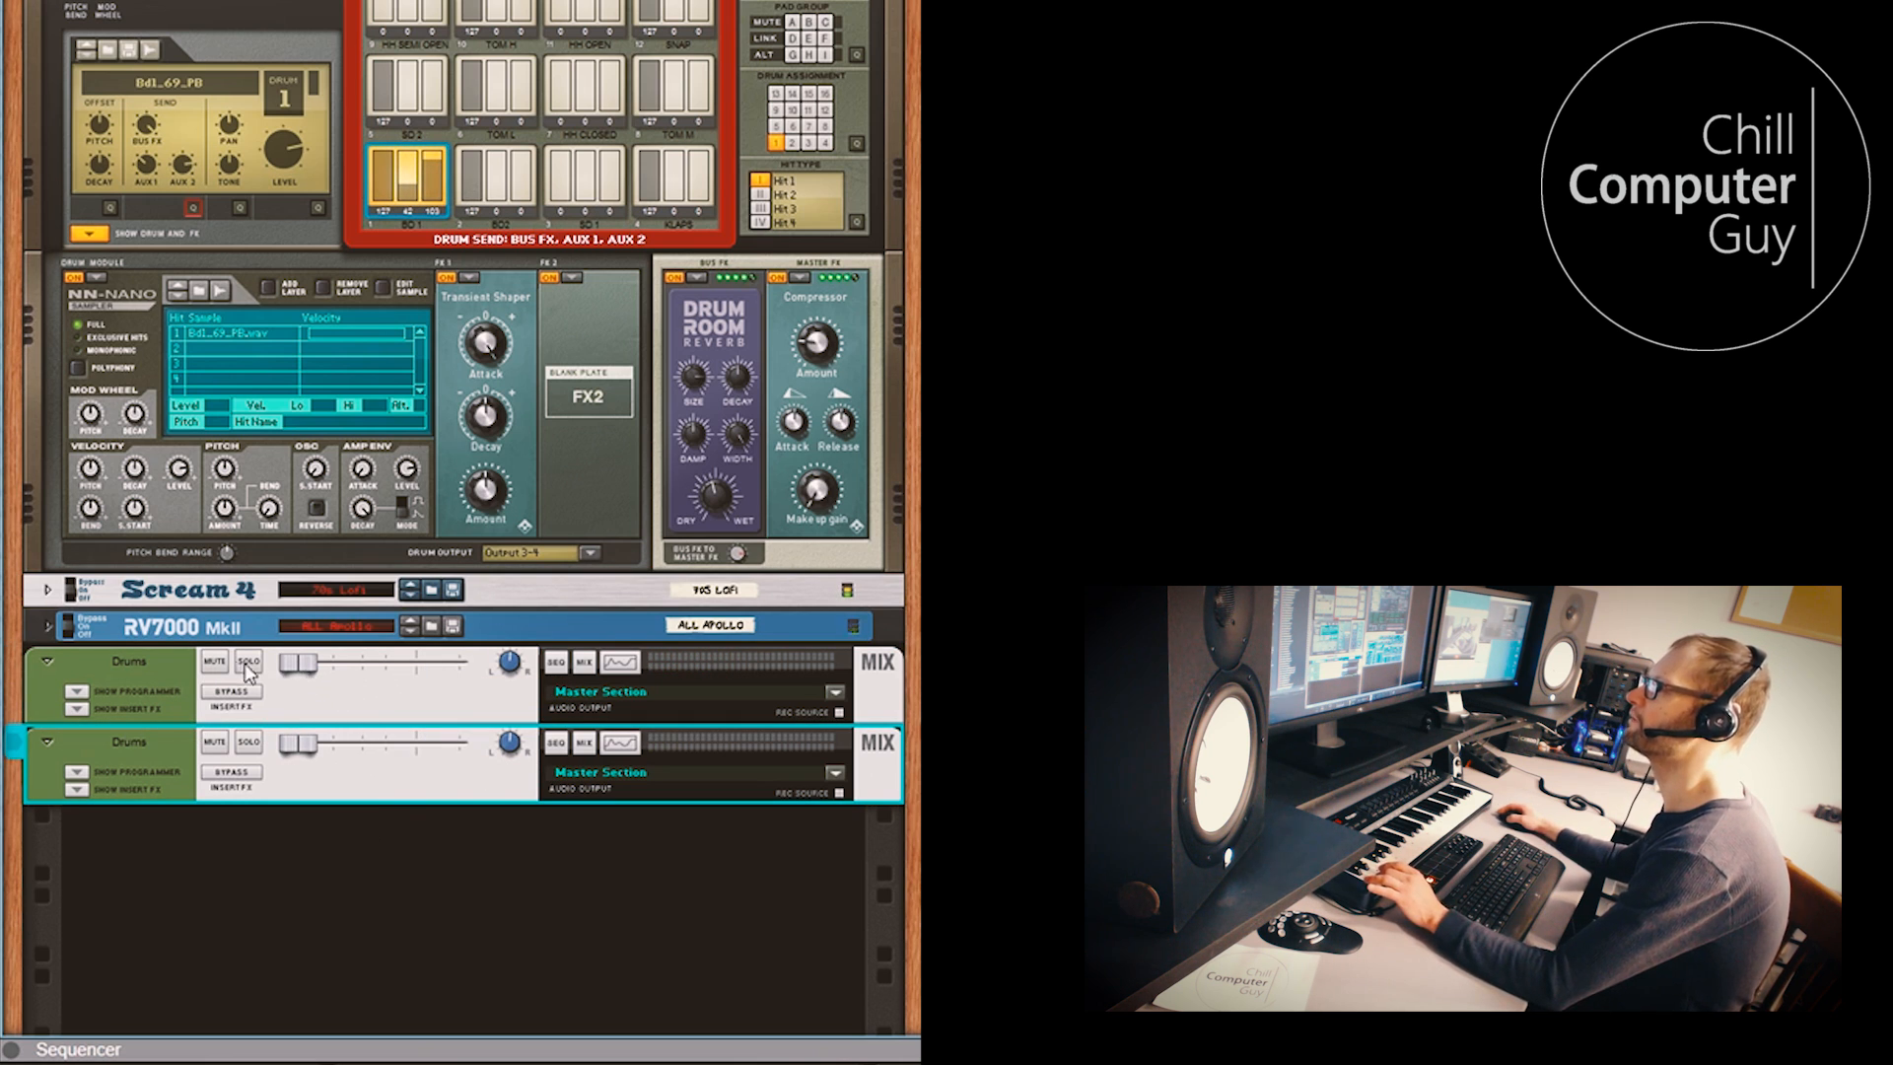
{"action": "type", "text": "Sc"}
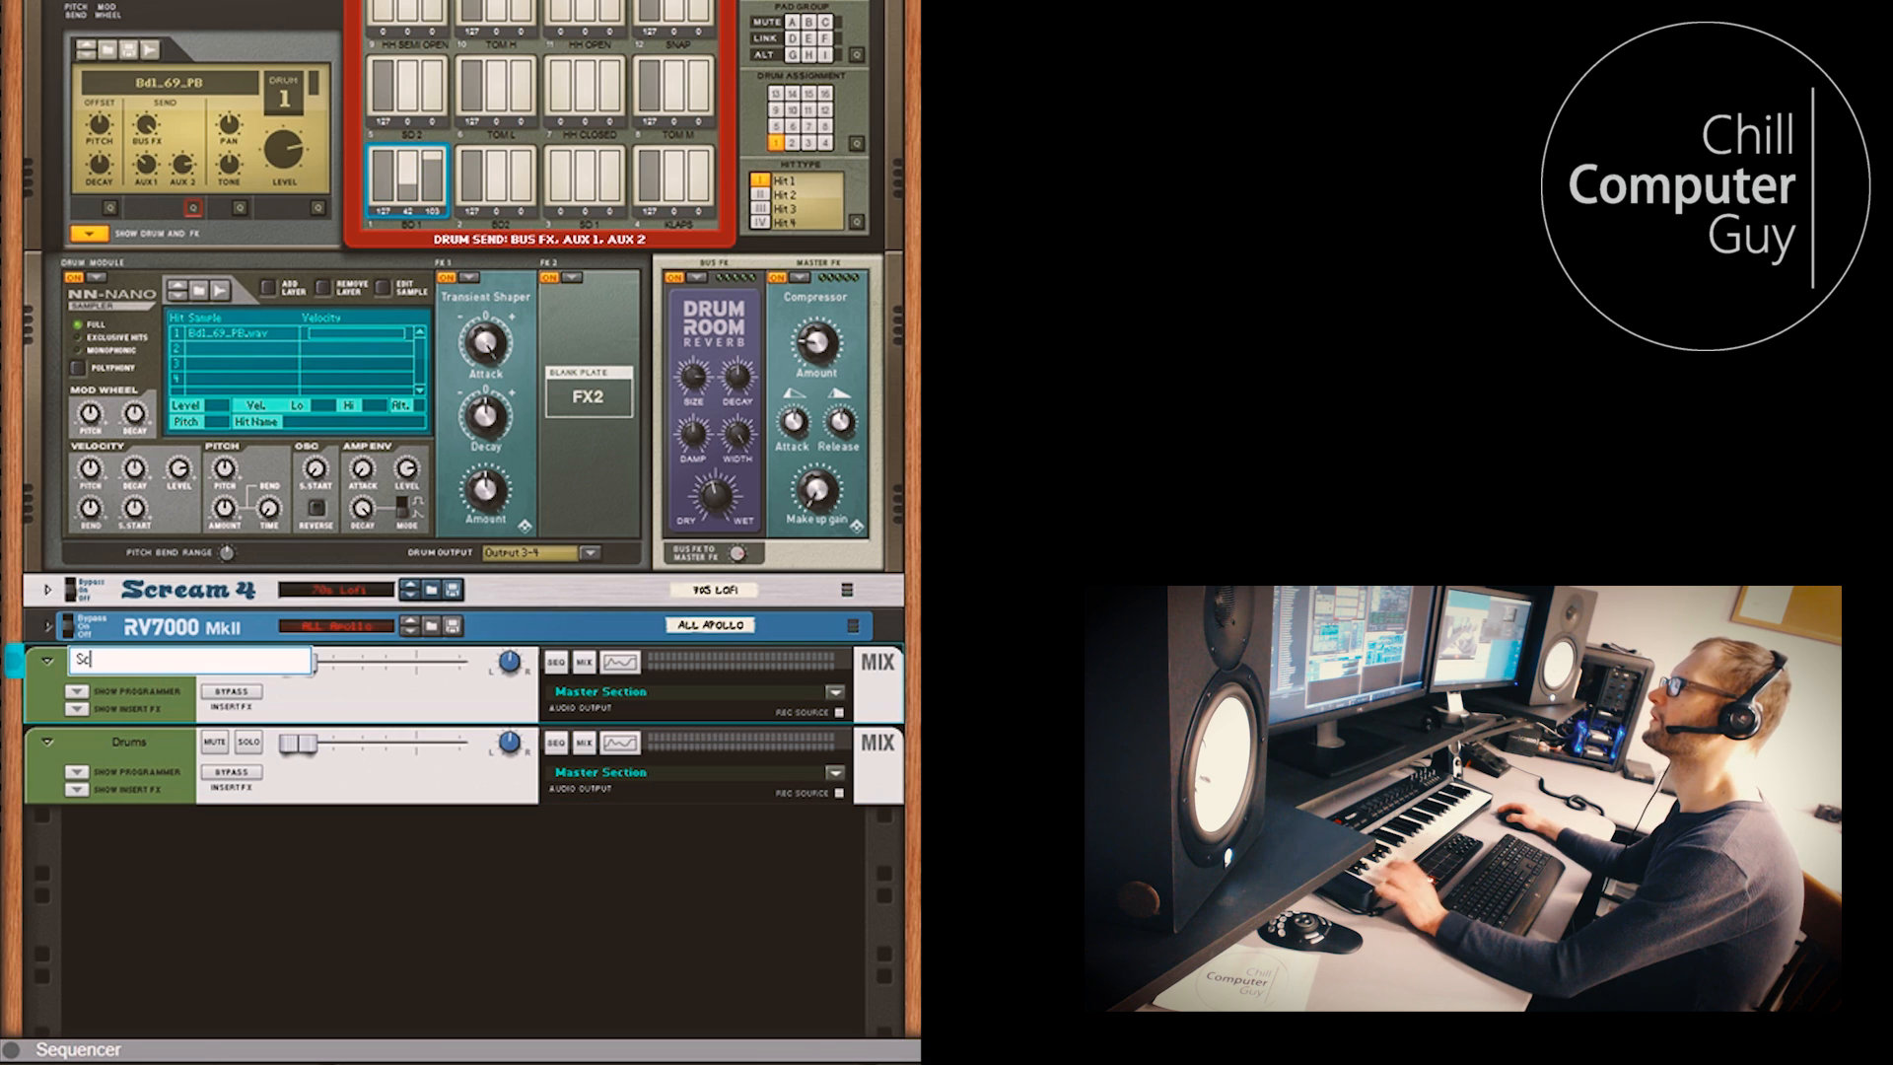
{"action": "type", "text": "Reverb"}
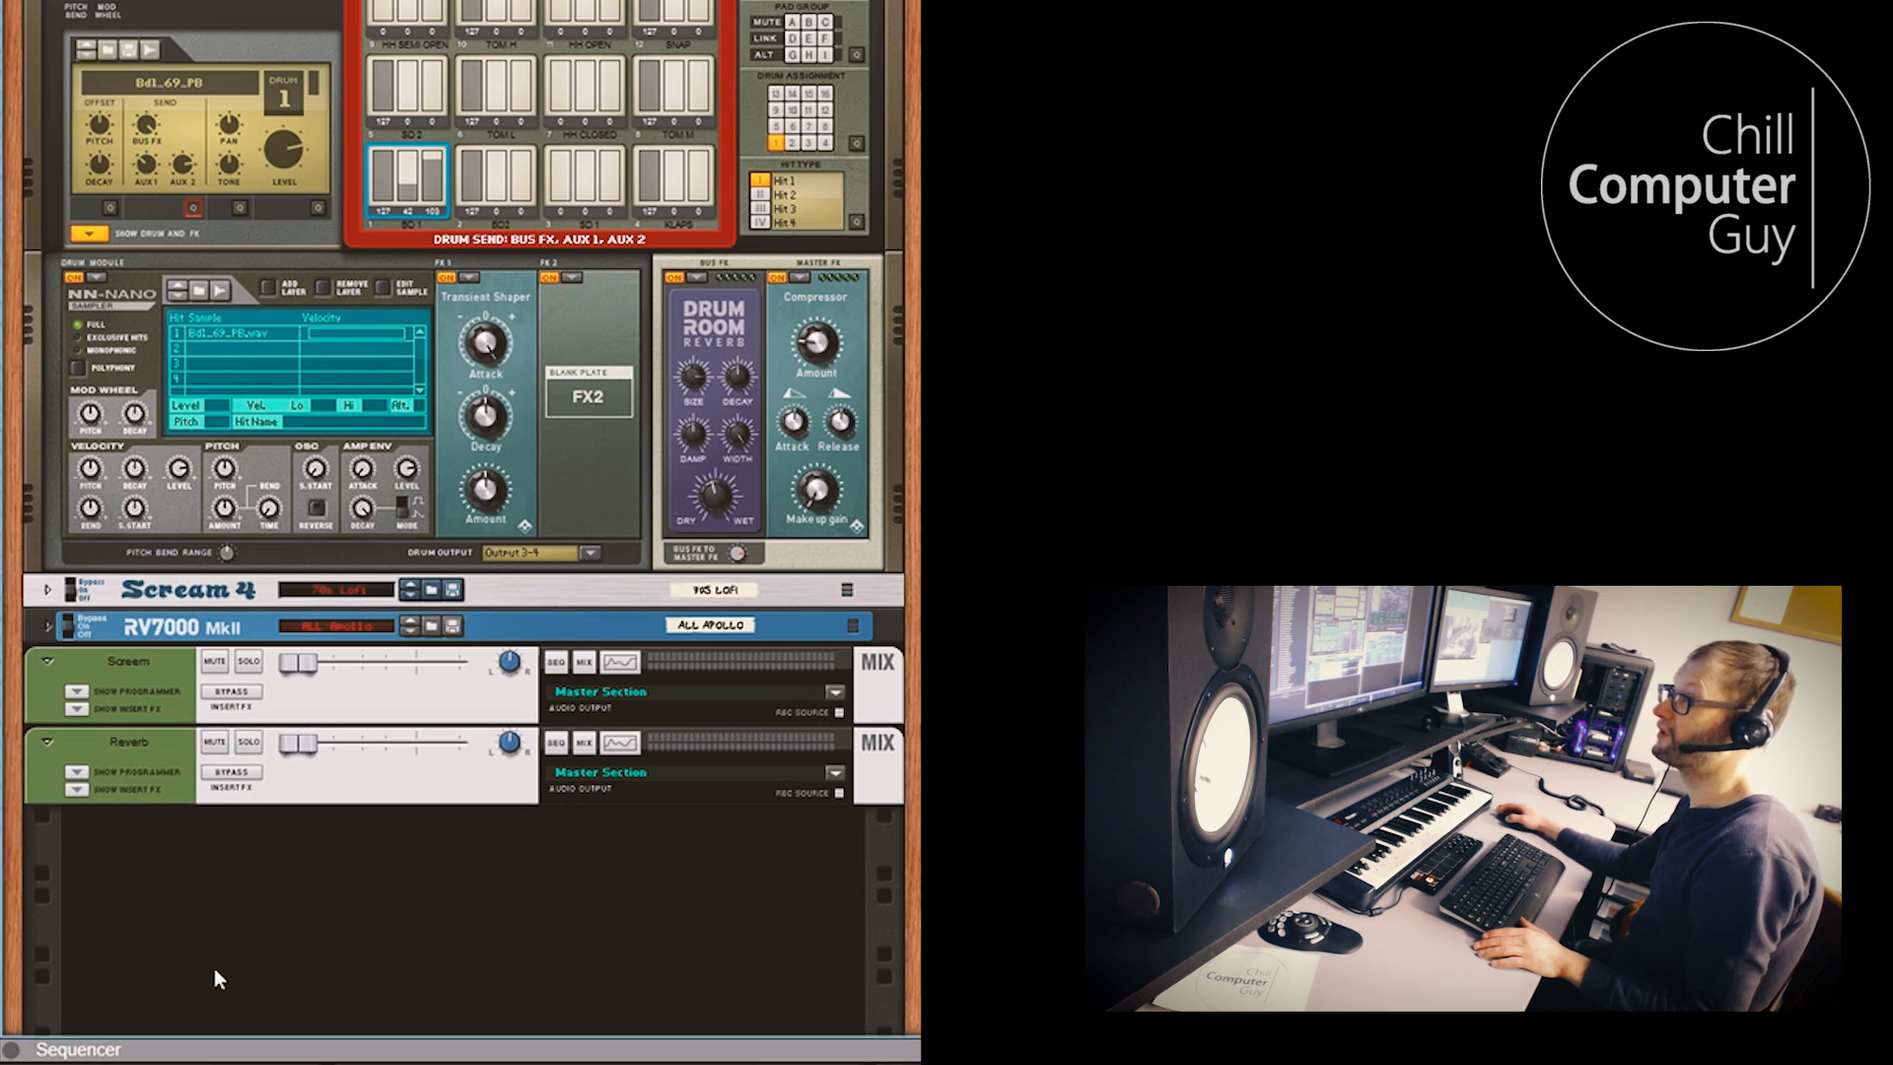
{"action": "scroll", "scroll_direction": "down", "scroll_amount": 3}
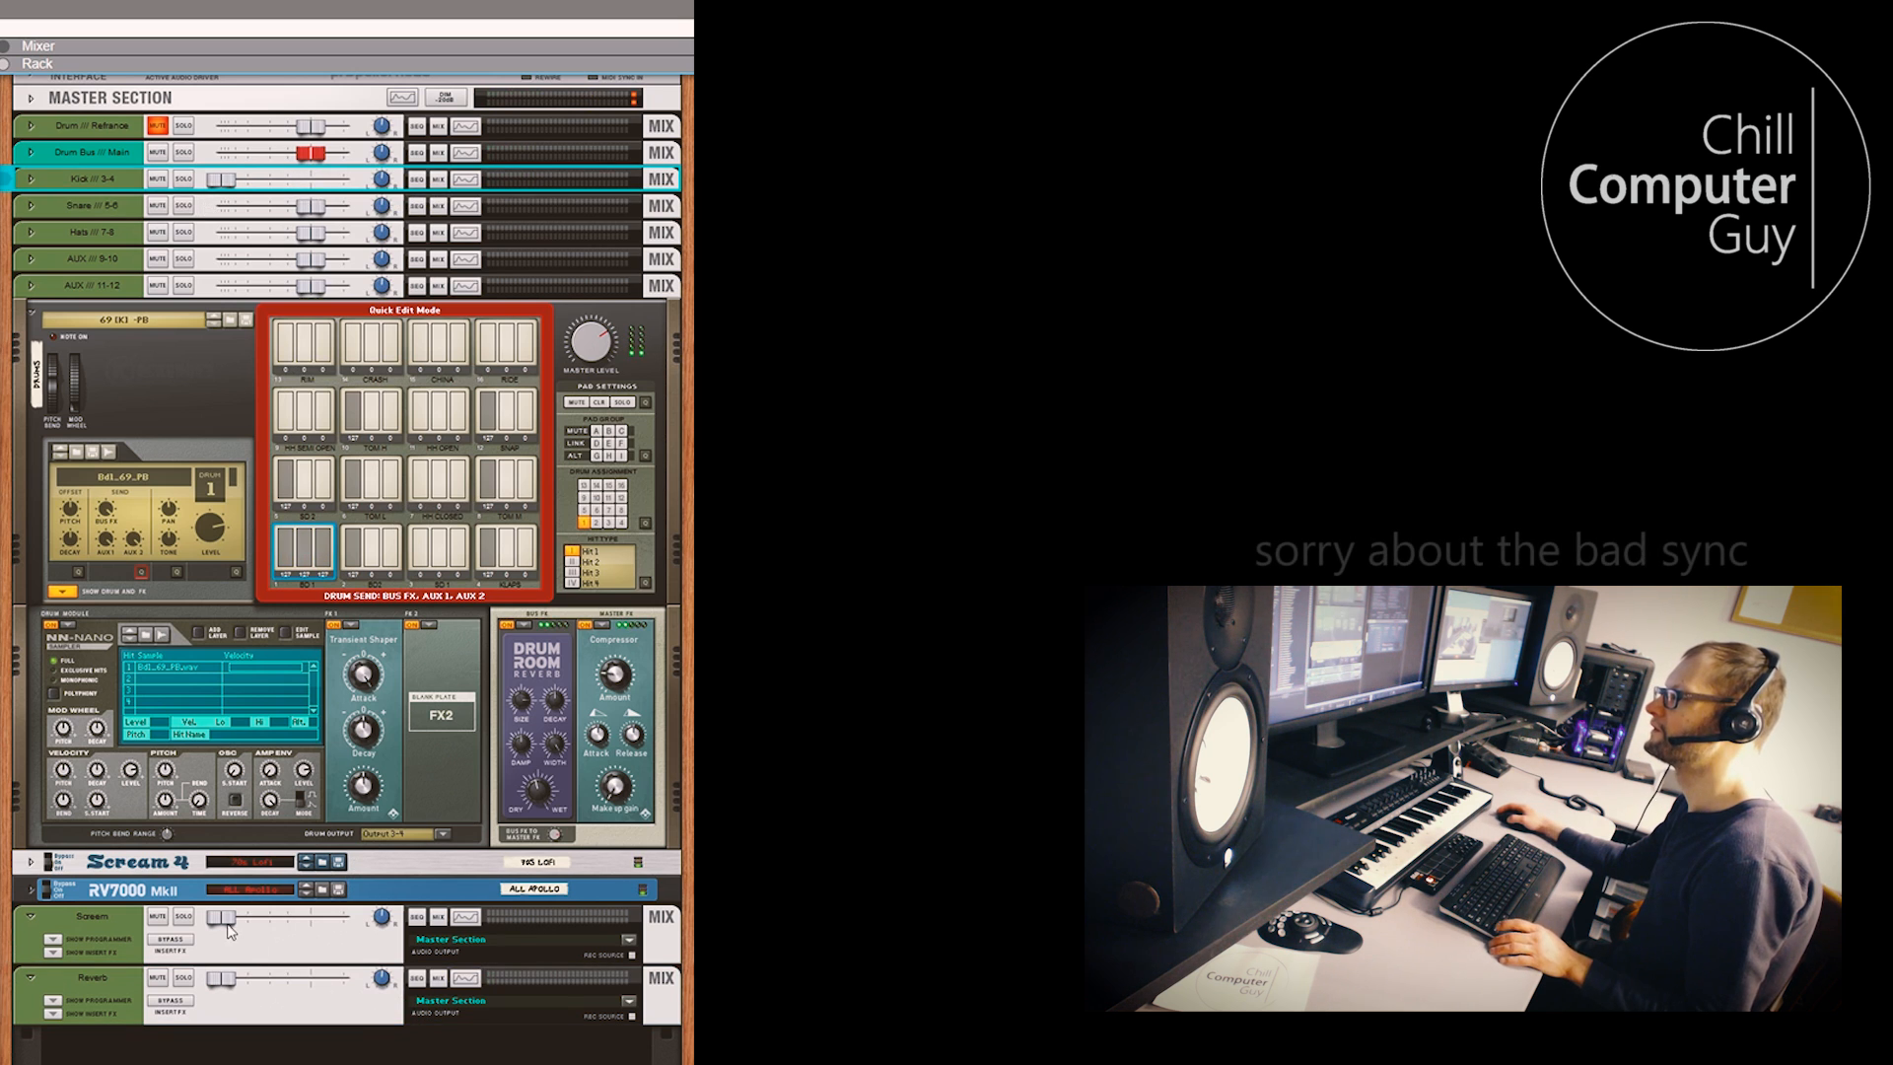
Select the Reverb return channel and drag its level up
{"action": "left_click", "coordinate": [338, 978]}
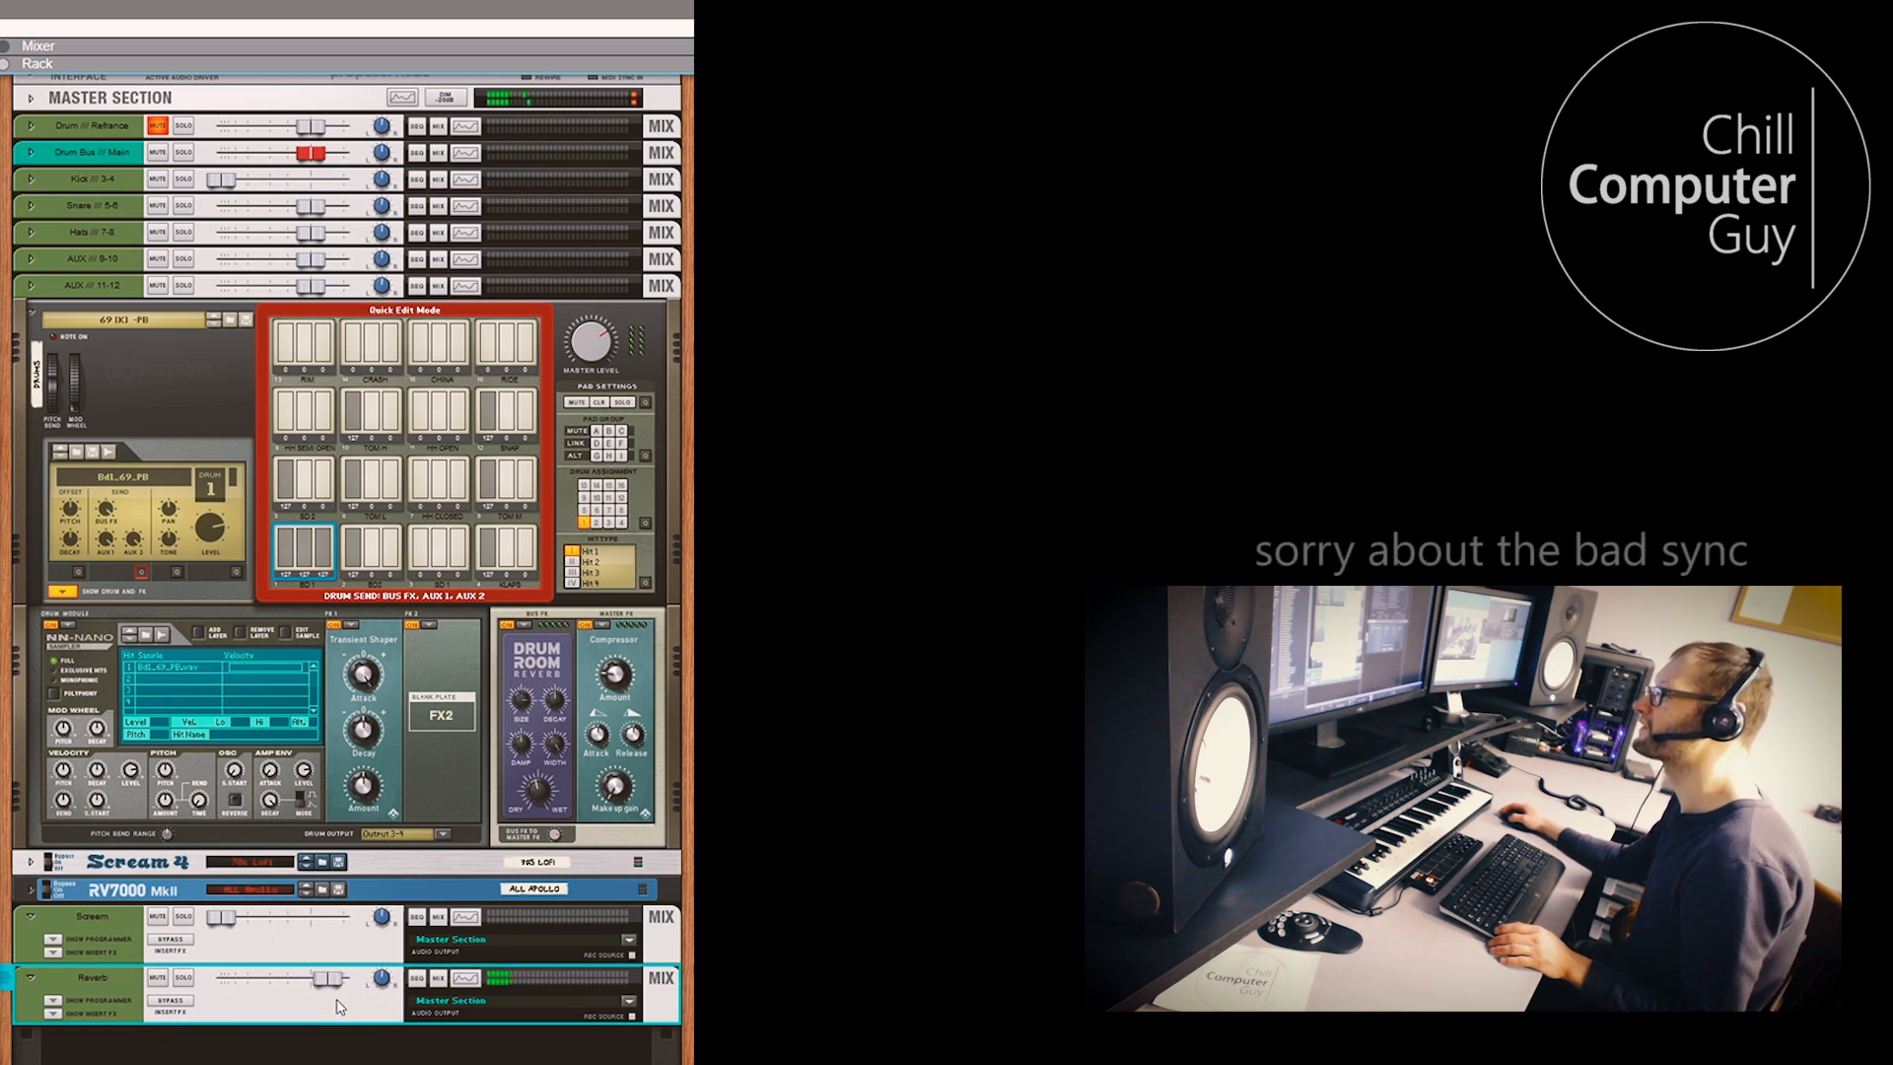
{"action": "left_click_drag", "start_coordinate": [319, 978], "coordinate": [344, 978]}
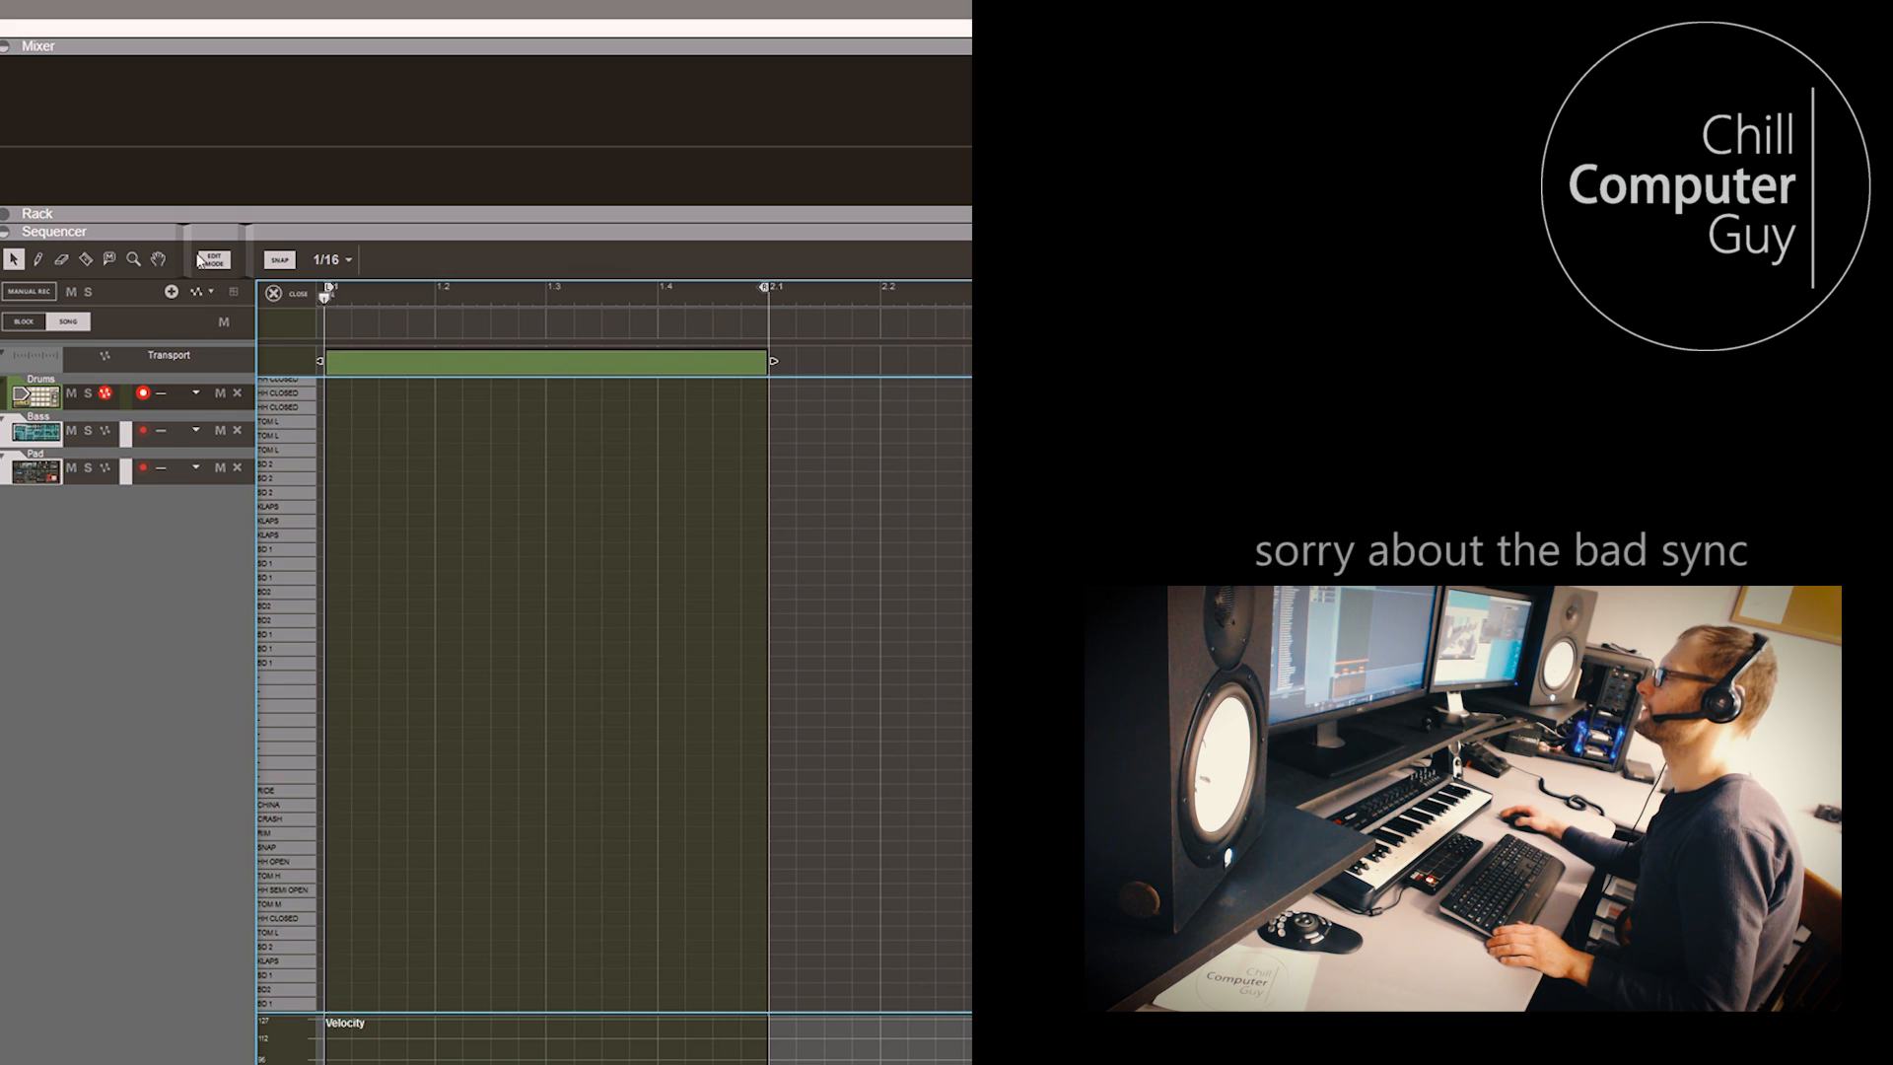
Draw drum notes with the Pencil tool, including a run of closed hi-hat notes
{"action": "left_click", "coordinate": [38, 258]}
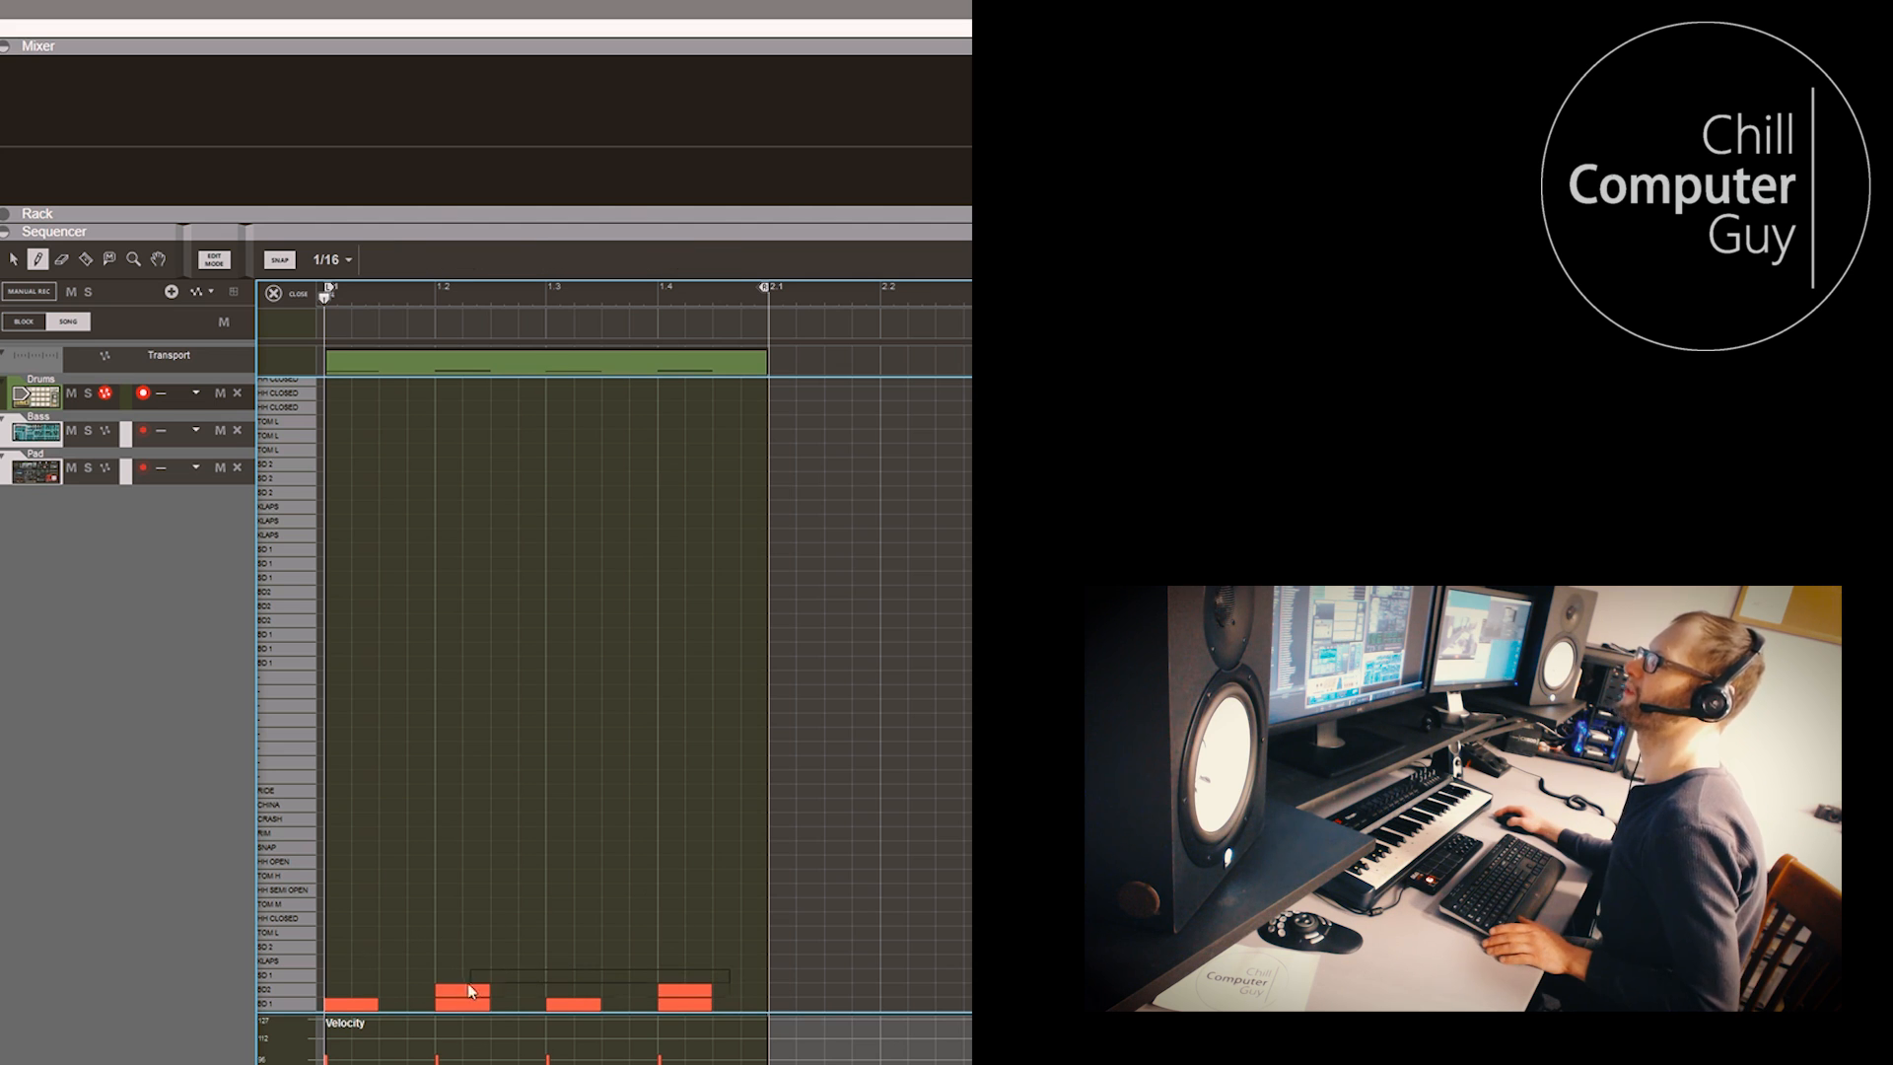
{"action": "left_click", "coordinate": [468, 997]}
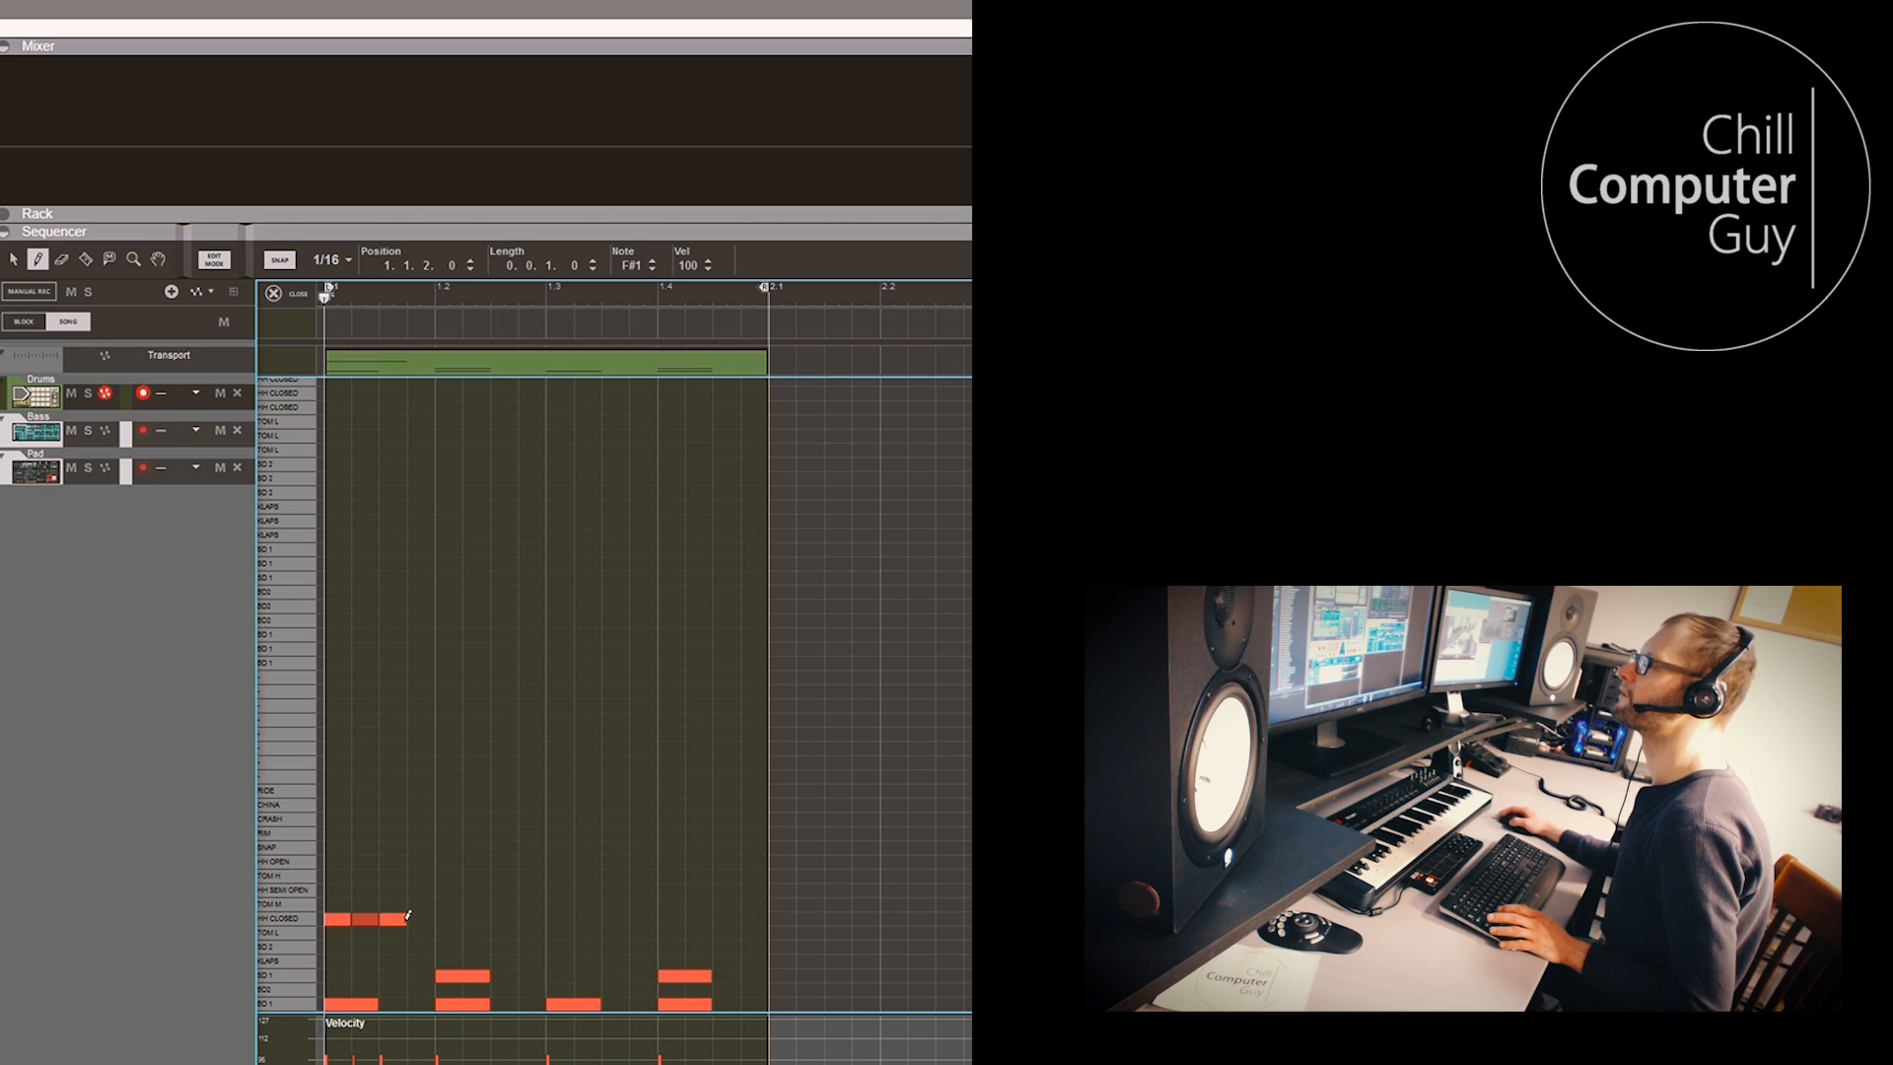
{"action": "left_click_drag", "start_coordinate": [349, 918], "coordinate": [543, 917]}
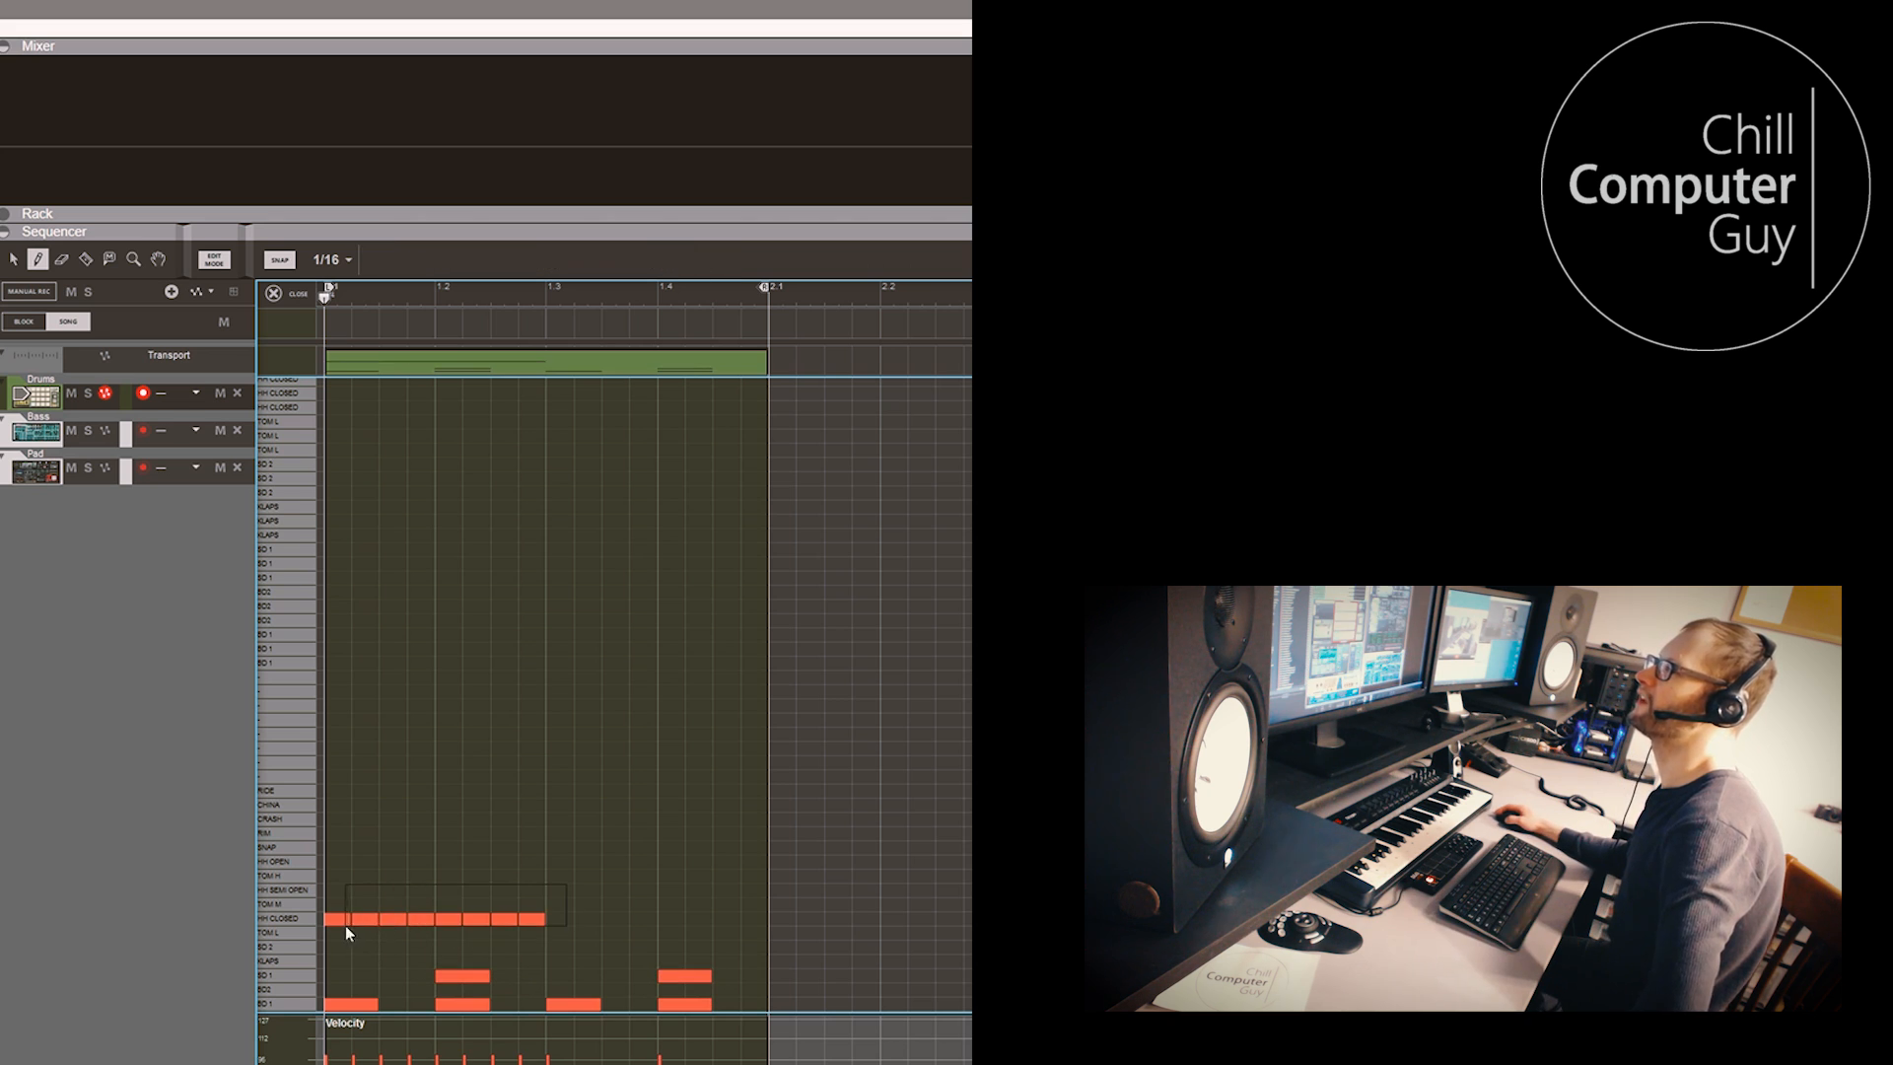
{"action": "left_click", "coordinate": [350, 918]}
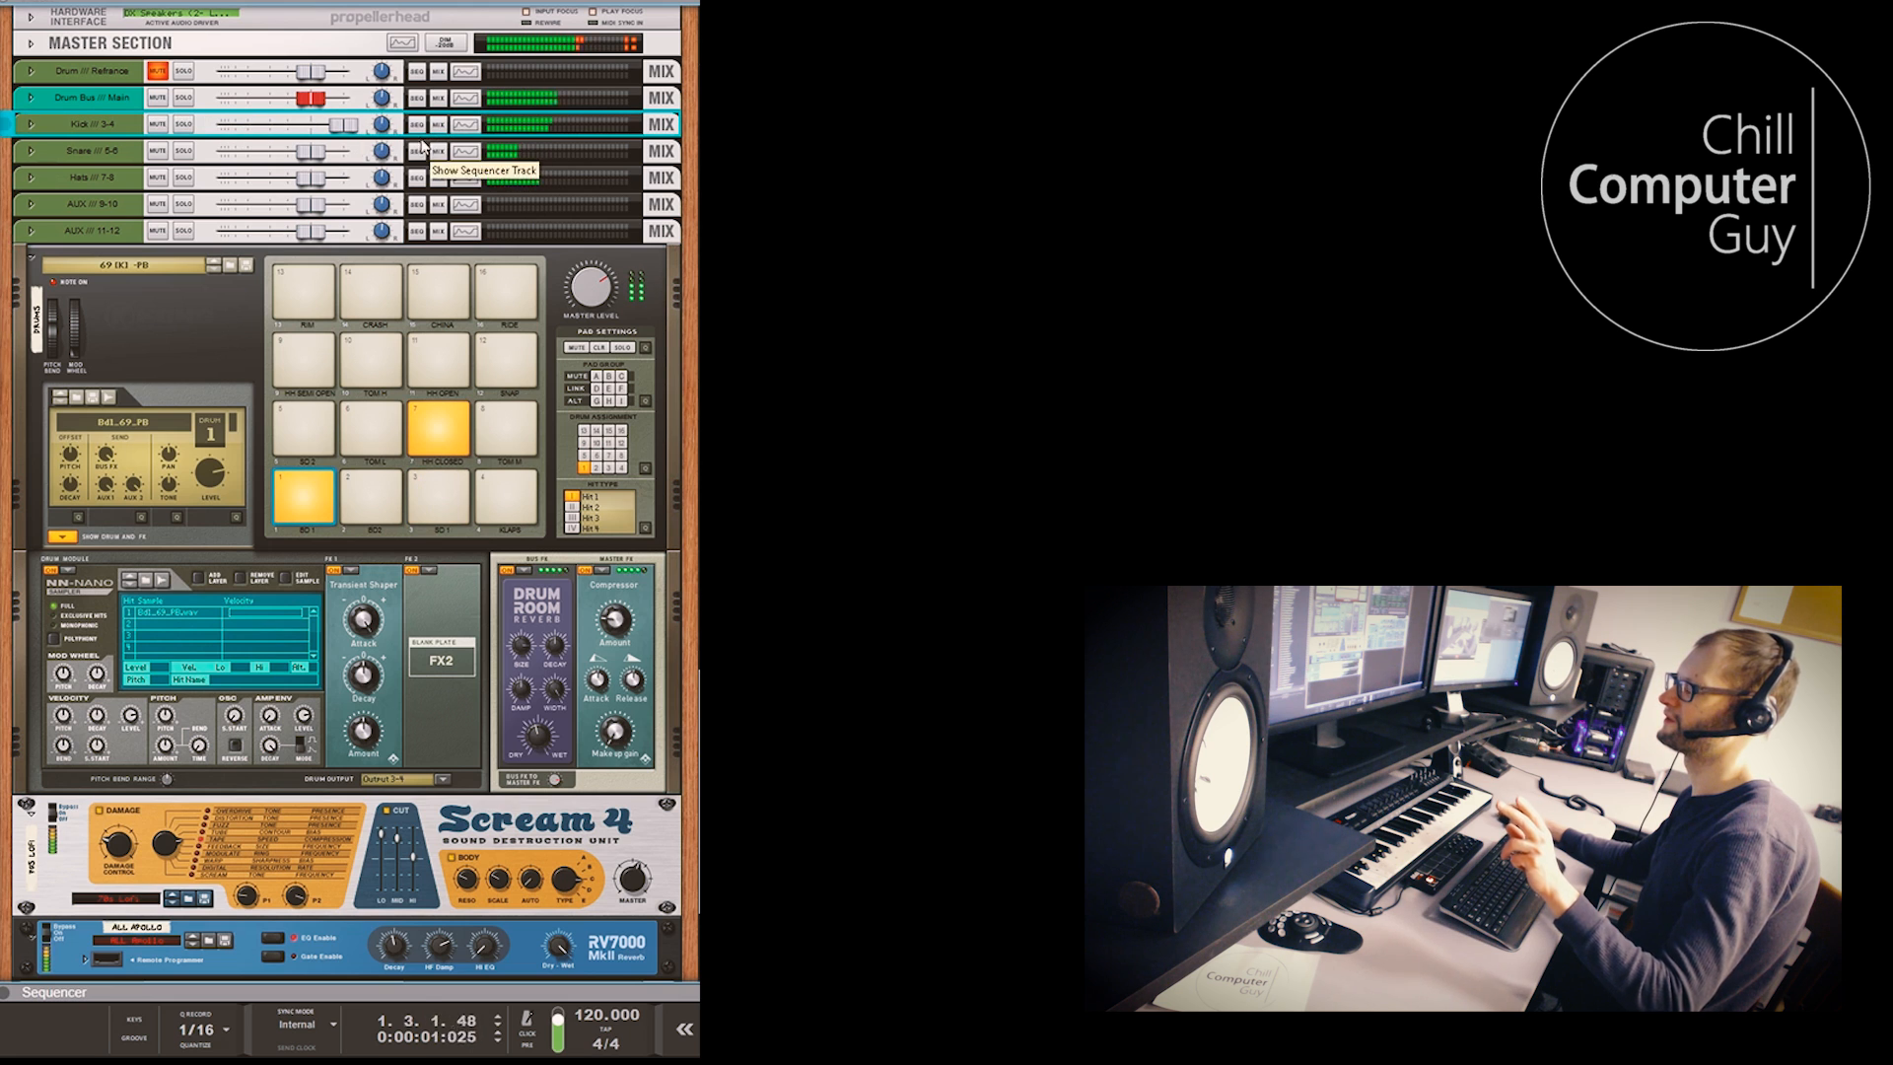
Pull the Kick 3-4 channel level fully down to -∞
{"action": "scroll", "scroll_direction": "down", "scroll_amount": 3}
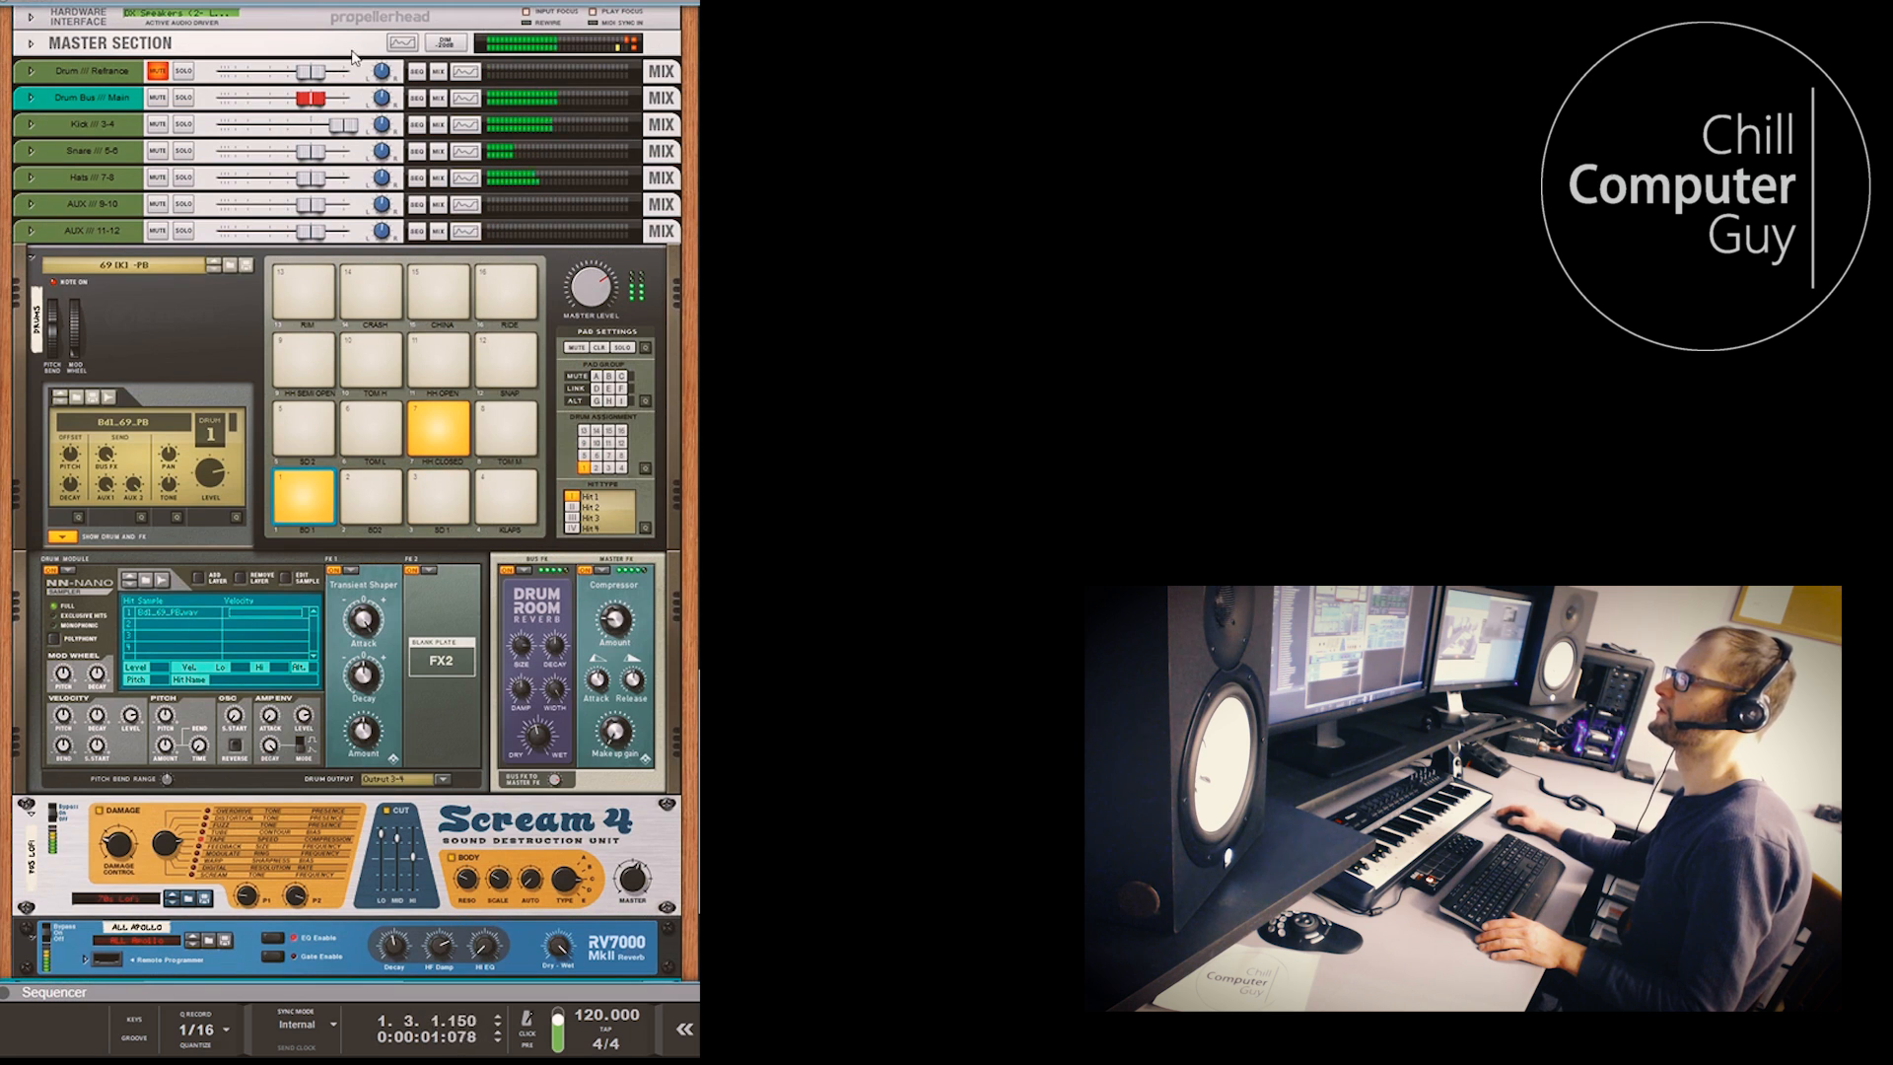
{"action": "left_click_drag", "start_coordinate": [314, 124], "coordinate": [216, 125]}
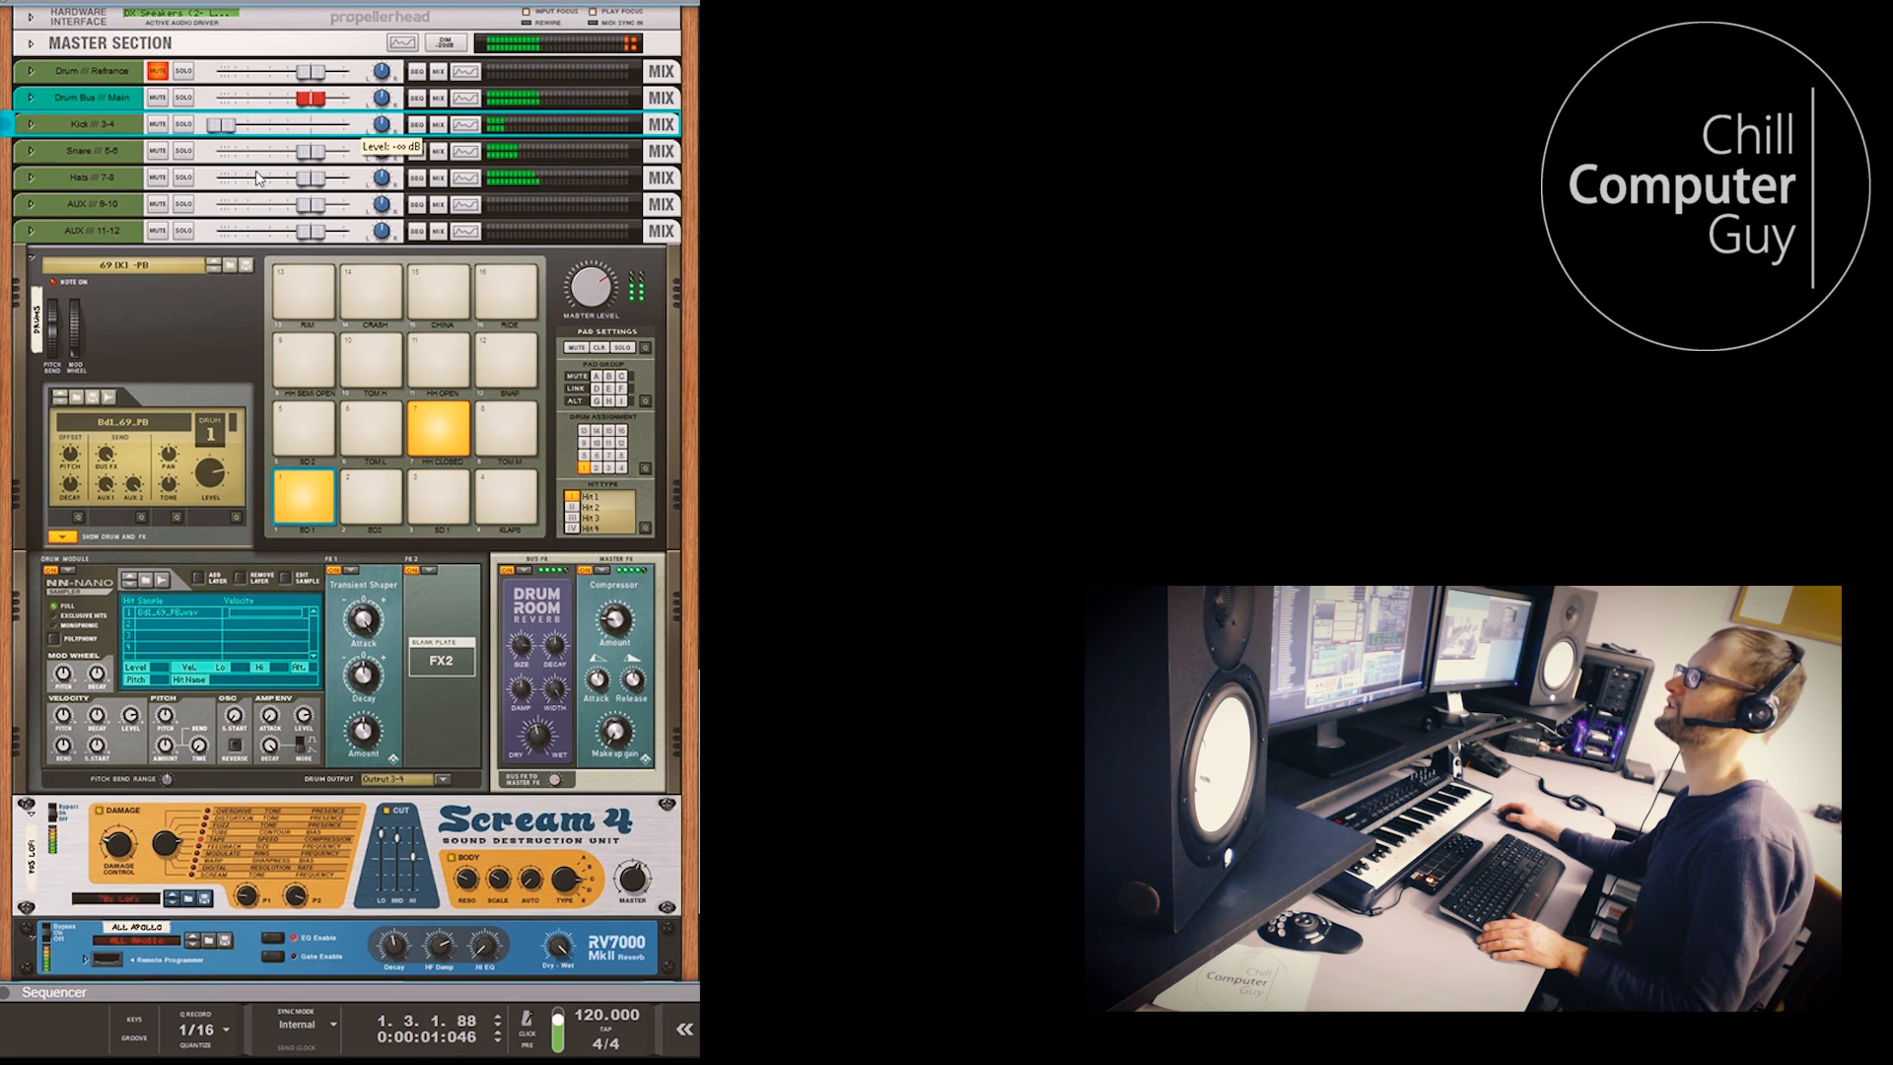
{"action": "left_click_drag", "start_coordinate": [302, 177], "coordinate": [299, 177]}
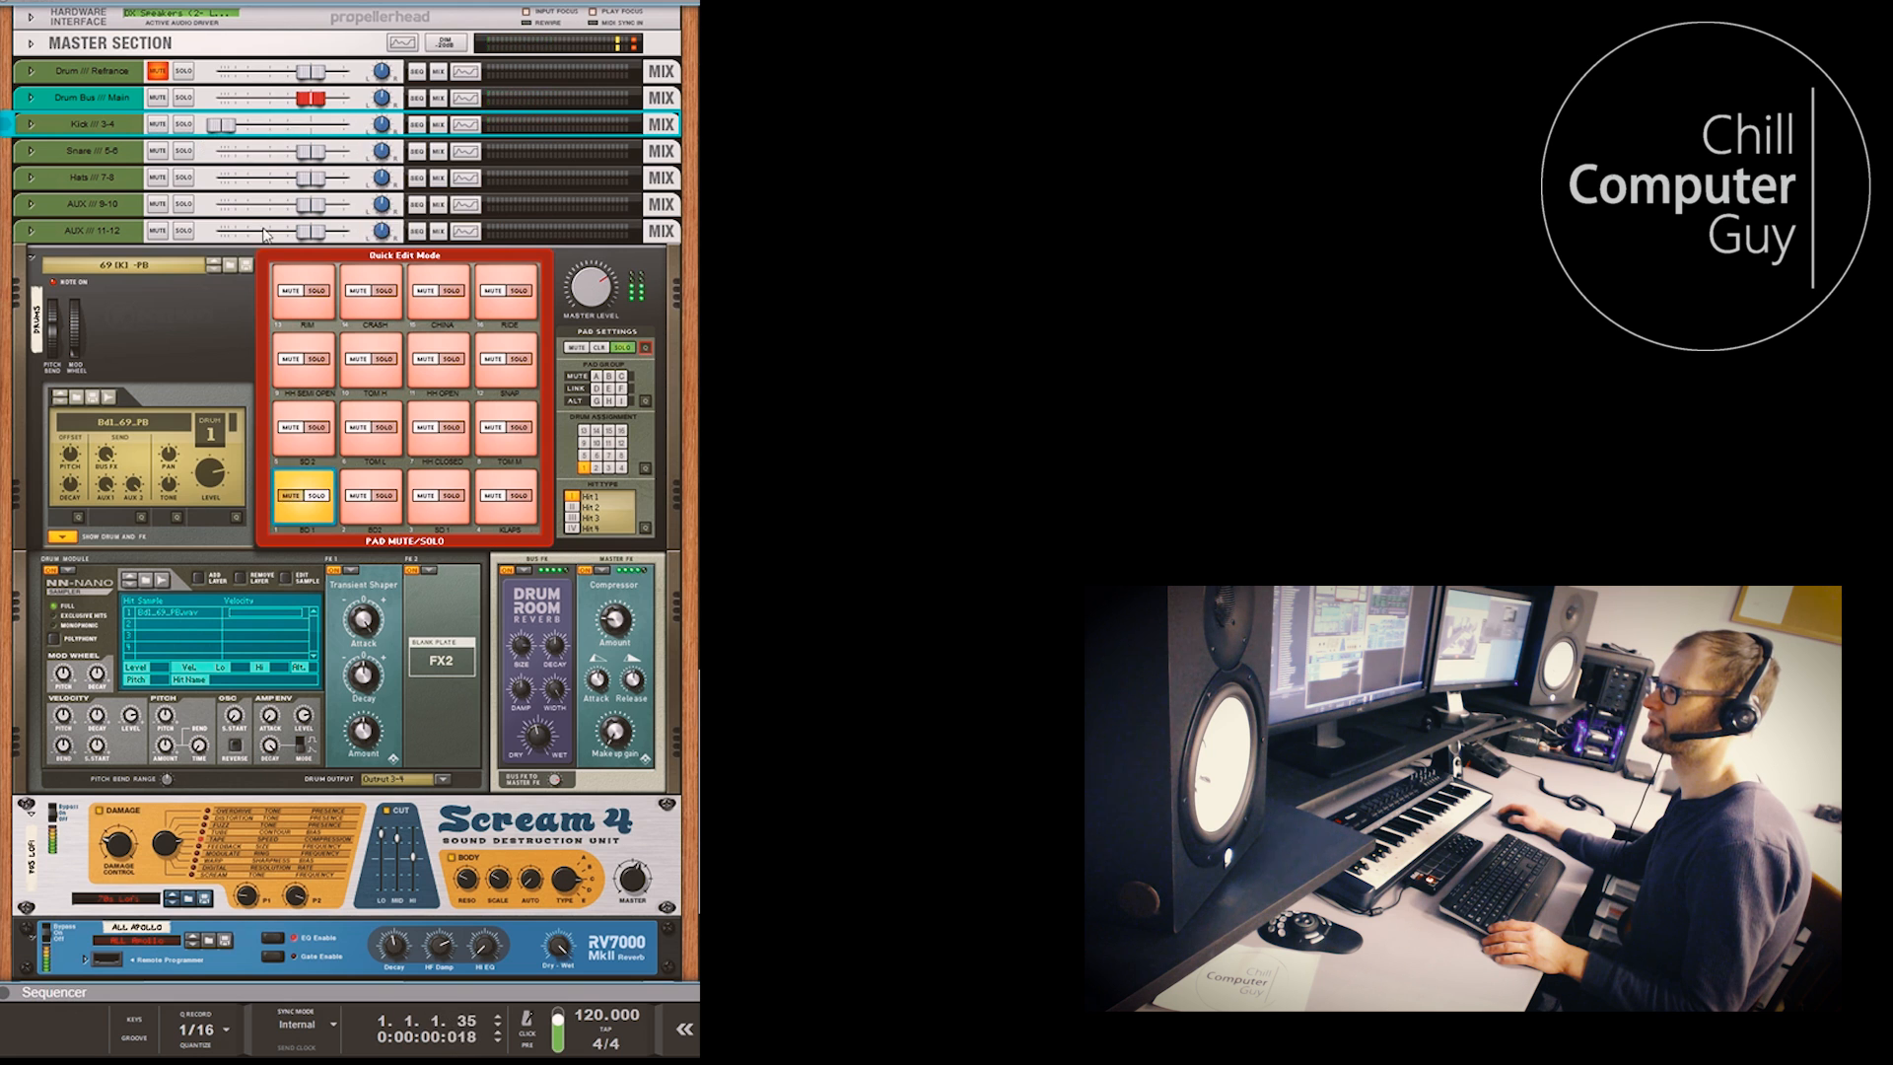
Raise and fine-tune the Reverb Return fader, then adjust the Scream Return fader
{"action": "scroll", "scroll_direction": "down", "scroll_amount": 3}
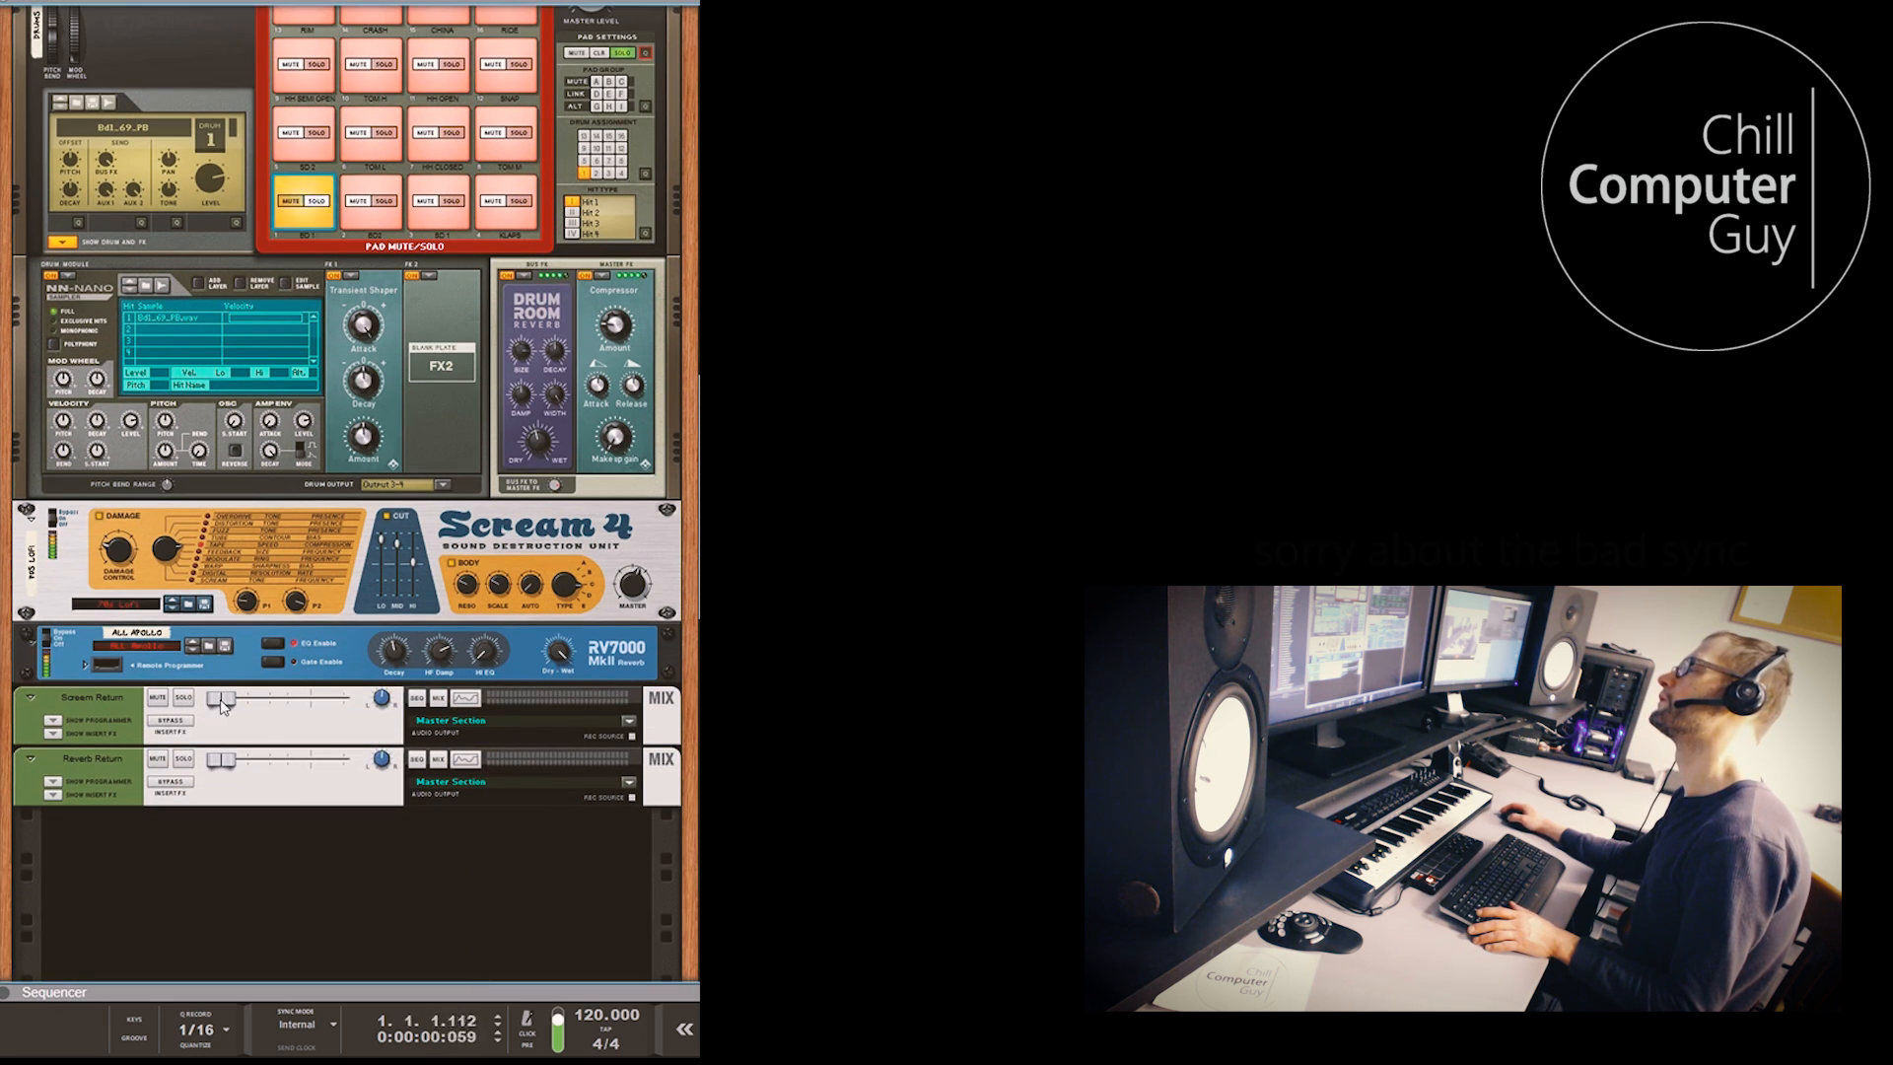
{"action": "left_click_drag", "start_coordinate": [220, 701], "coordinate": [344, 701]}
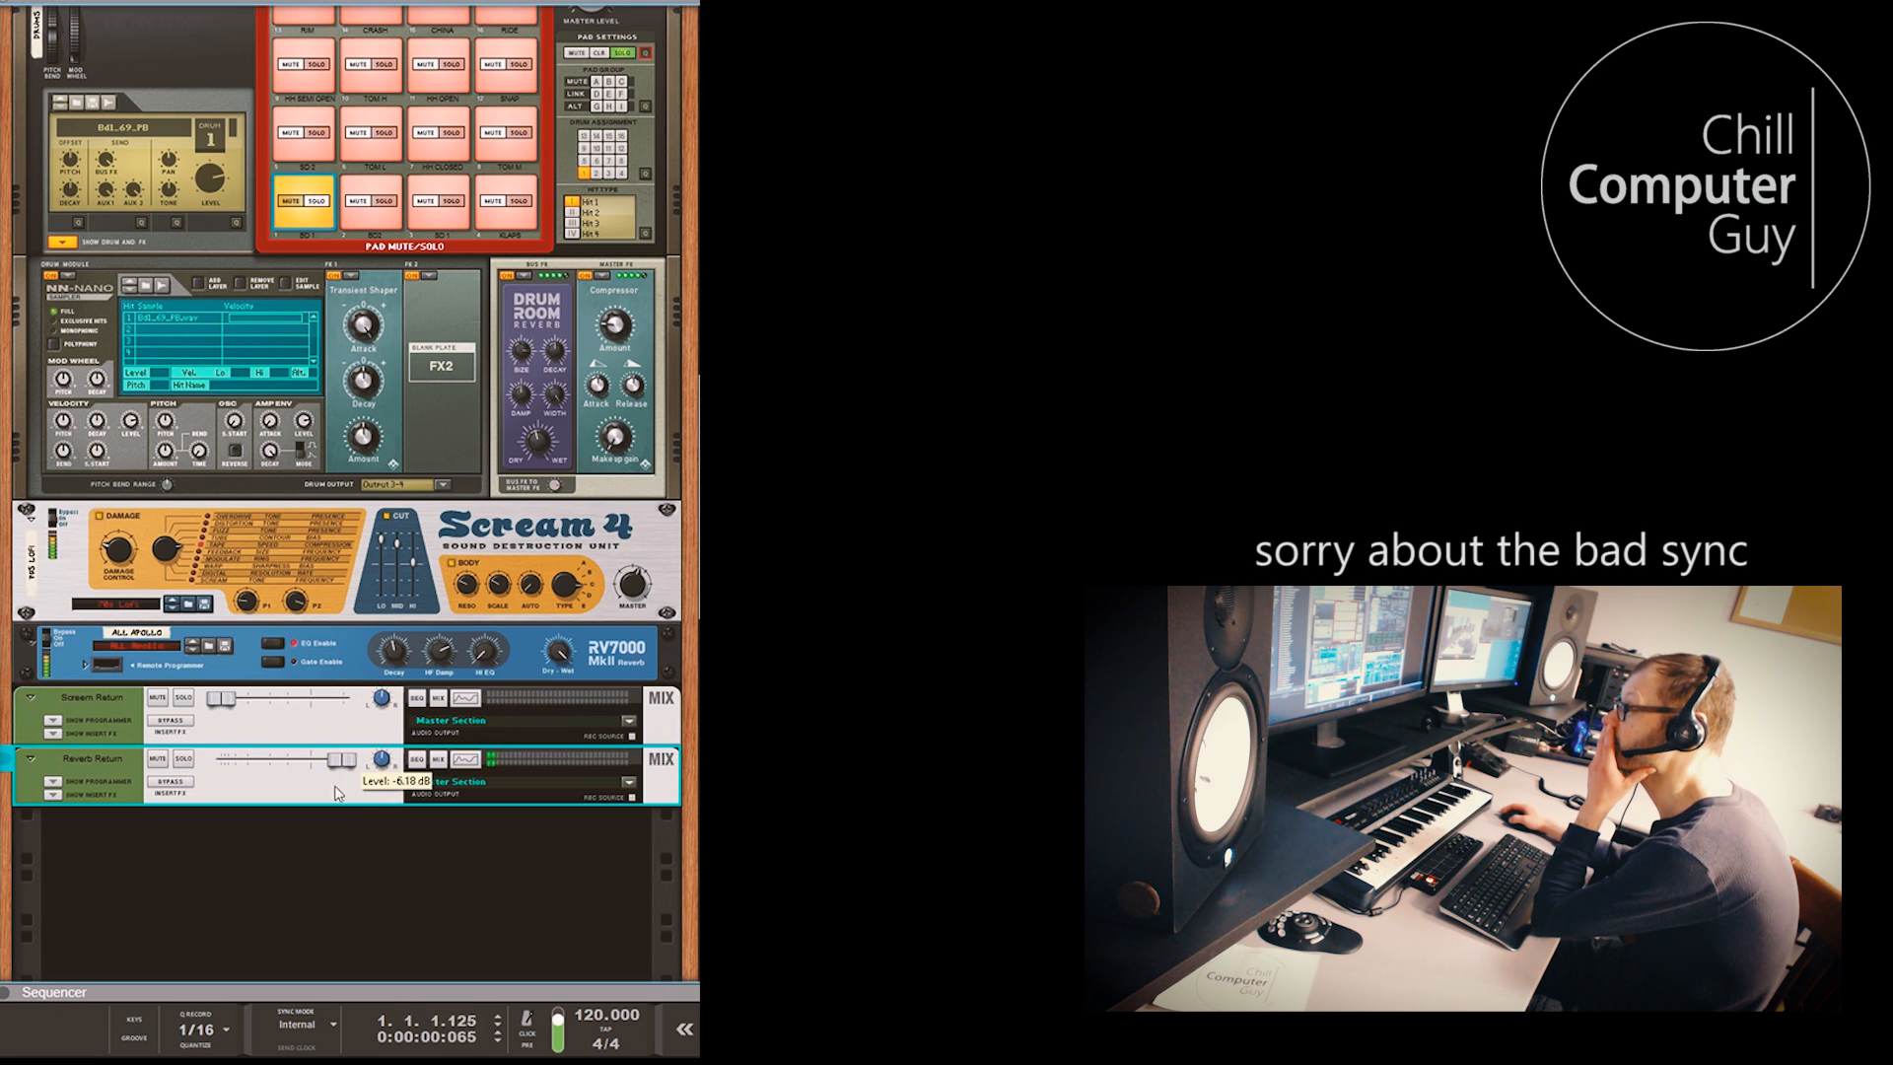
{"action": "left_click_drag", "start_coordinate": [327, 760], "coordinate": [354, 760]}
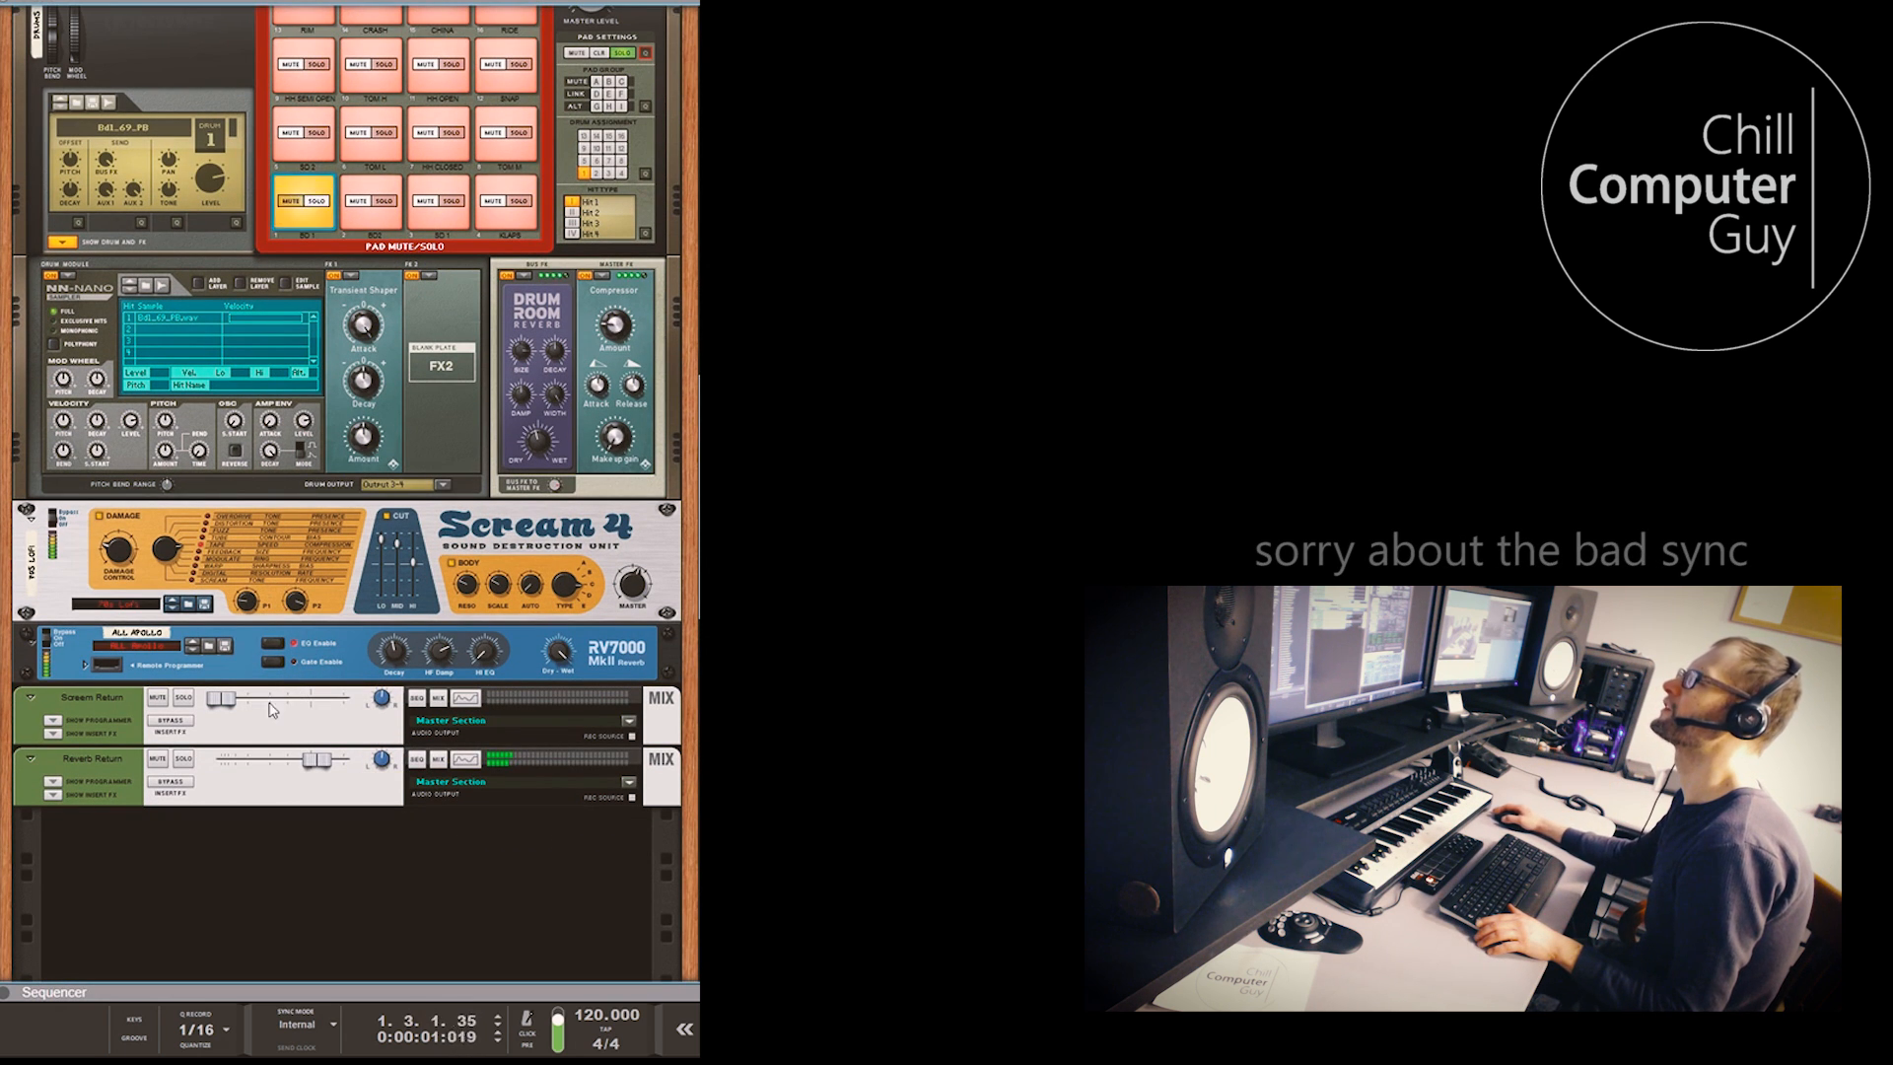
{"action": "left_click_drag", "start_coordinate": [236, 705], "coordinate": [332, 705]}
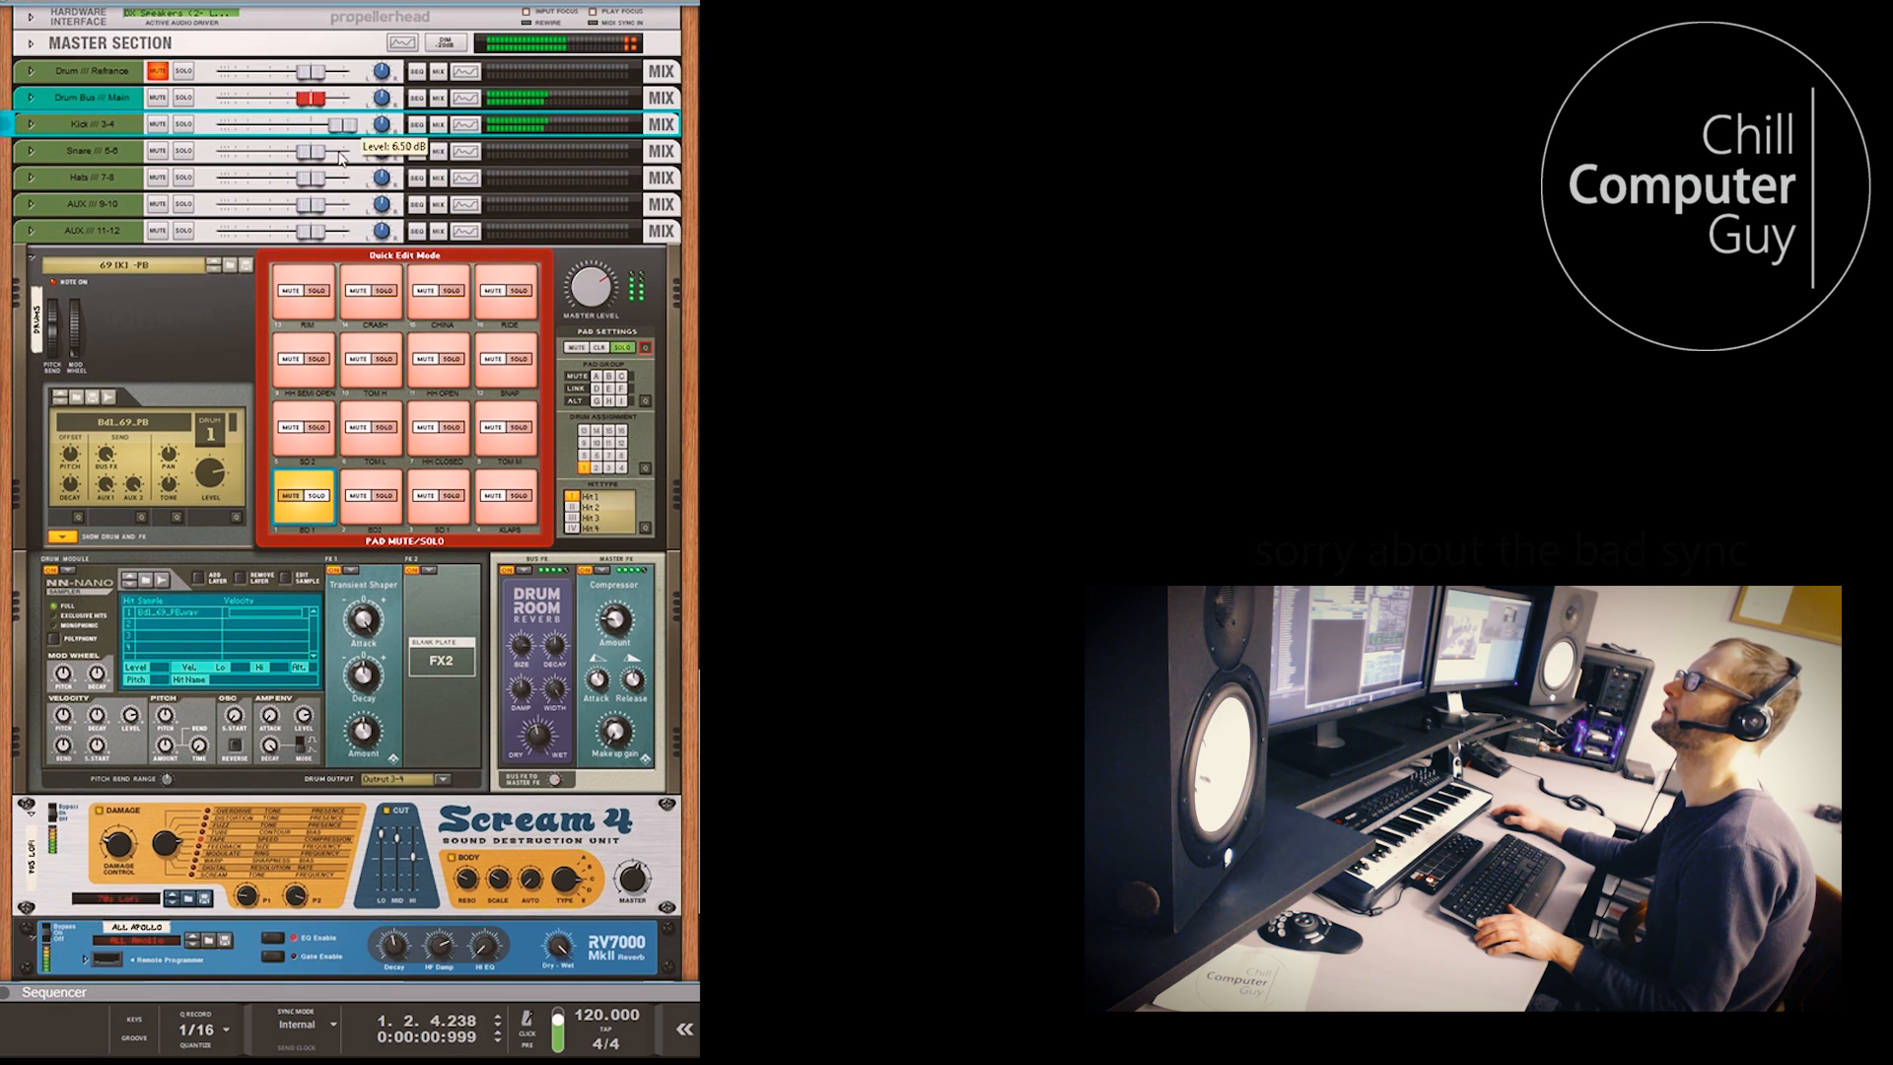
Push up the Scream Return fader and bring Reverb Return to about -2.3 dB
{"action": "scroll", "scroll_direction": "down", "scroll_amount": 3}
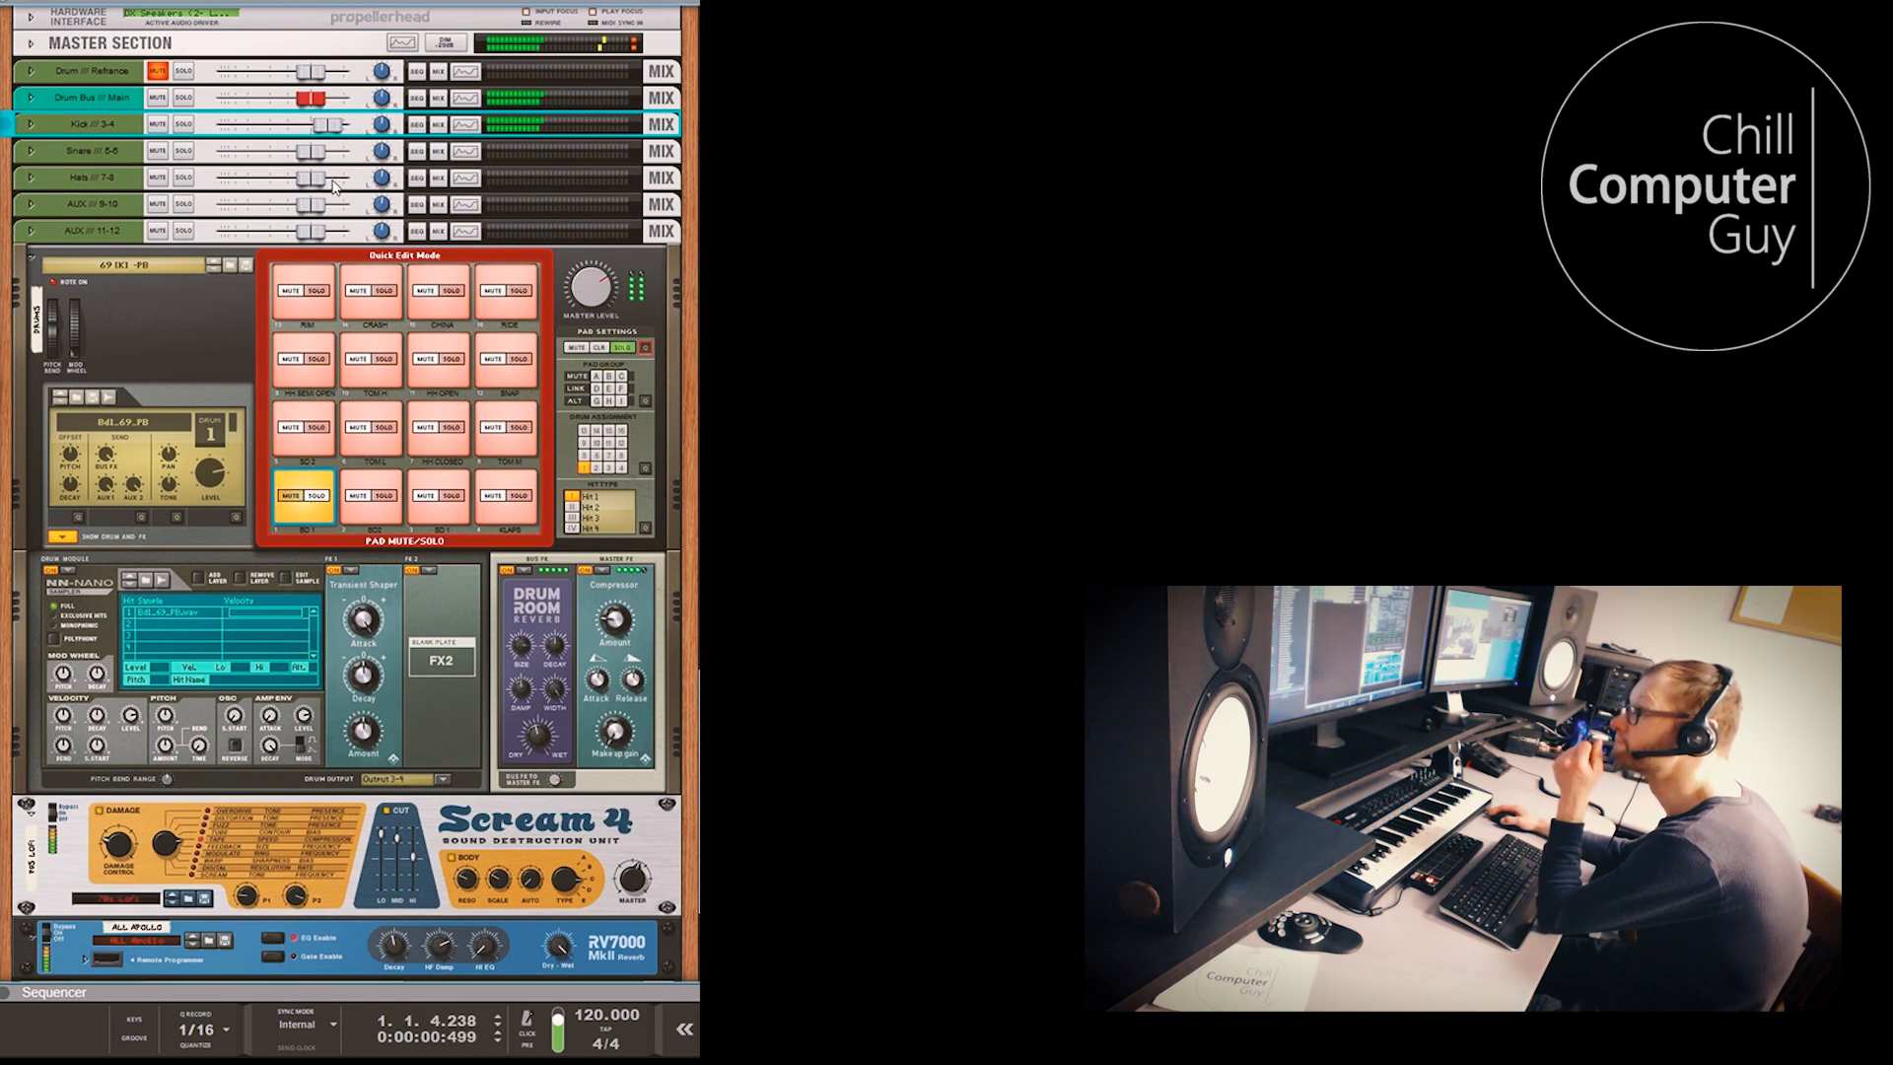
{"action": "scroll", "scroll_direction": "down", "scroll_amount": 3}
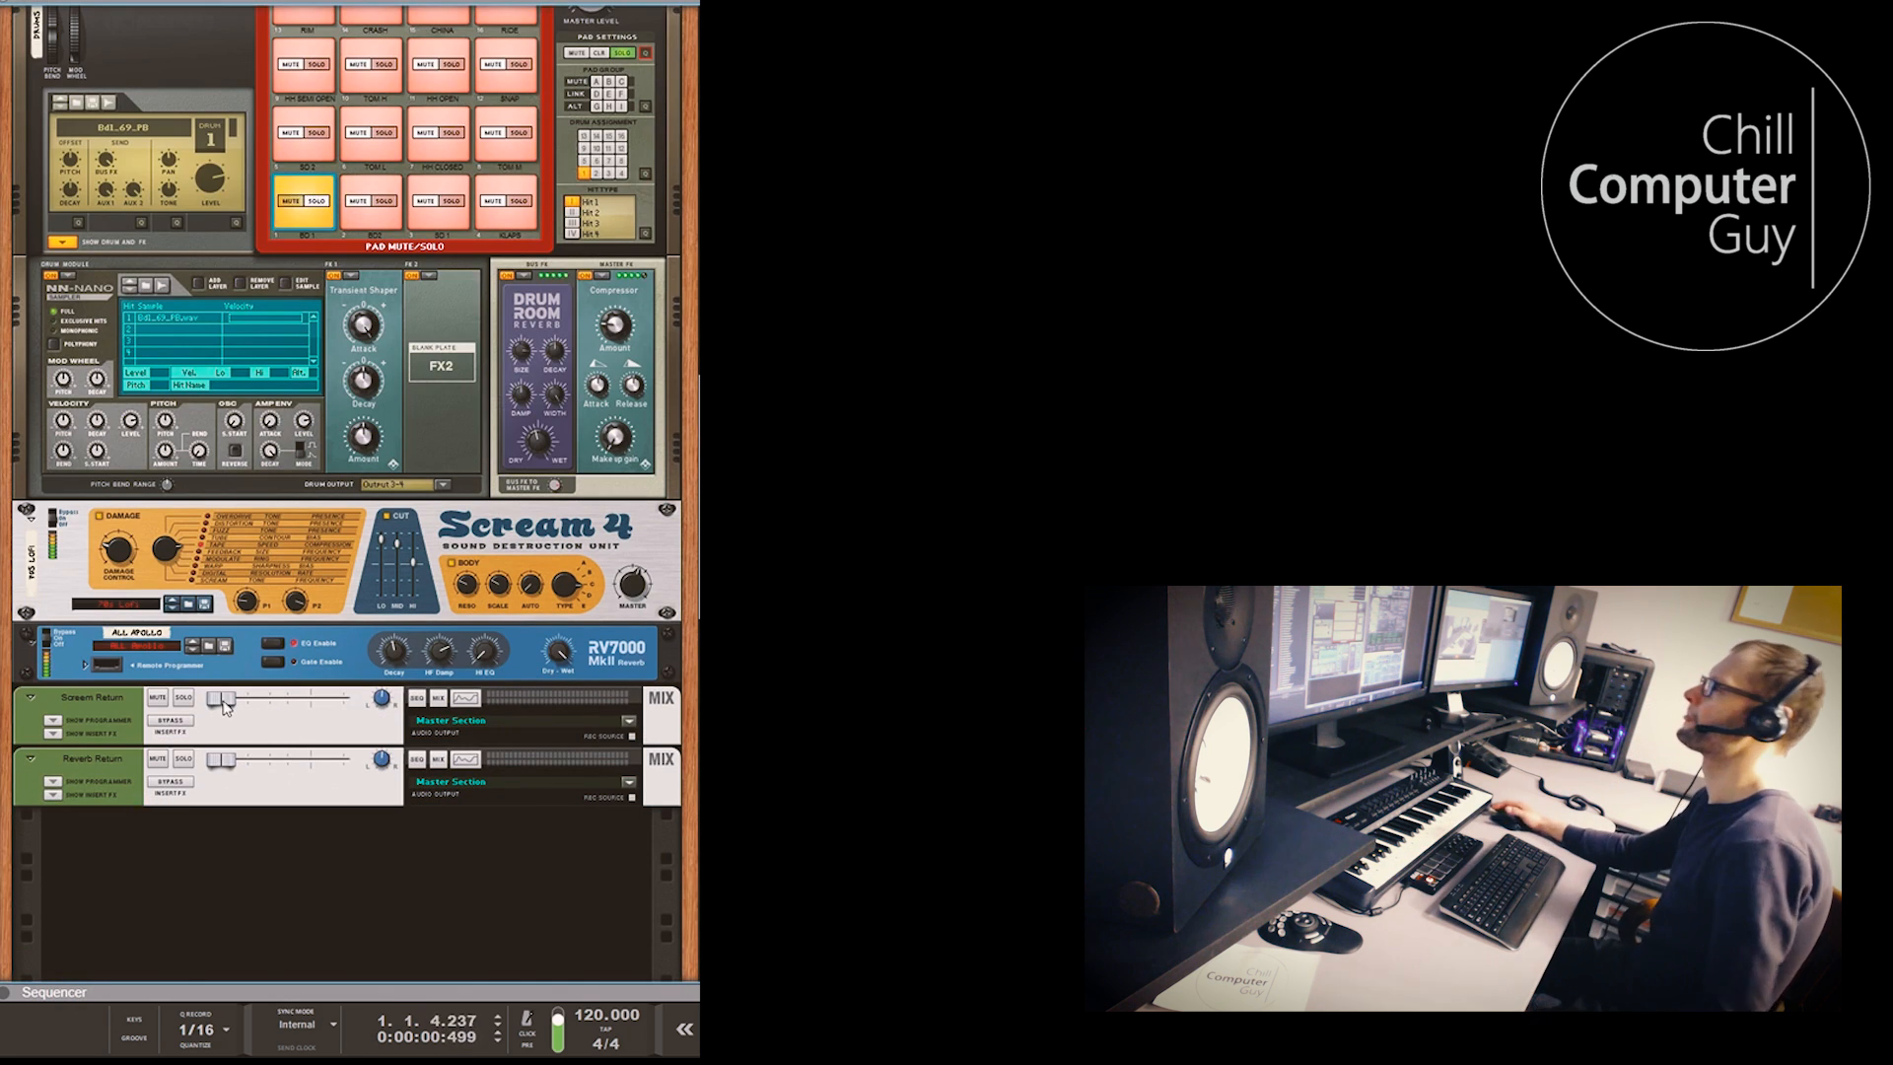
{"action": "left_click_drag", "start_coordinate": [221, 701], "coordinate": [292, 701]}
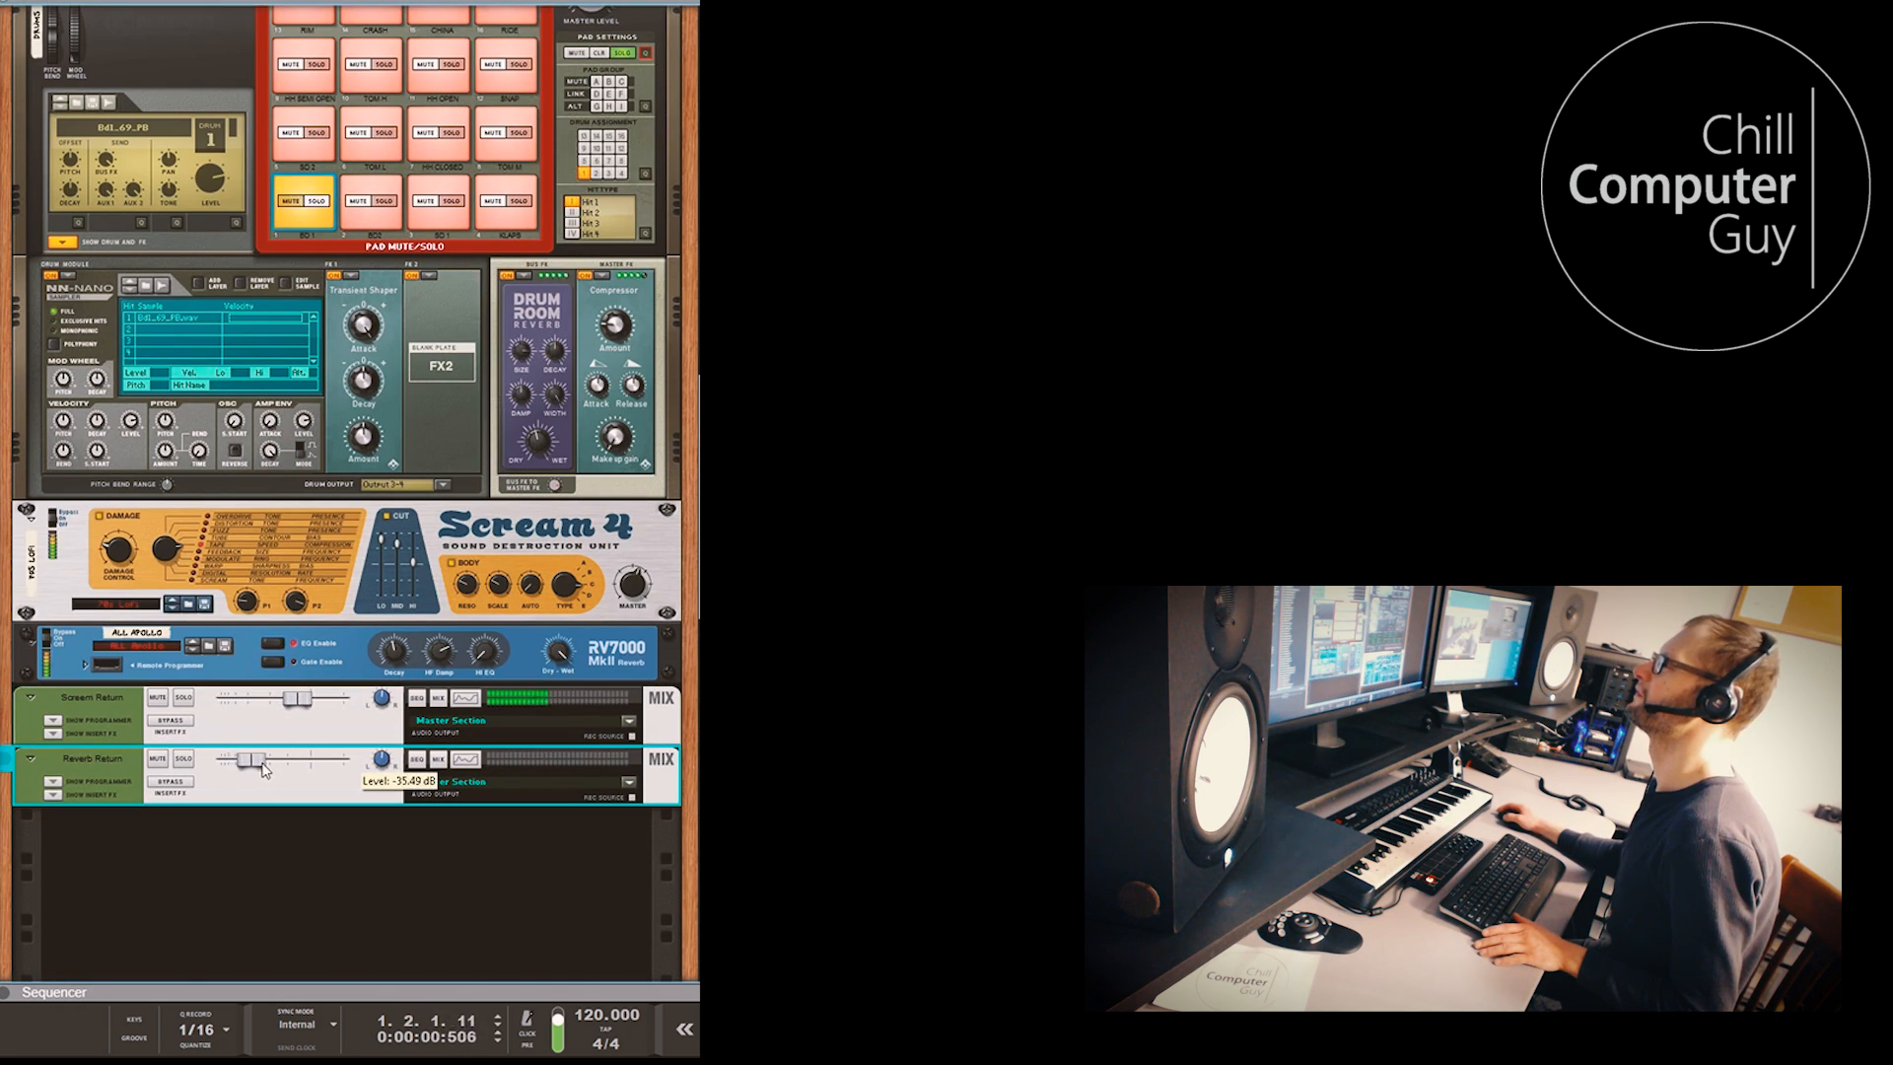
{"action": "left_click_drag", "start_coordinate": [259, 769], "coordinate": [320, 760]}
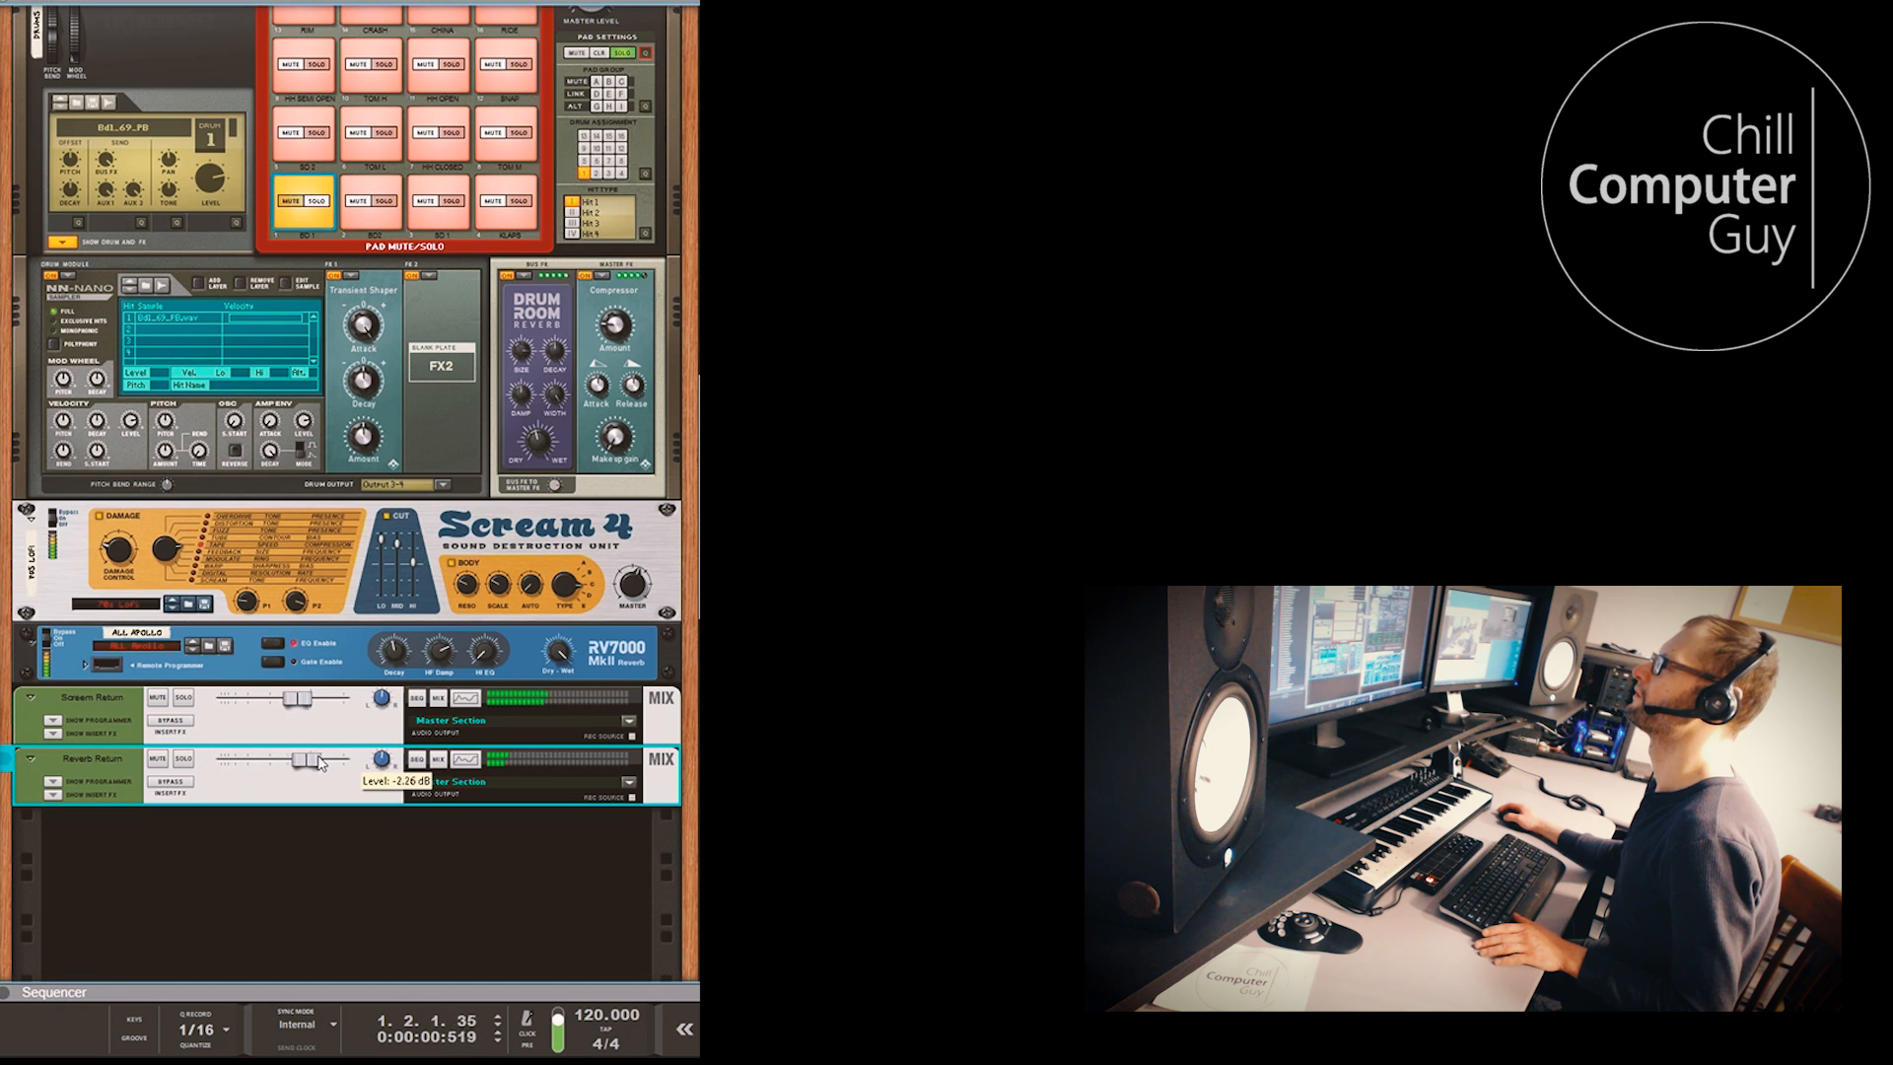